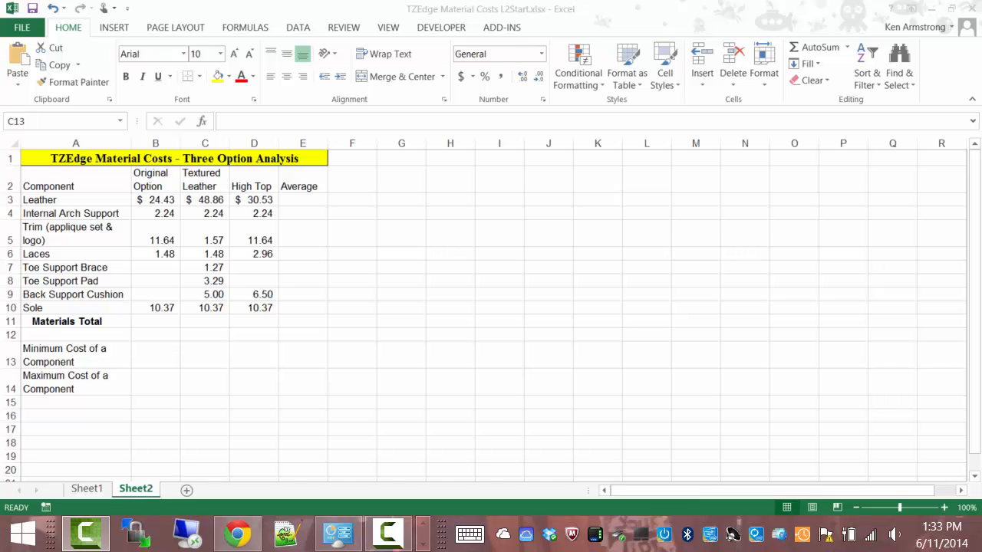
{"action": "mouse_move", "coordinate": [361, 251]}
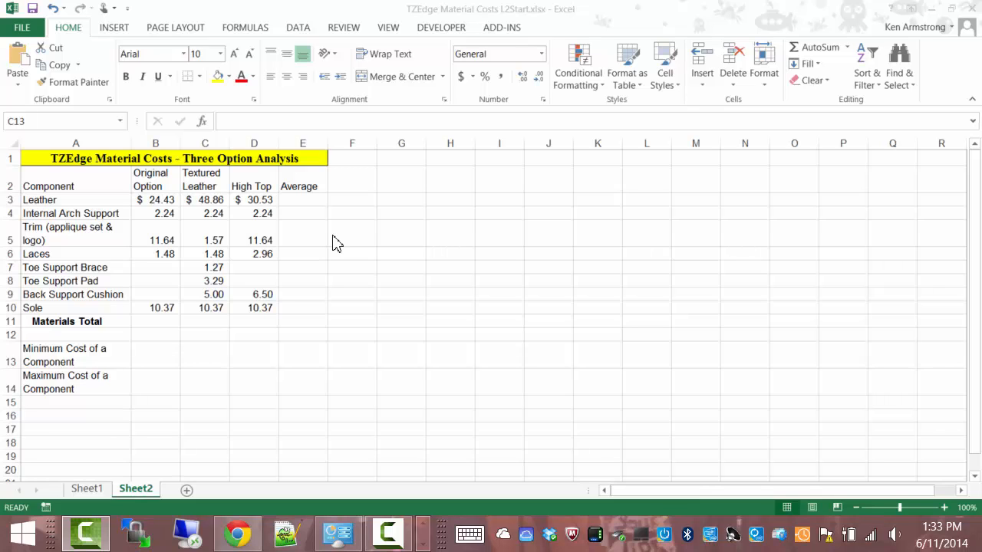
{"action": "mouse_move", "coordinate": [398, 223]}
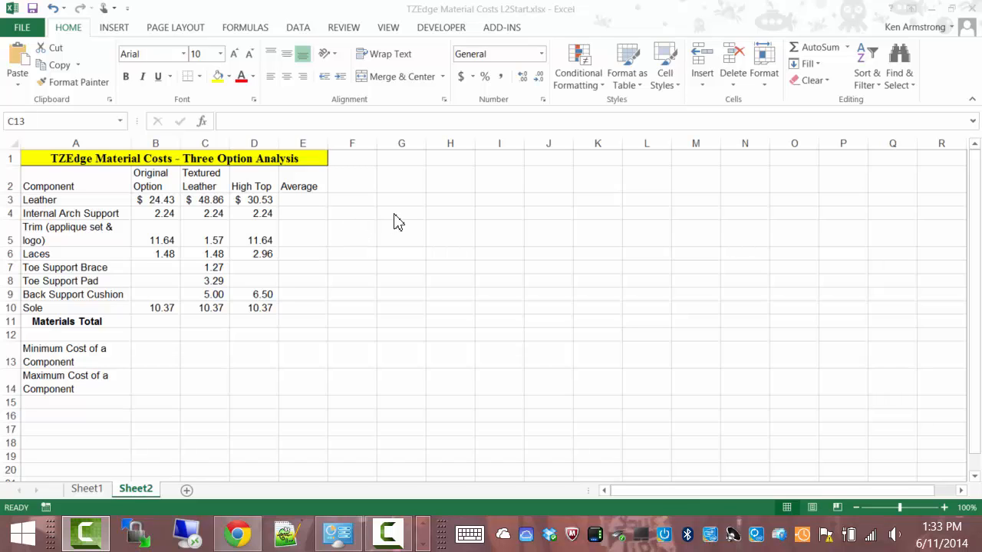
Step: Review the cost table's component names, option headings and cost values
{"action": "left_click", "coordinate": [205, 355]}
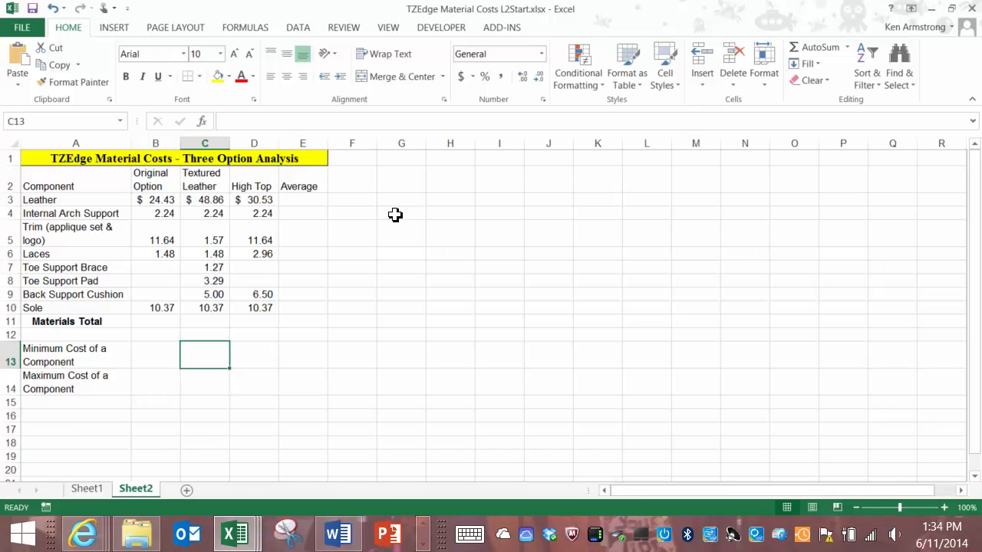
{"action": "mouse_move", "coordinate": [212, 209]}
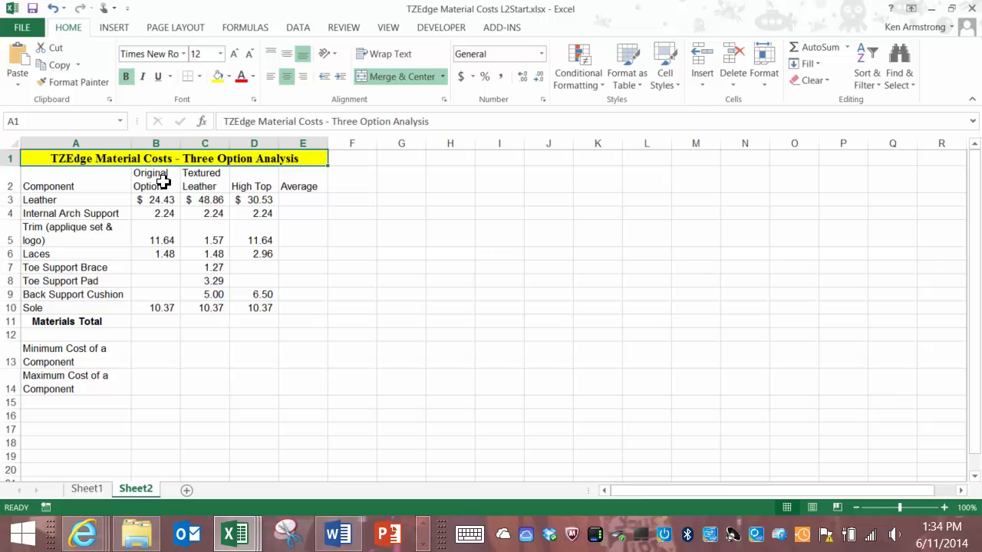
{"action": "left_click_drag", "start_coordinate": [75, 186], "coordinate": [75, 295]}
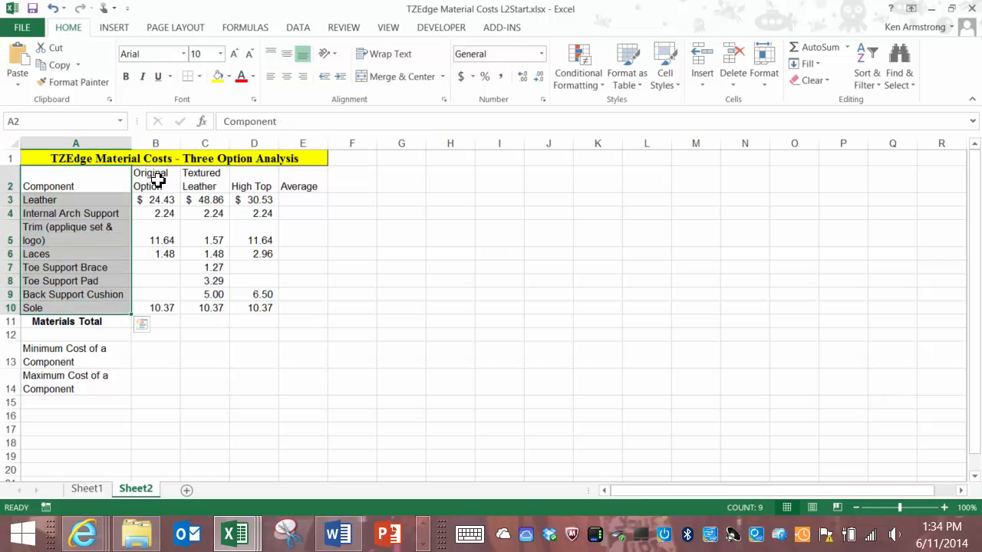
{"action": "left_click", "coordinate": [156, 187]}
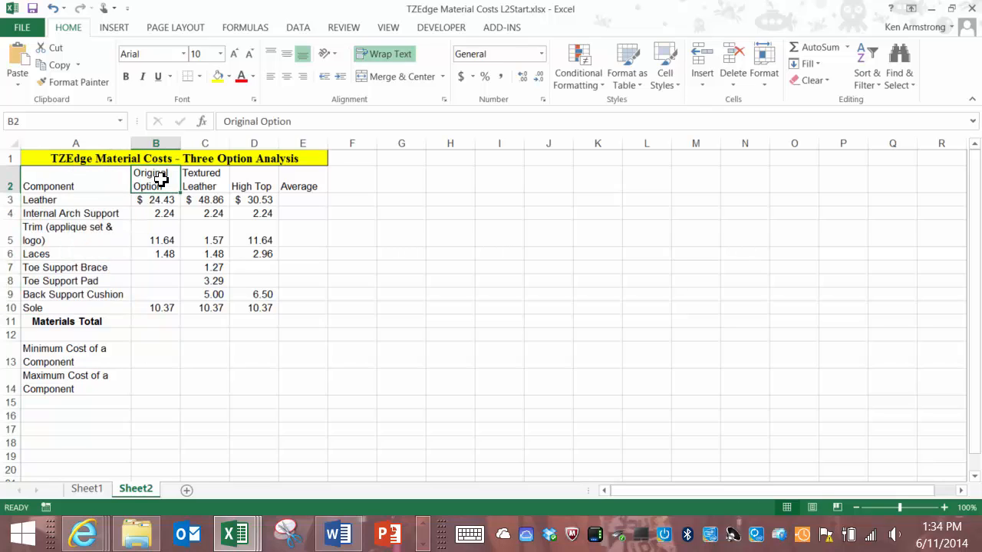
{"action": "left_click", "coordinate": [155, 199]}
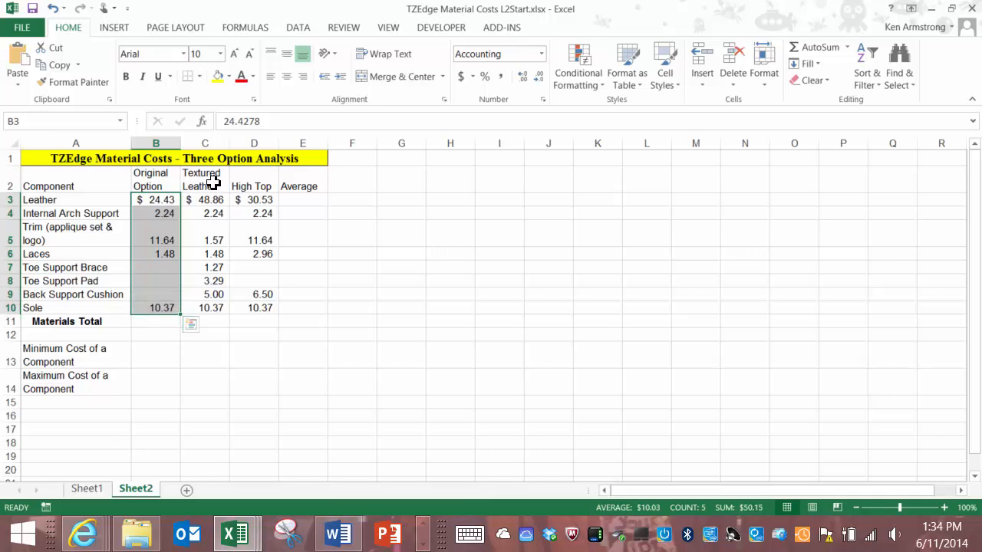
{"action": "left_click", "coordinate": [205, 200]}
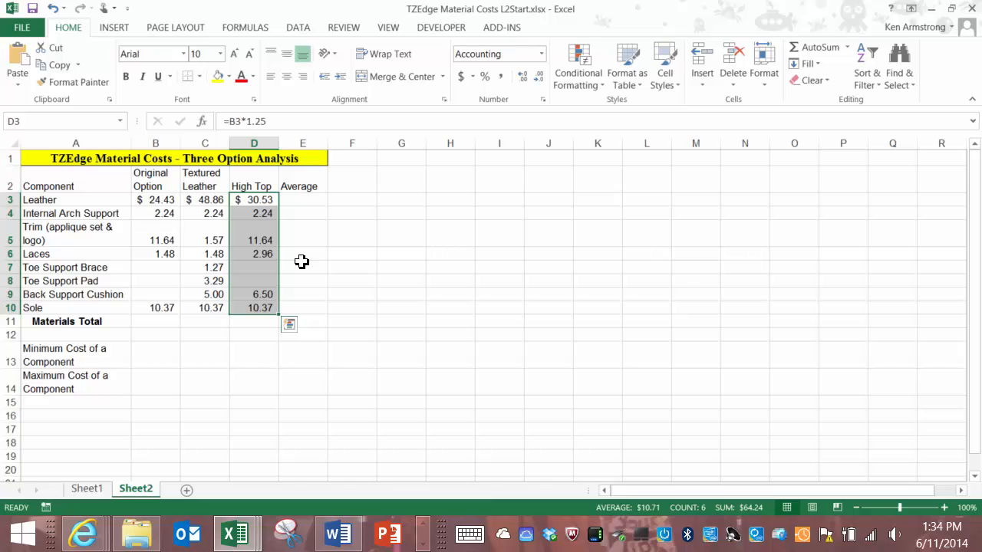
{"action": "mouse_move", "coordinate": [315, 249]}
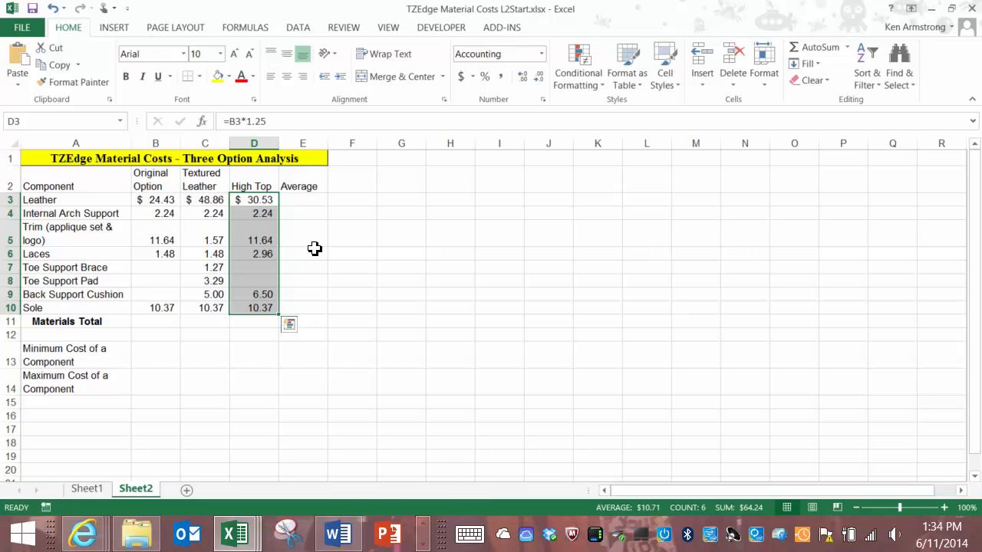
{"action": "mouse_move", "coordinate": [382, 244]}
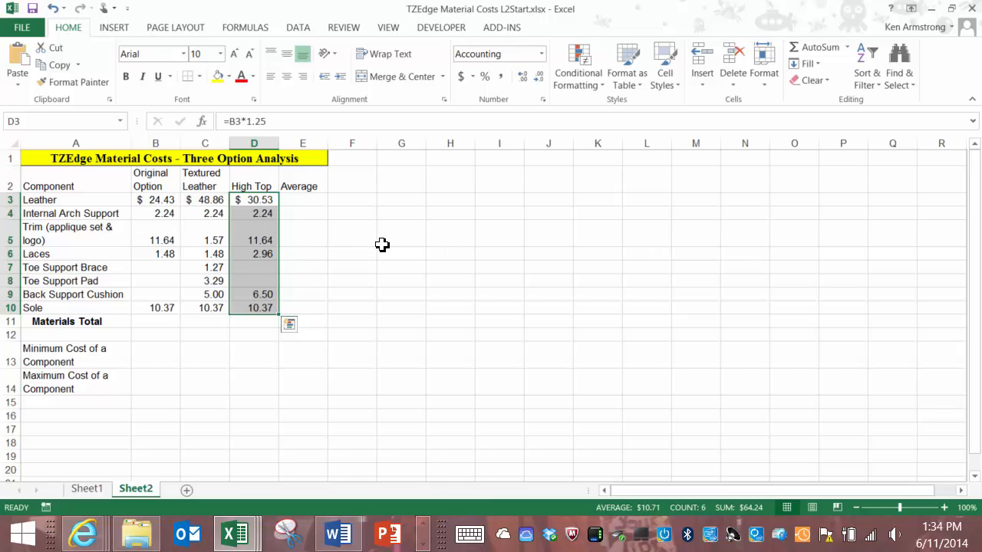
{"action": "left_click", "coordinate": [400, 240]}
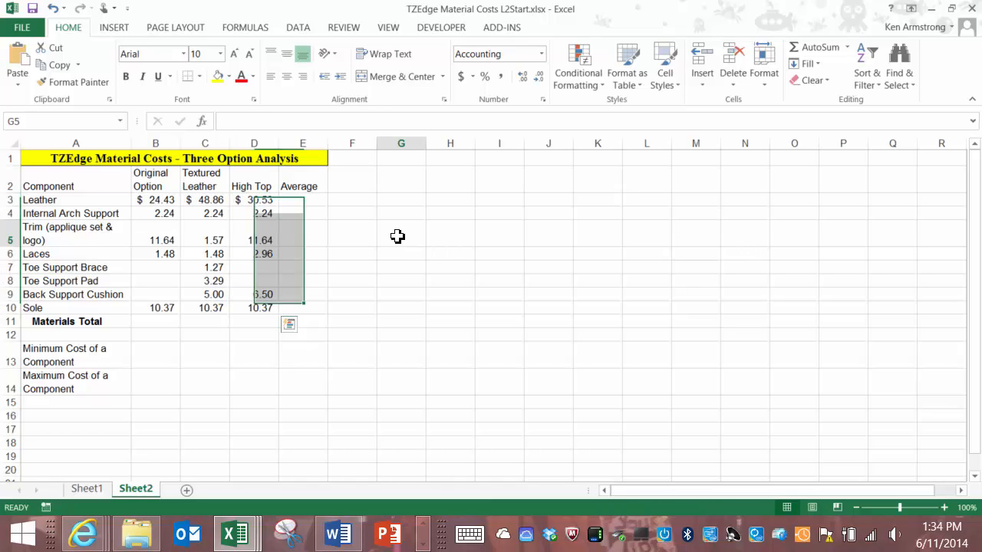
Step: Enter =23+56 in empty cell G5, showing 79, and check its formula
{"action": "left_click", "coordinate": [400, 236]}
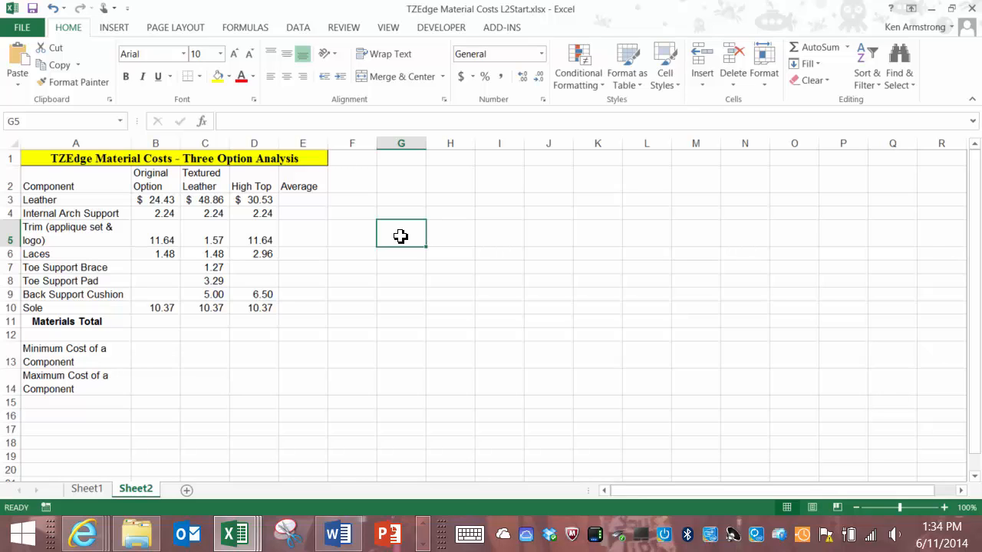
{"action": "type", "text": "="}
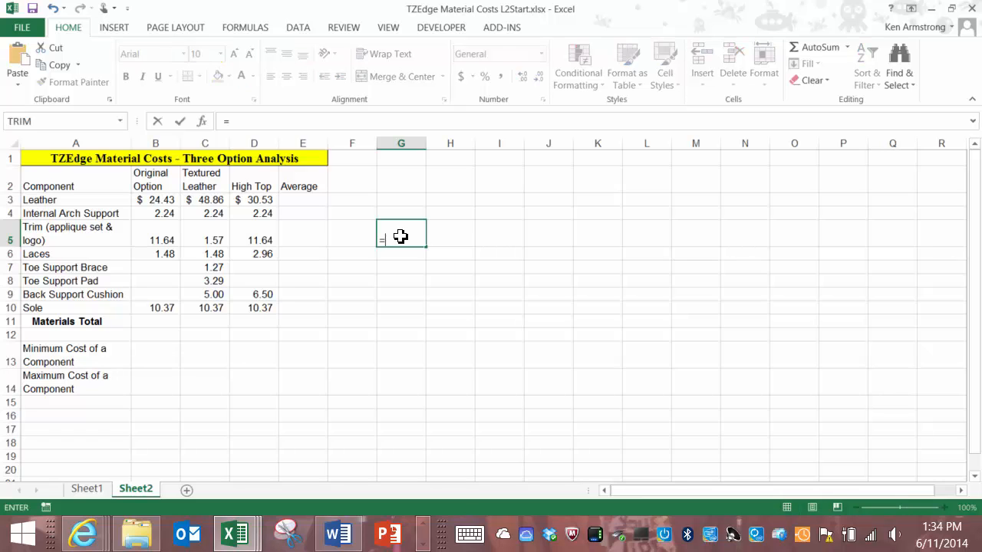
{"action": "type", "text": "23"}
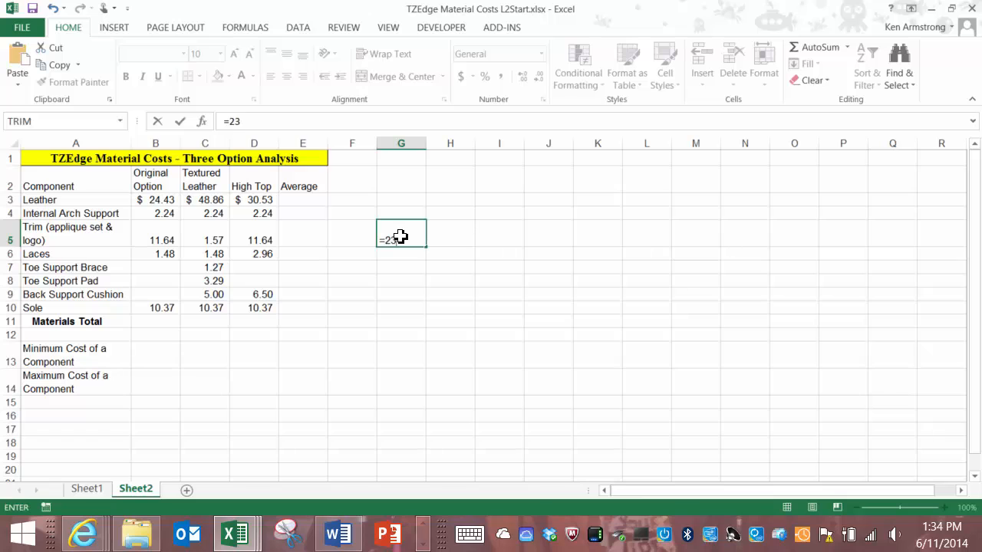
{"action": "type", "text": "+"}
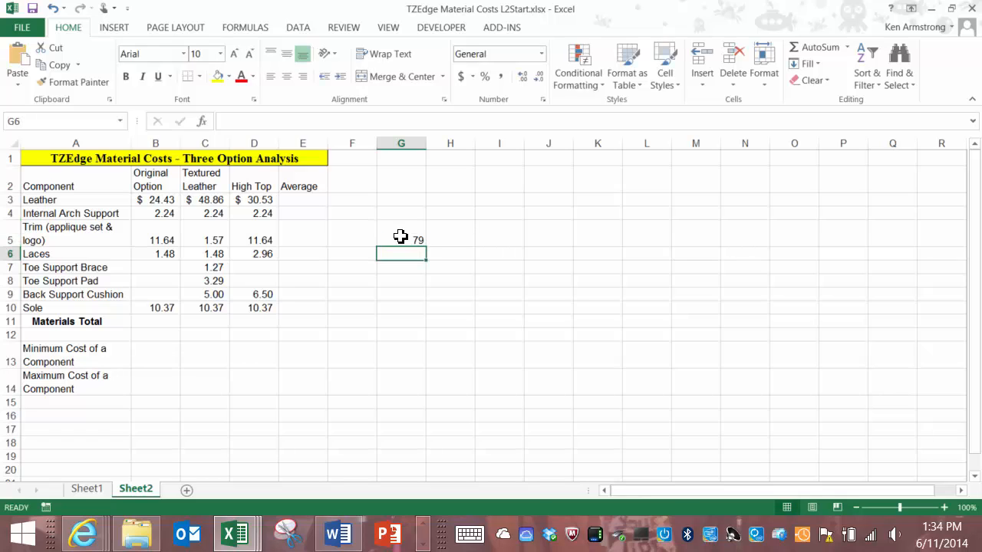
{"action": "left_click", "coordinate": [400, 235]}
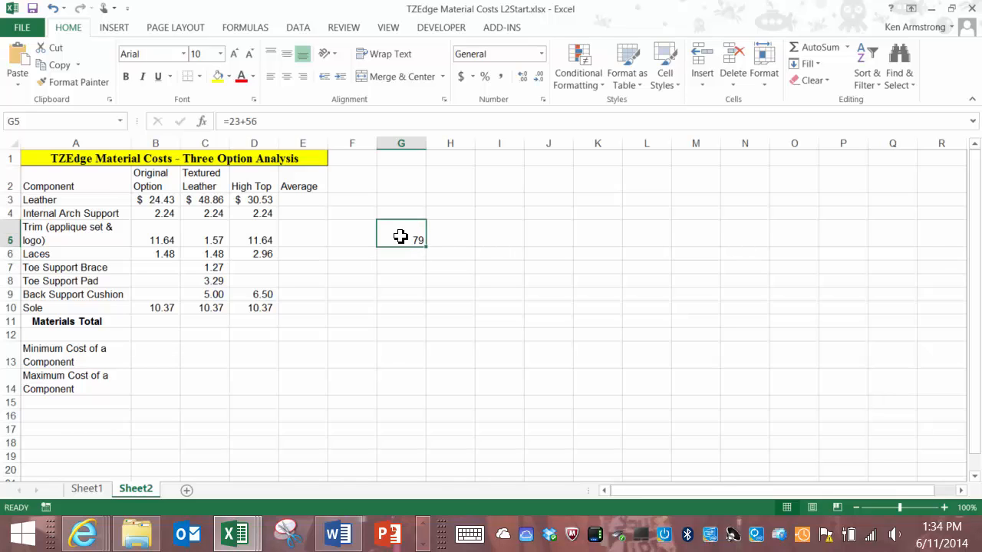
{"action": "mouse_move", "coordinate": [496, 223]}
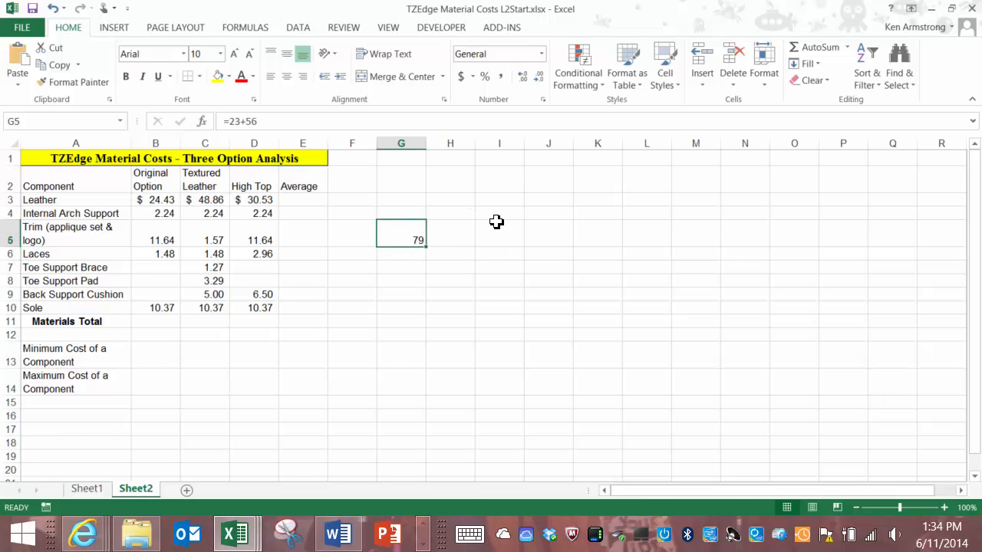
{"action": "mouse_move", "coordinate": [433, 230]}
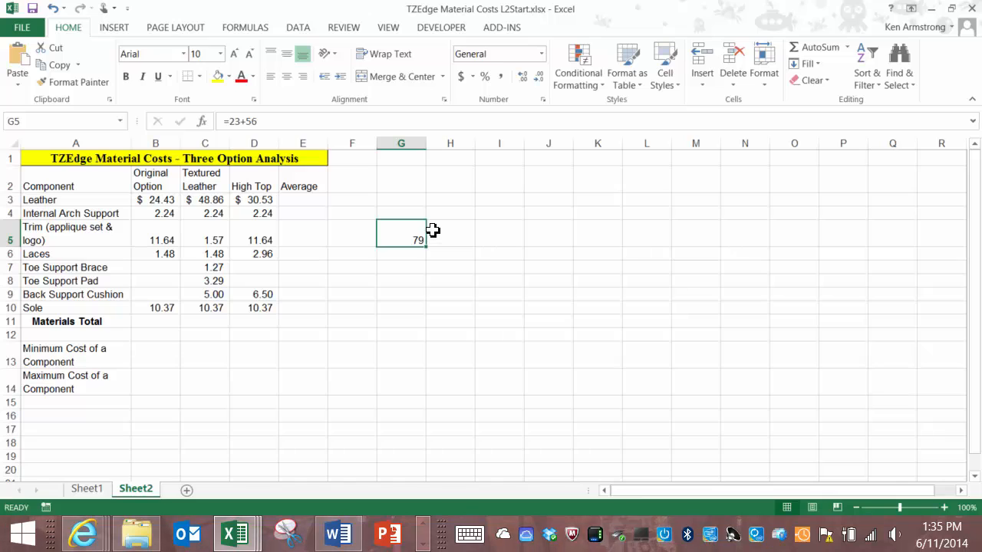
{"action": "mouse_move", "coordinate": [292, 123]}
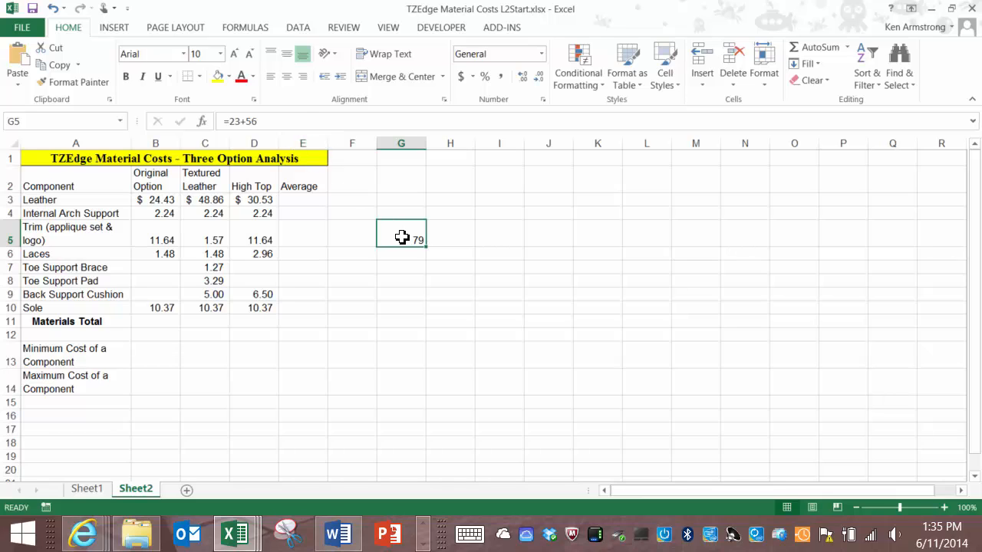
{"action": "mouse_move", "coordinate": [406, 252]}
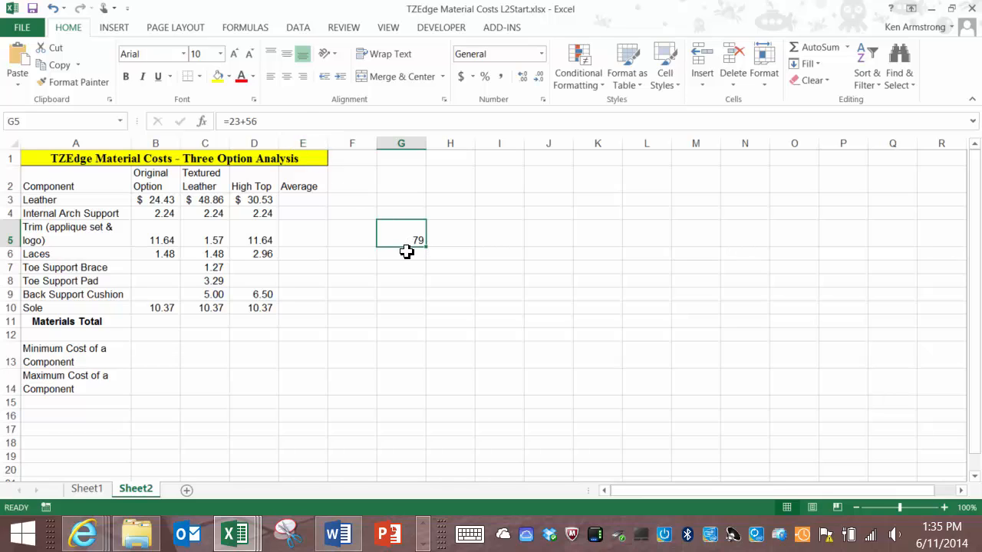
{"action": "mouse_move", "coordinate": [405, 256]}
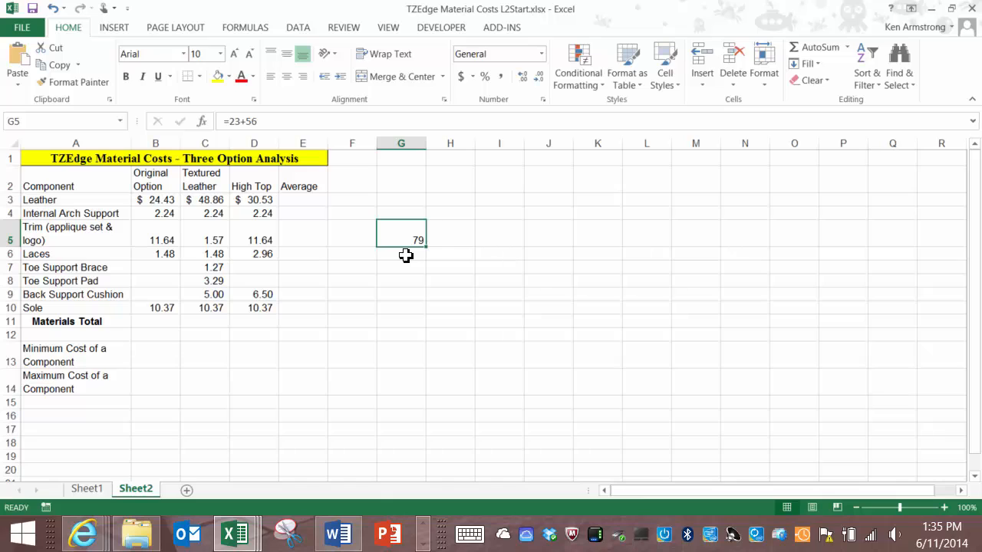
{"action": "left_click", "coordinate": [400, 254]}
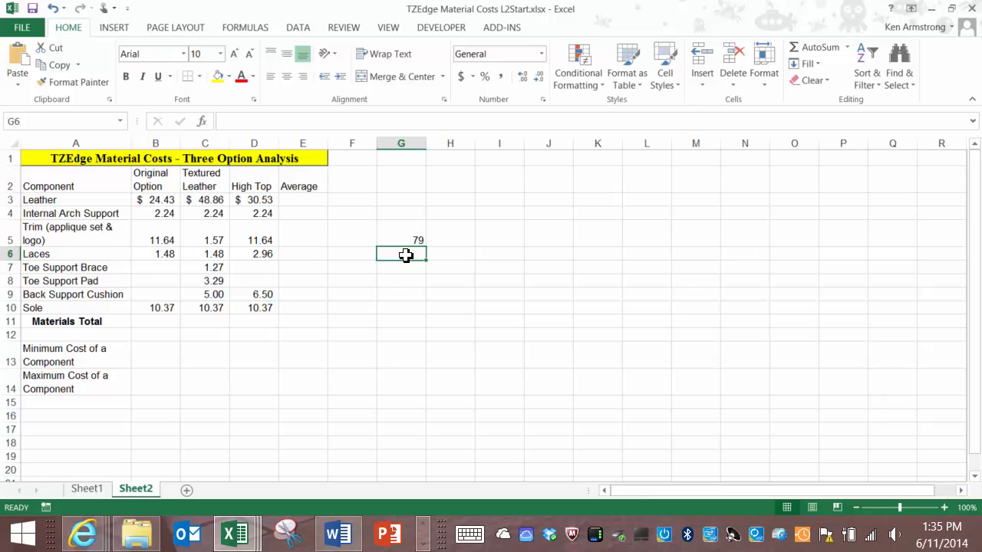
Step: Enter =SUM(12,34,56) in G6, showing 102, and inspect its formula
{"action": "type", "text": "=sum"}
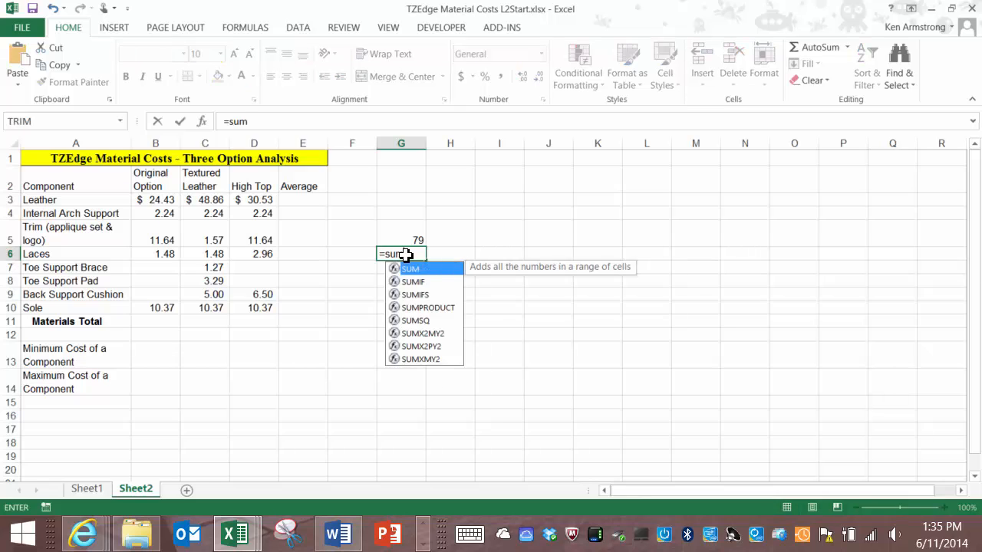
{"action": "type", "text": "("}
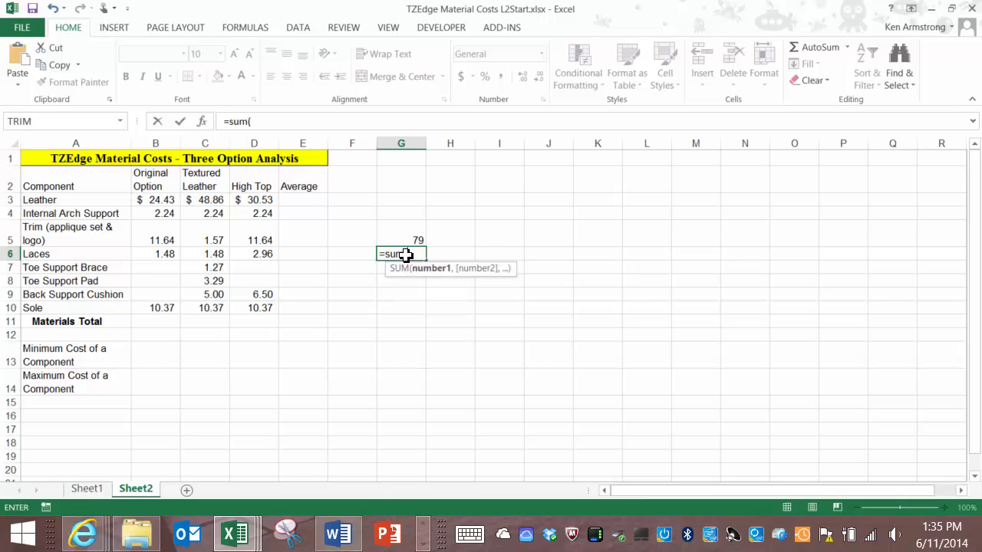
{"action": "type", "text": "1"}
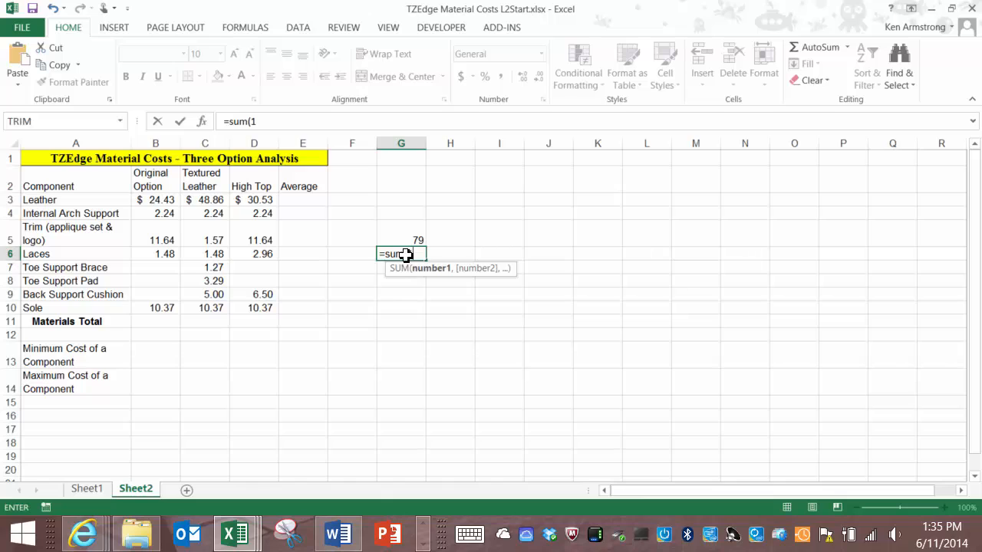
{"action": "type", "text": "2,3"}
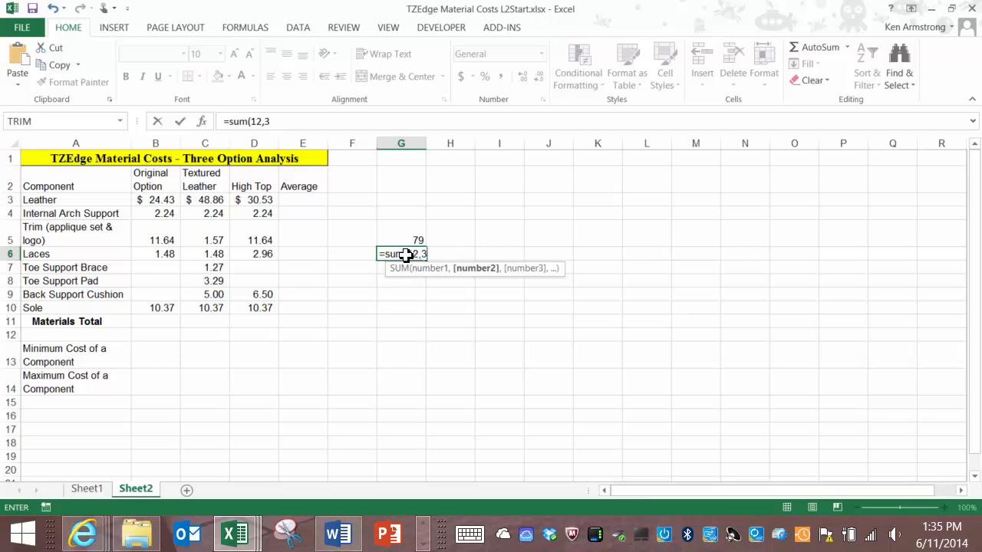
{"action": "type", "text": ",56"}
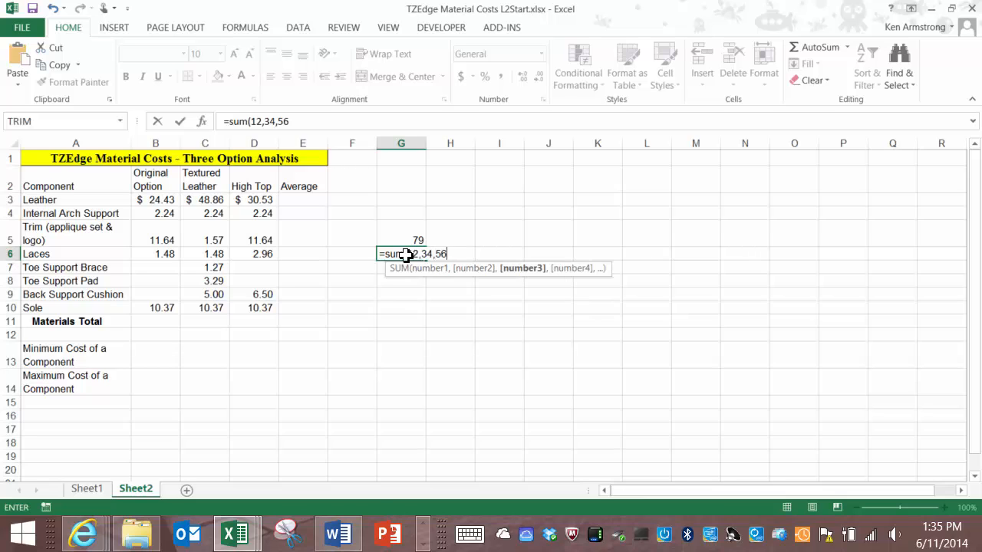
{"action": "type", "text": ")"}
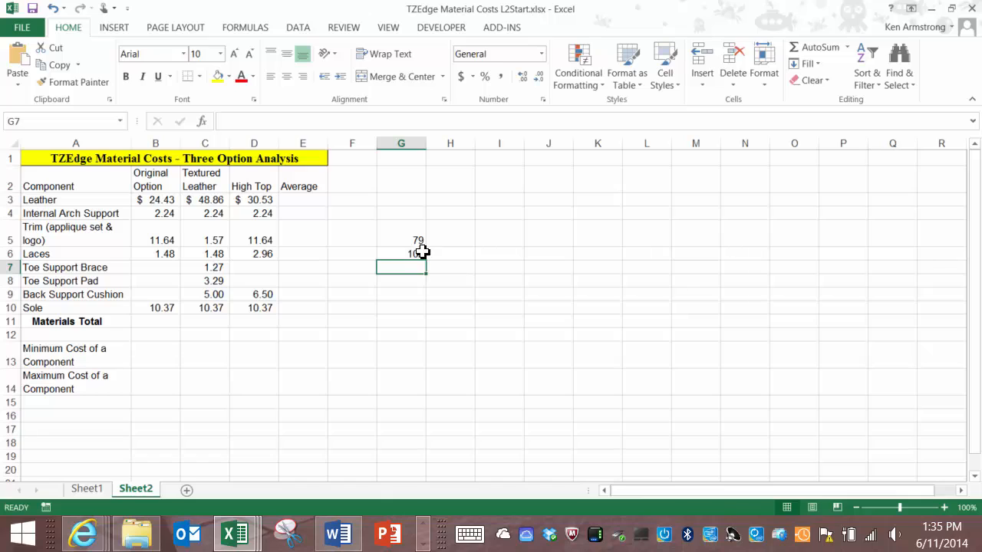
{"action": "left_click", "coordinate": [400, 253]}
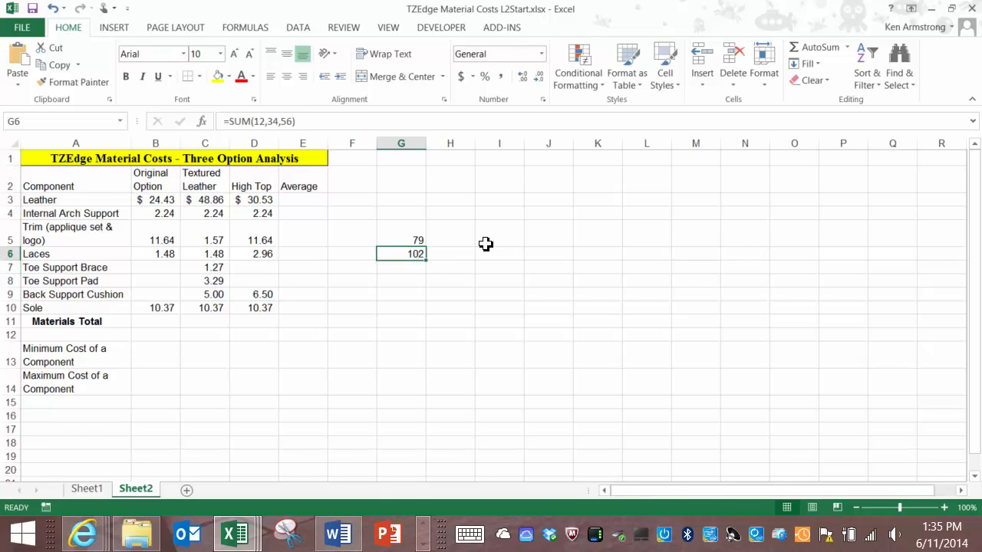
{"action": "double_click", "coordinate": [402, 253]}
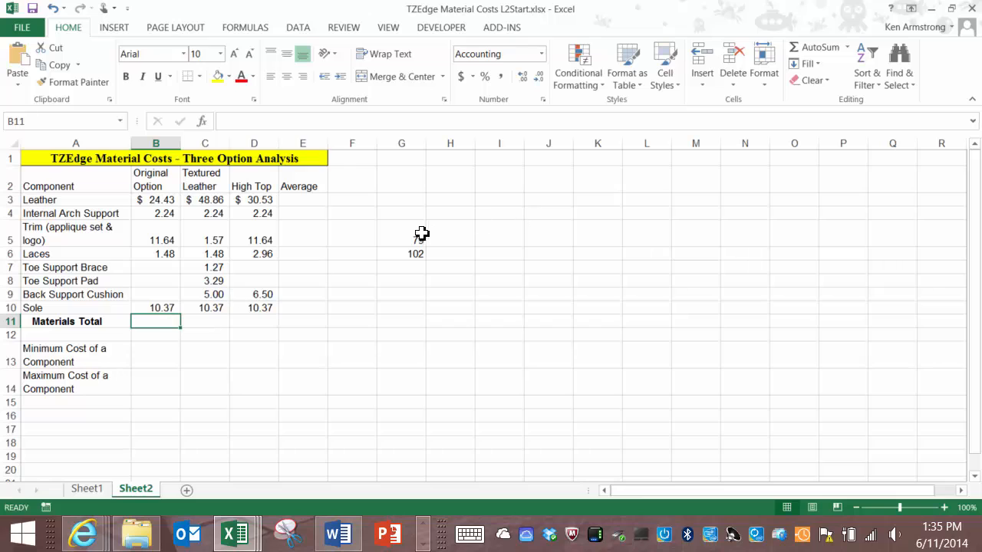
Step: Build a SUM of B3, B4, B5, B6 and B10 for the materials total in B11
{"action": "left_click", "coordinate": [401, 240]}
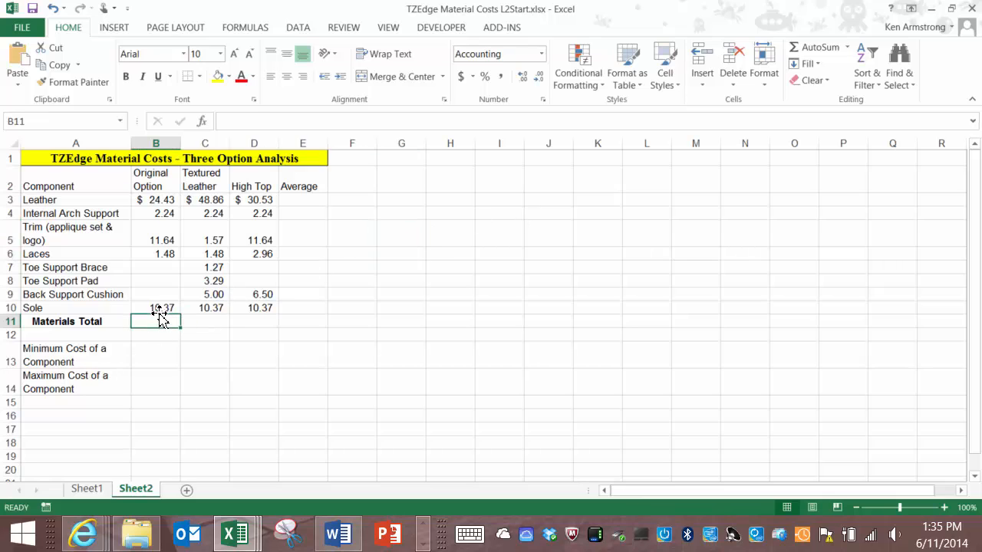
{"action": "type", "text": "=sum"}
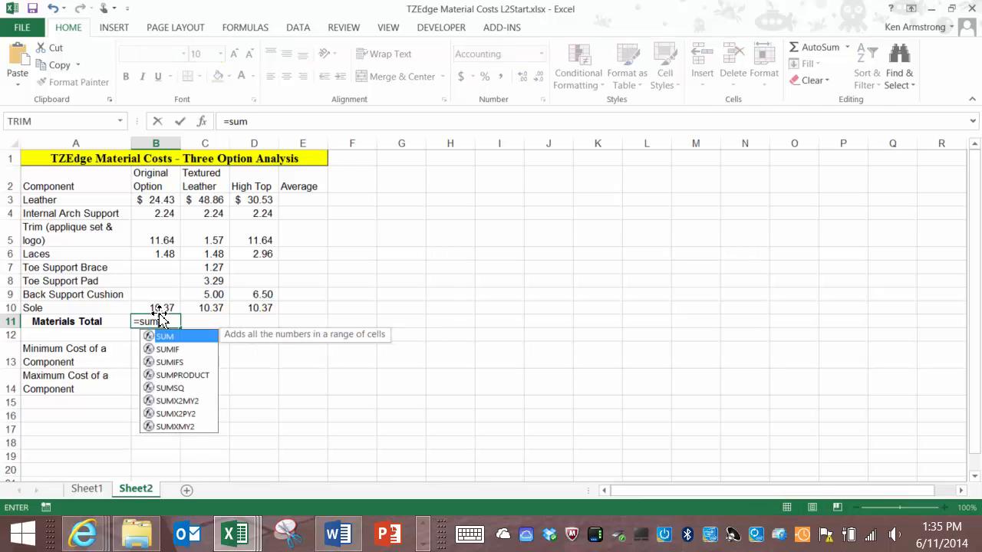
{"action": "type", "text": "("}
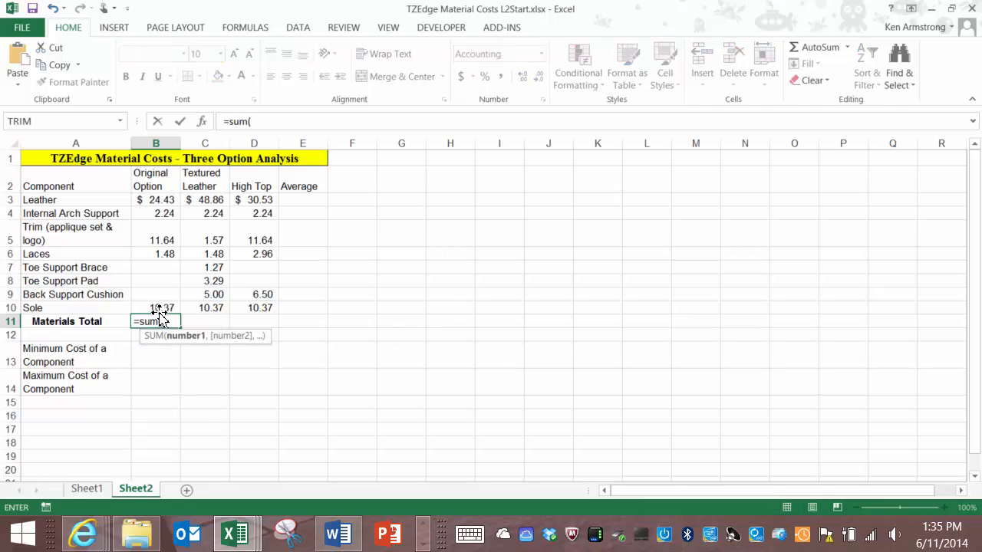
{"action": "mouse_move", "coordinate": [165, 200]}
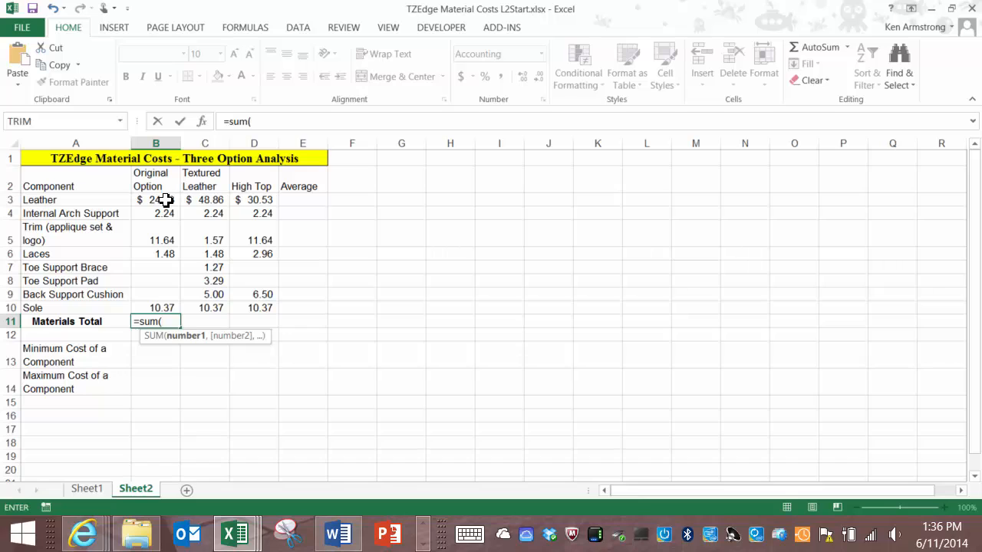
{"action": "mouse_move", "coordinate": [167, 199]}
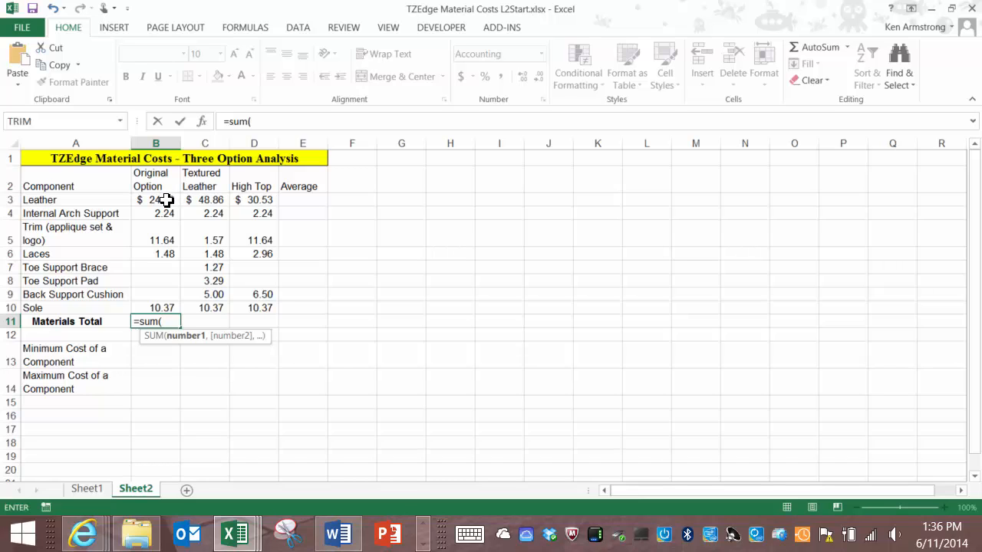
{"action": "left_click", "coordinate": [155, 200]}
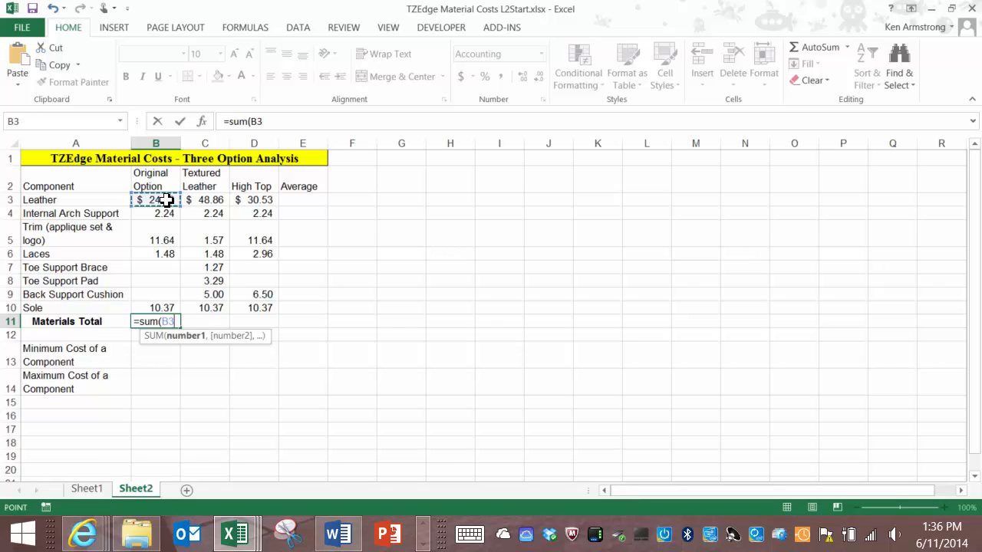
{"action": "left_click", "coordinate": [156, 213]}
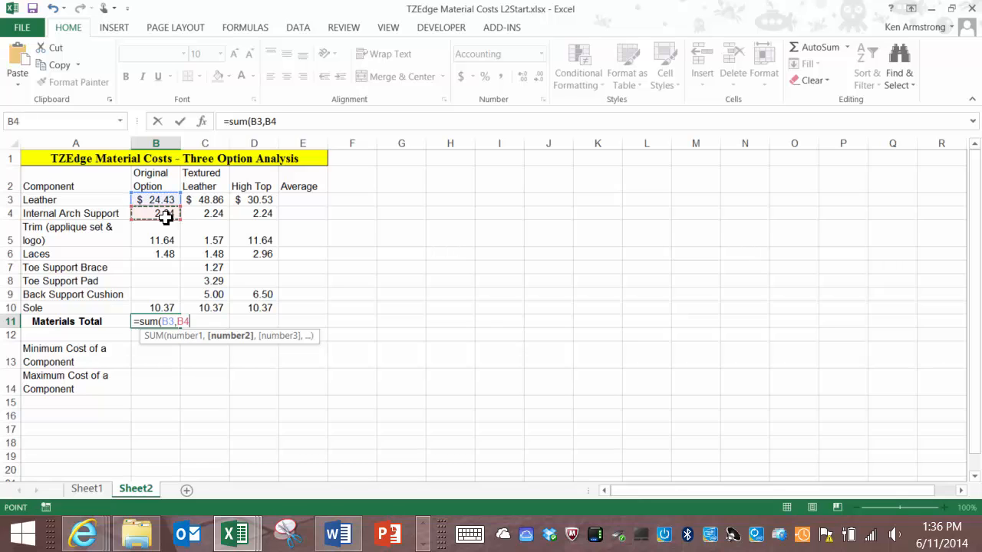
{"action": "left_click", "coordinate": [155, 240]}
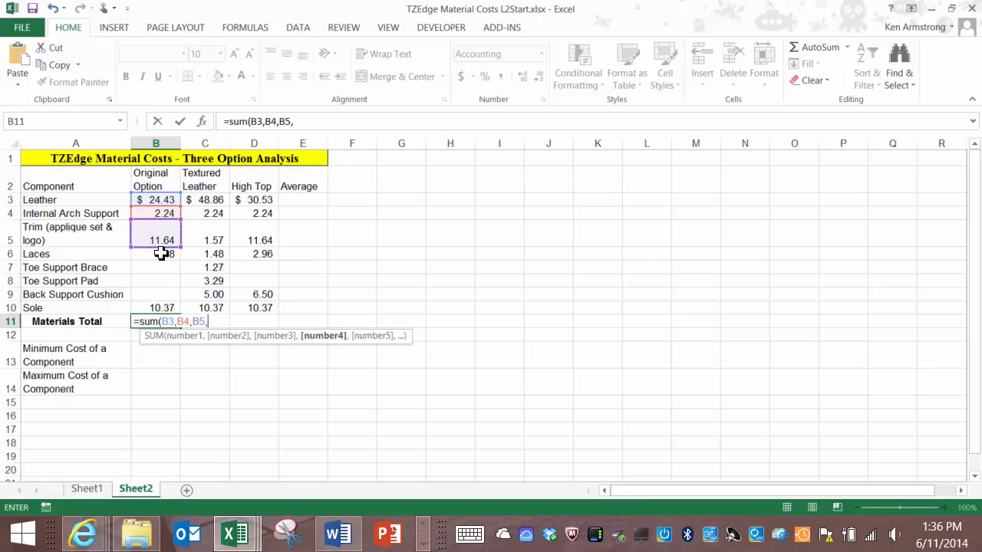
{"action": "left_click", "coordinate": [155, 308]}
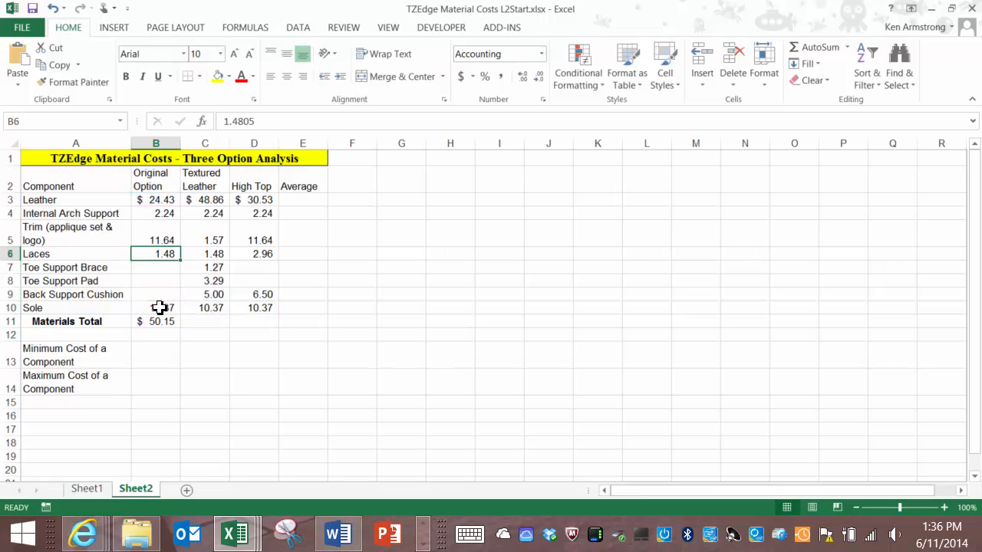
Step: Set the Trim cost to 11.64 and the Toe Support Brace cost to 5.00
{"action": "left_click", "coordinate": [156, 240]}
{"action": "type", "text": "20"}
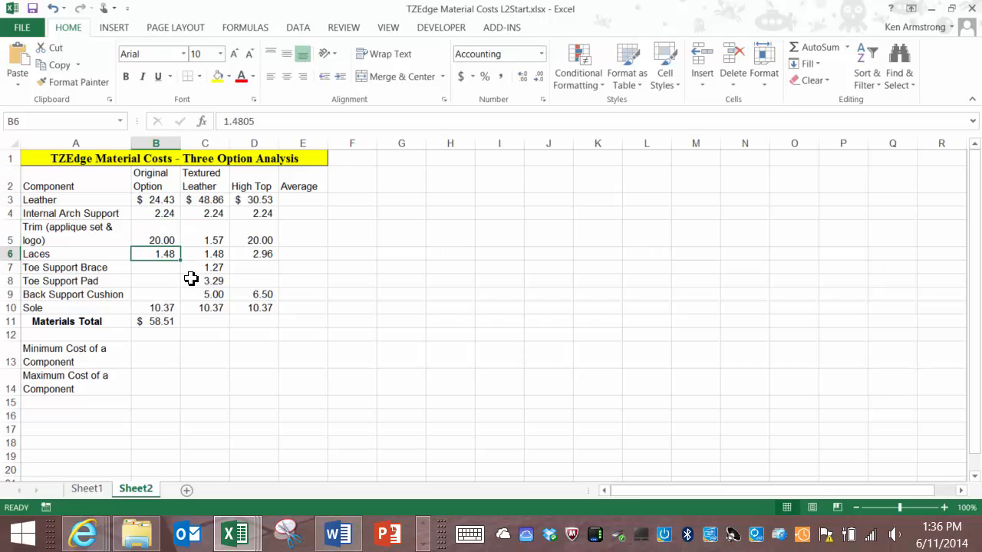
{"action": "mouse_move", "coordinate": [165, 317]}
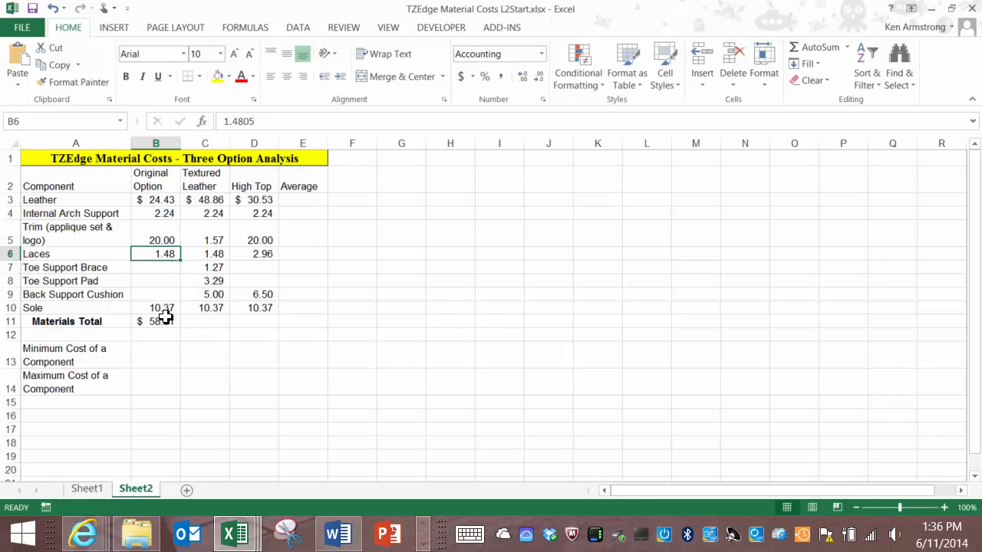
{"action": "type", "text": "11.64"}
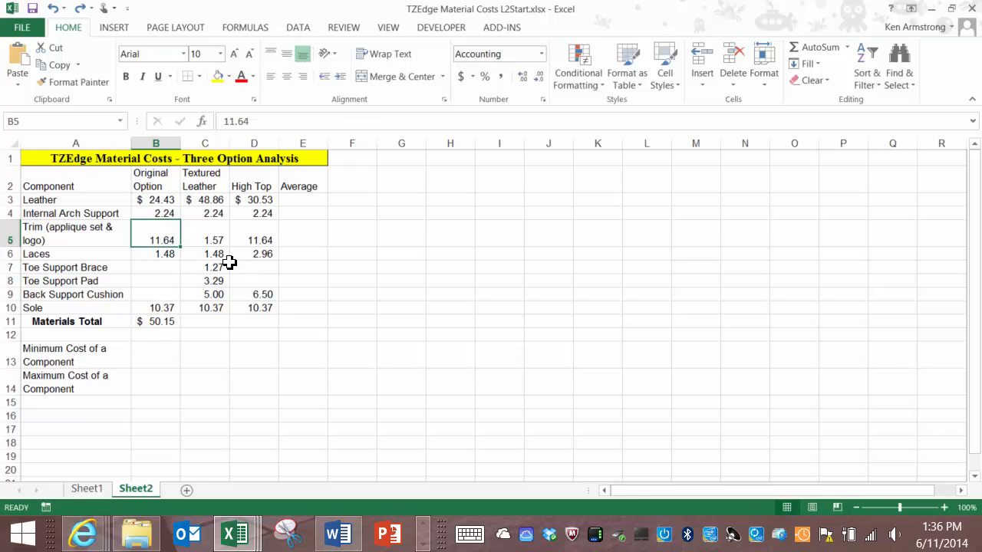
{"action": "left_click", "coordinate": [155, 322]}
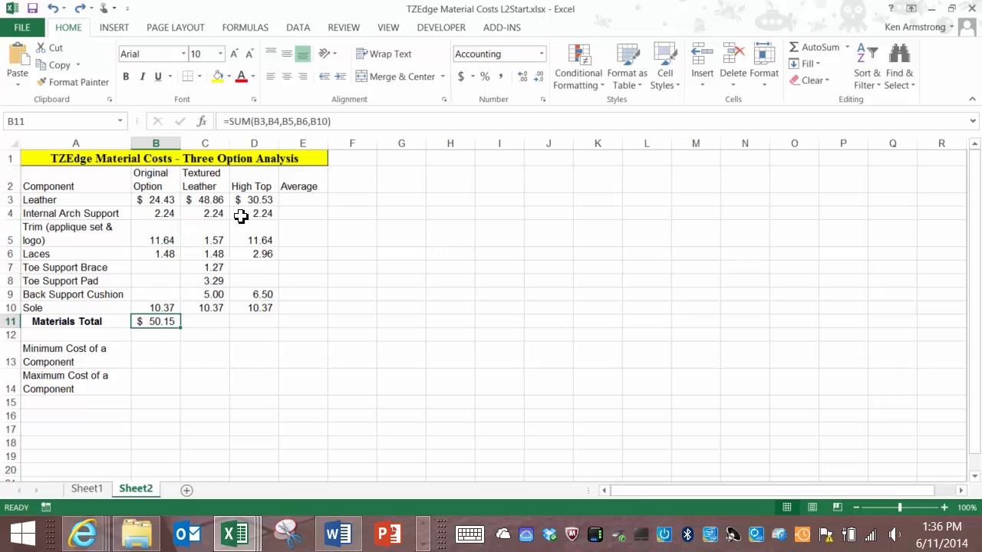
{"action": "double_click", "coordinate": [155, 321]}
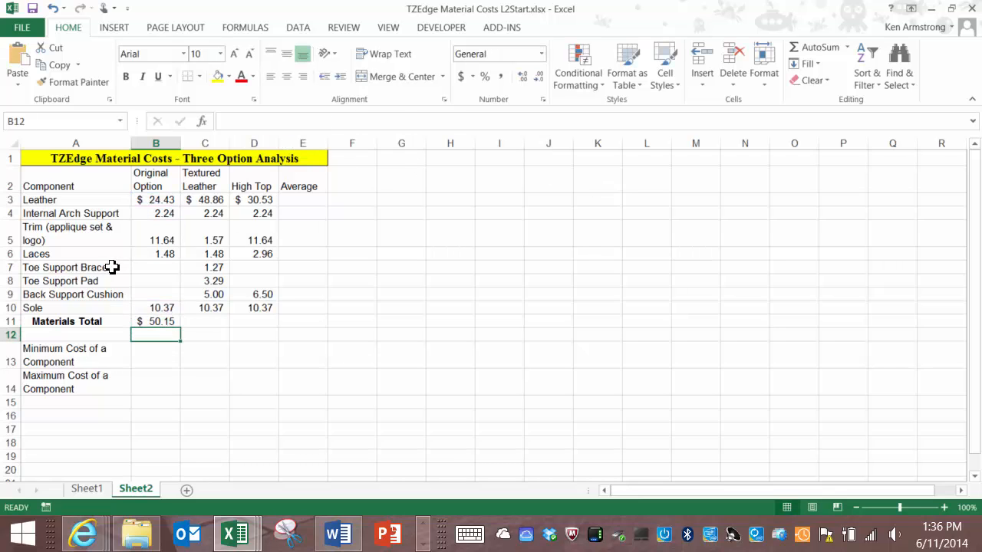
{"action": "mouse_move", "coordinate": [162, 272]}
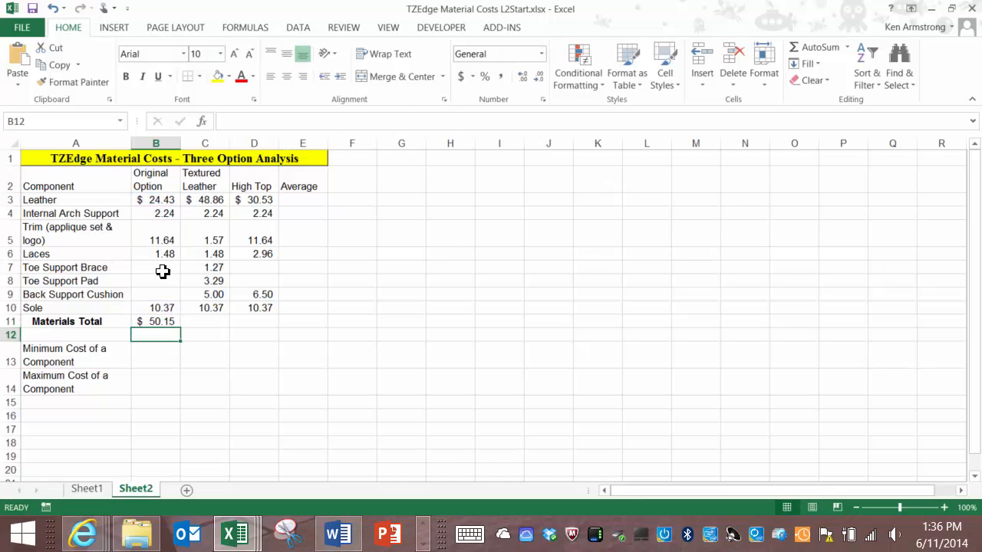
{"action": "left_click", "coordinate": [156, 266]}
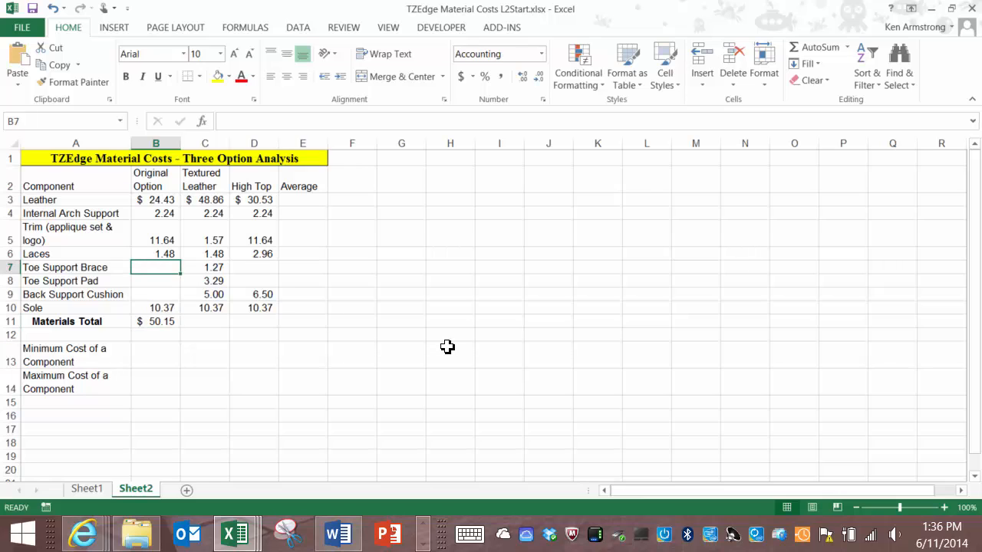
{"action": "type", "text": "5.00"}
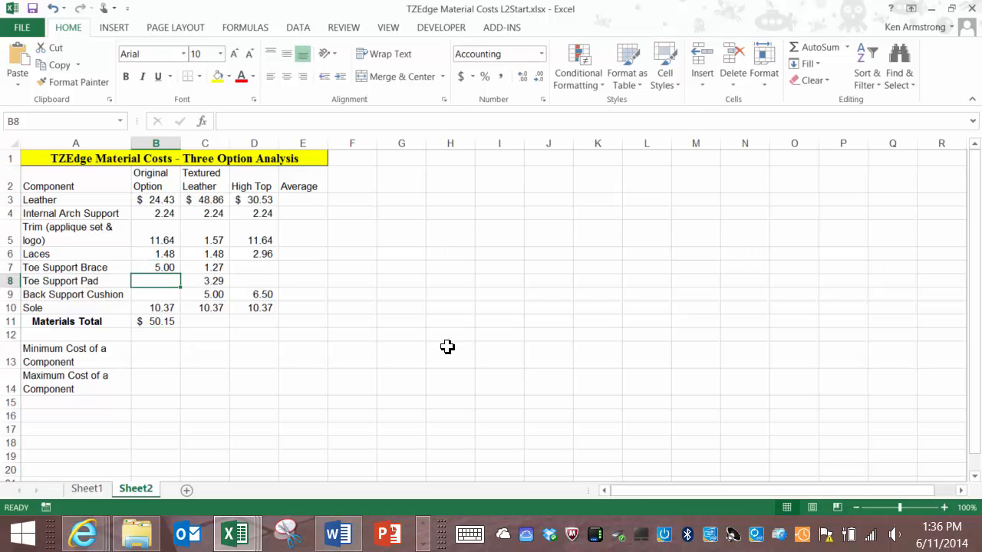
{"action": "left_click", "coordinate": [156, 321]}
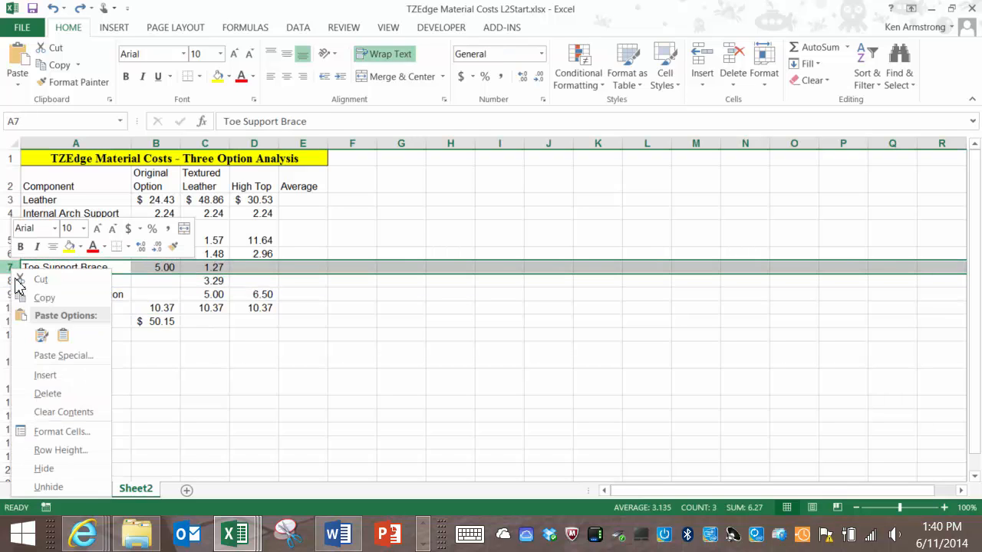
Step: Insert a row above Toe Support Brace: Anti-Stink Charcoal Insert, costing 2.22
{"action": "left_click", "coordinate": [45, 375]}
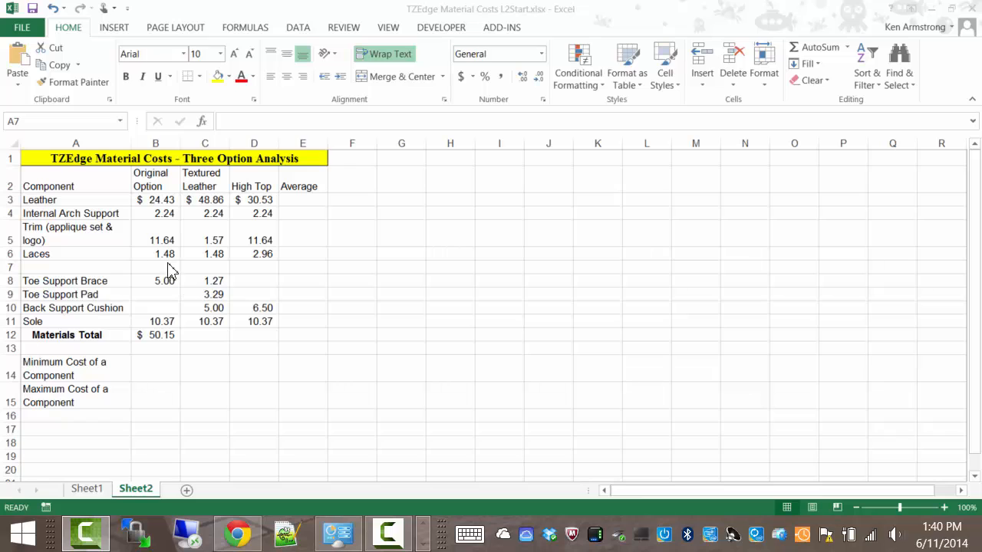
{"action": "type", "text": "A"}
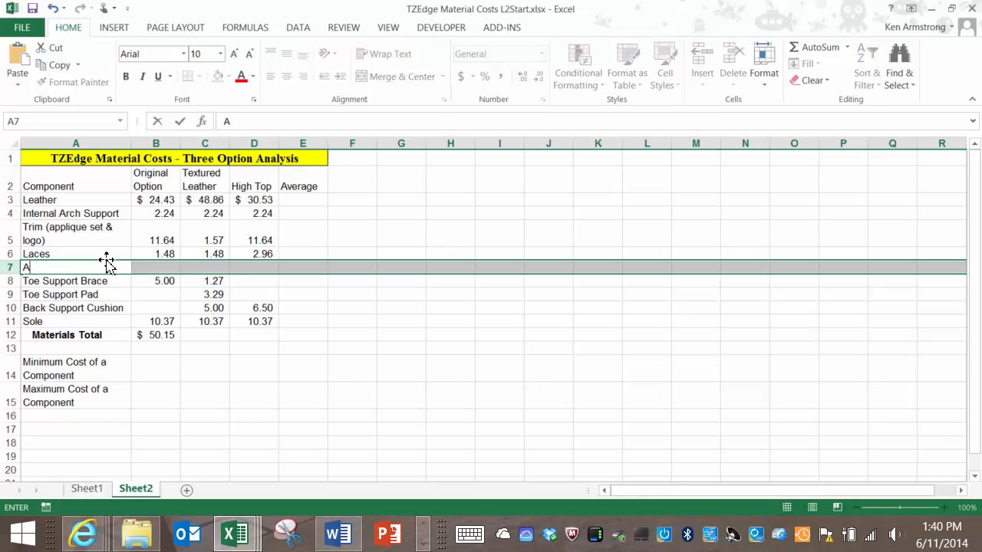
{"action": "type", "text": "nti"}
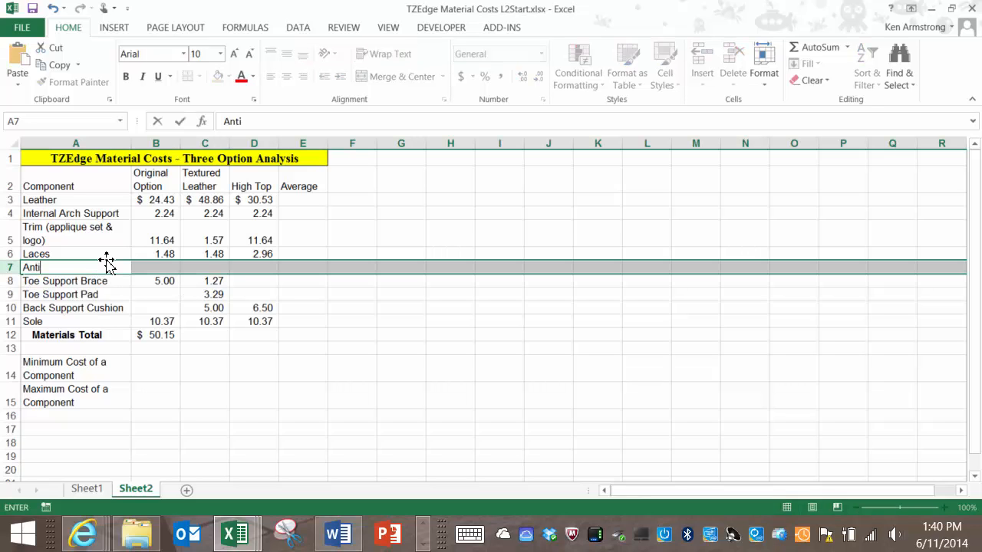
{"action": "type", "text": "-Stink Charcoal Insert"}
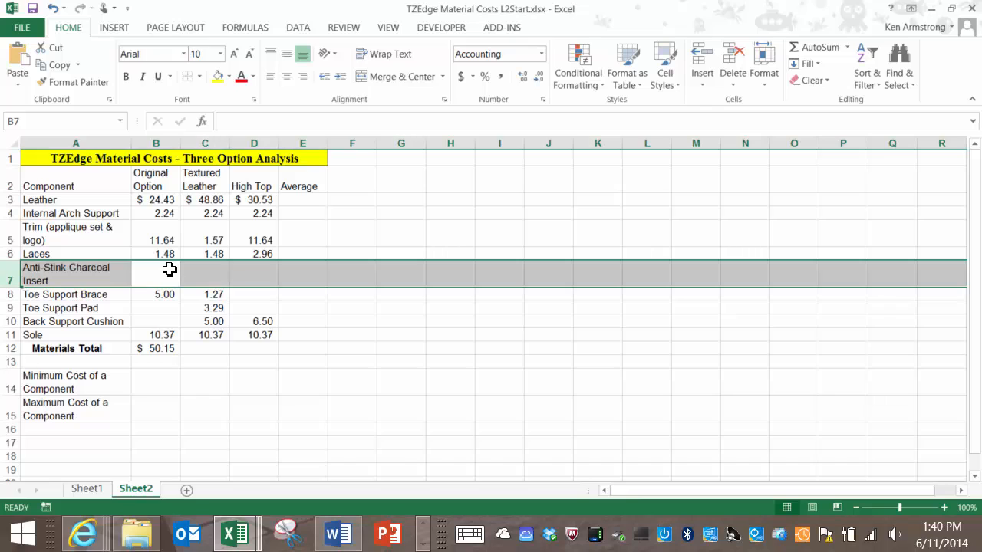
{"action": "type", "text": "2.22"}
{"action": "left_click", "coordinate": [156, 348]}
{"action": "type", "text": "=SUM(B3:B11)"}
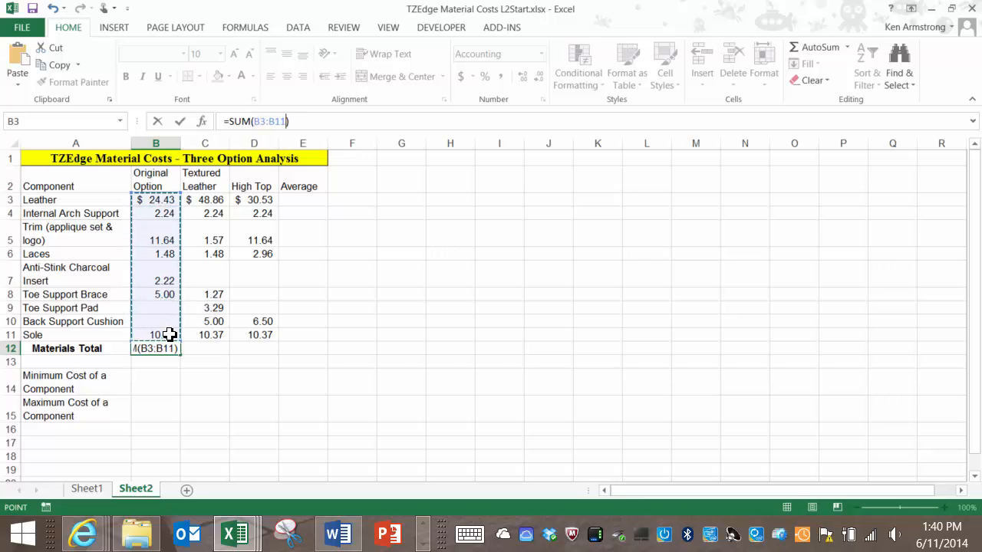
Step: Commit =SUM(B3:B11) as the materials total, now $57.37
{"action": "key", "text": "Enter"}
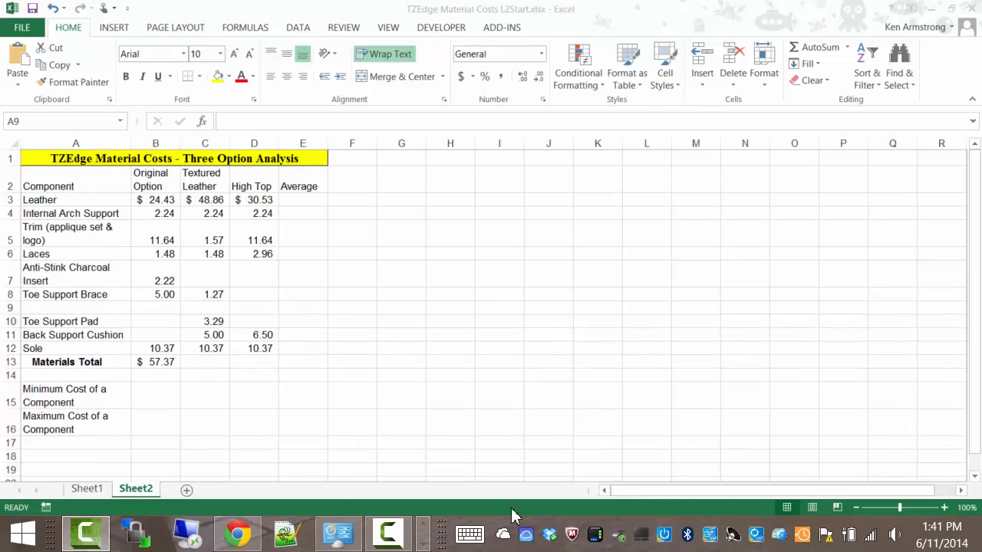
Step: Label row 9 'Arch Support Pump' with an Original Option cost of 3.33
{"action": "left_click", "coordinate": [50, 308]}
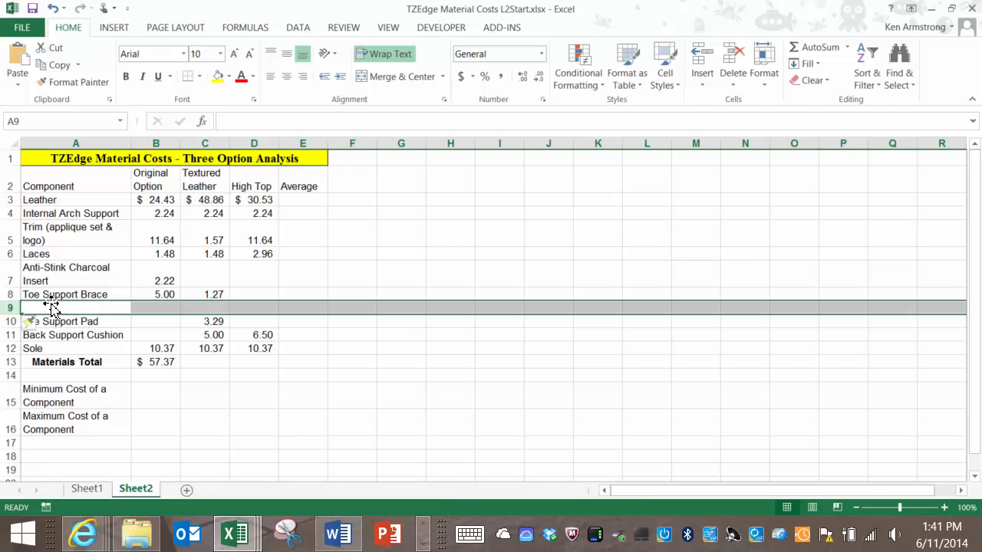
{"action": "type", "text": "Arch Support Pu"}
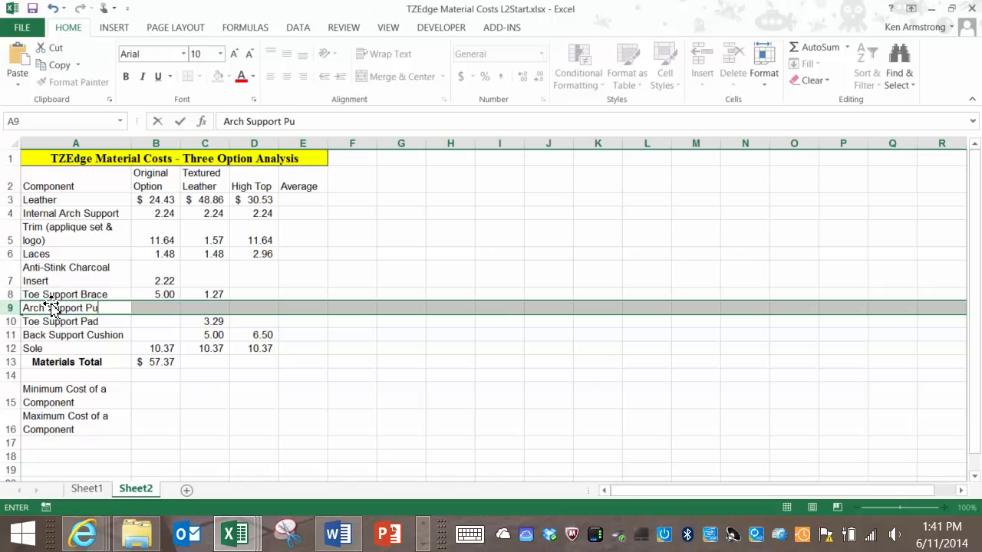
{"action": "type", "text": "mp"}
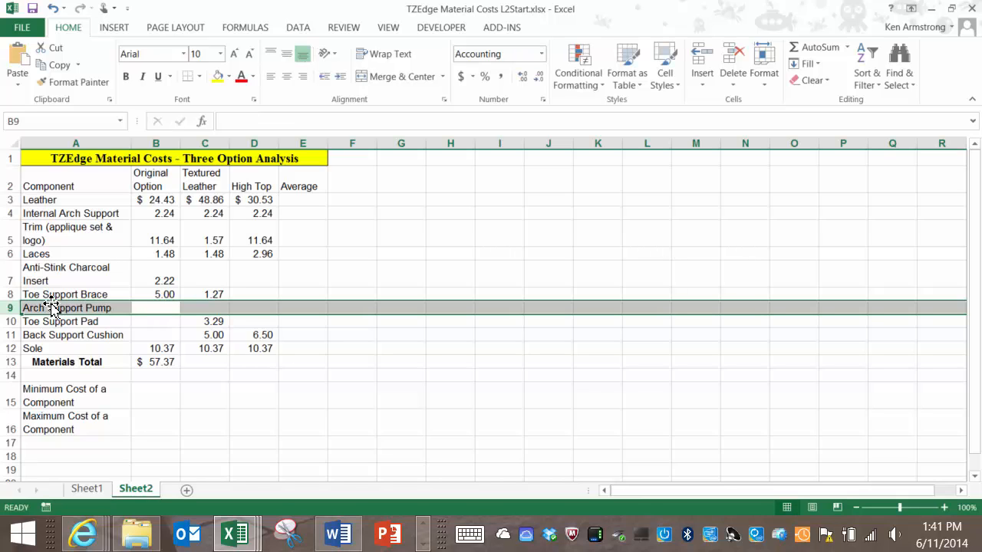
{"action": "type", "text": "3.33"}
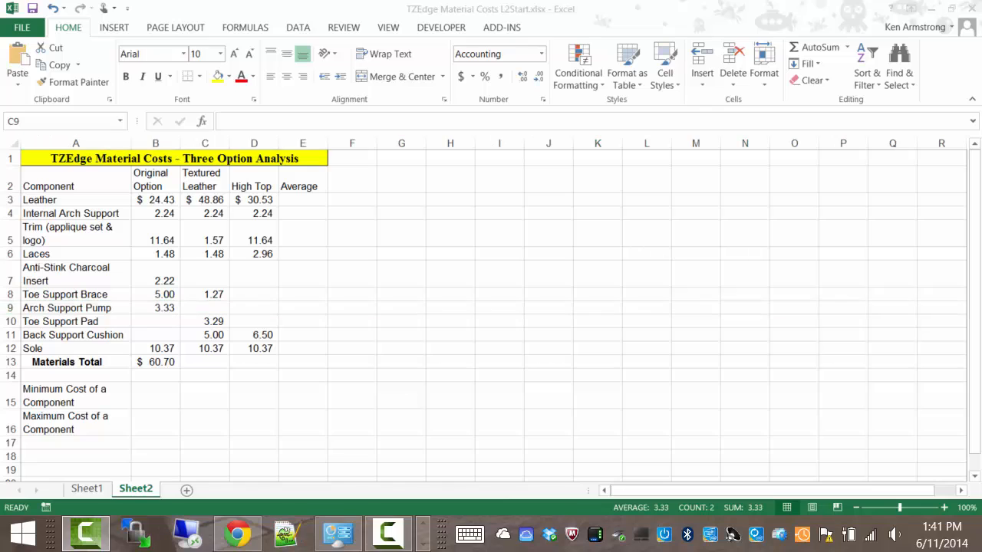
{"action": "mouse_move", "coordinate": [243, 273]}
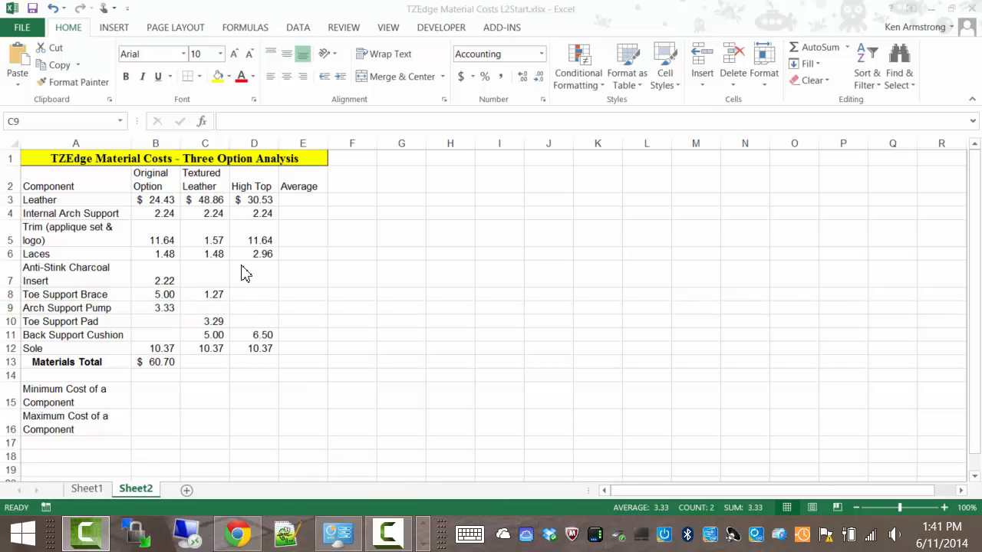
Step: Insert an AutoSum formula in C13 for the Textured Leather total
{"action": "left_click", "coordinate": [156, 361]}
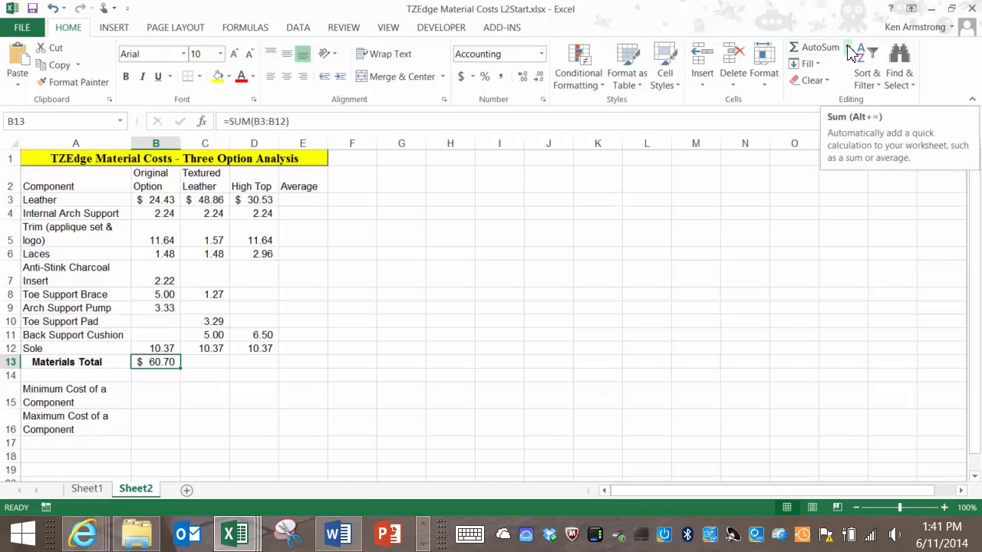
{"action": "left_click", "coordinate": [204, 361]}
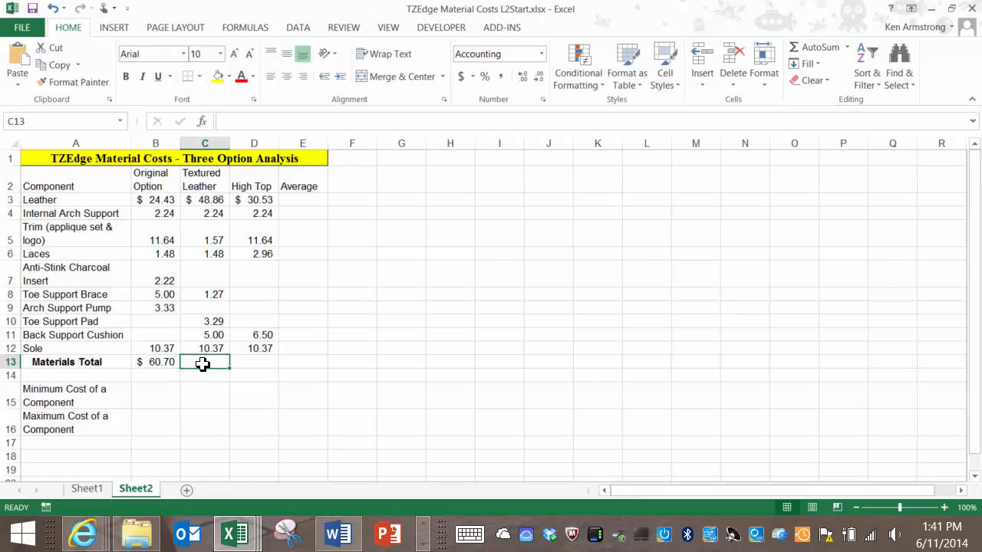
{"action": "left_click", "coordinate": [872, 47]}
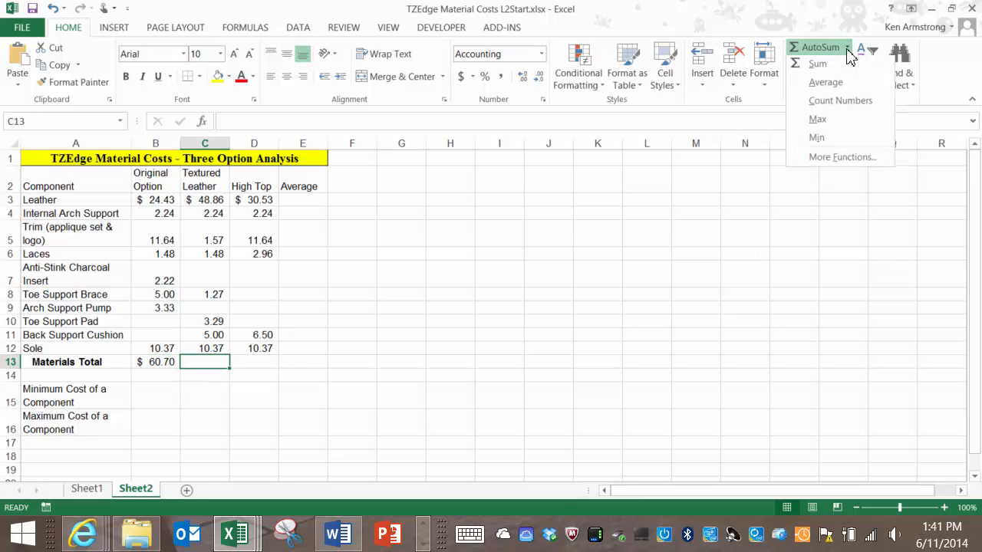
{"action": "mouse_move", "coordinate": [818, 66]}
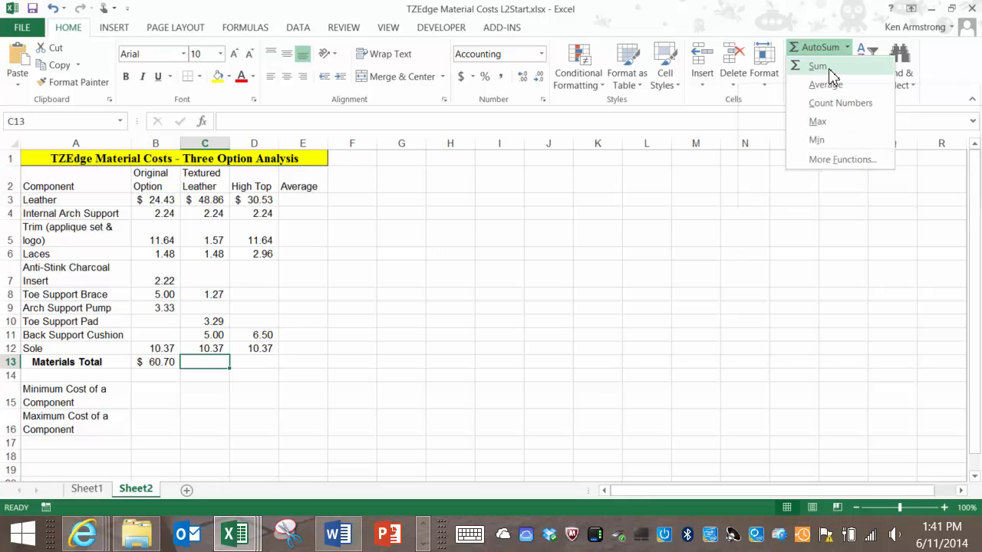
{"action": "mouse_move", "coordinate": [825, 84]}
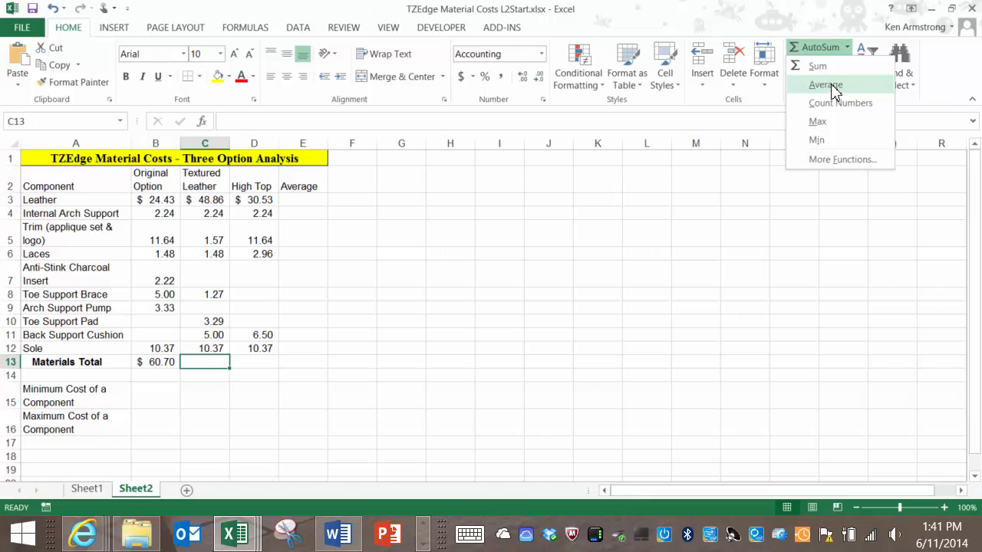
{"action": "mouse_move", "coordinate": [816, 121]}
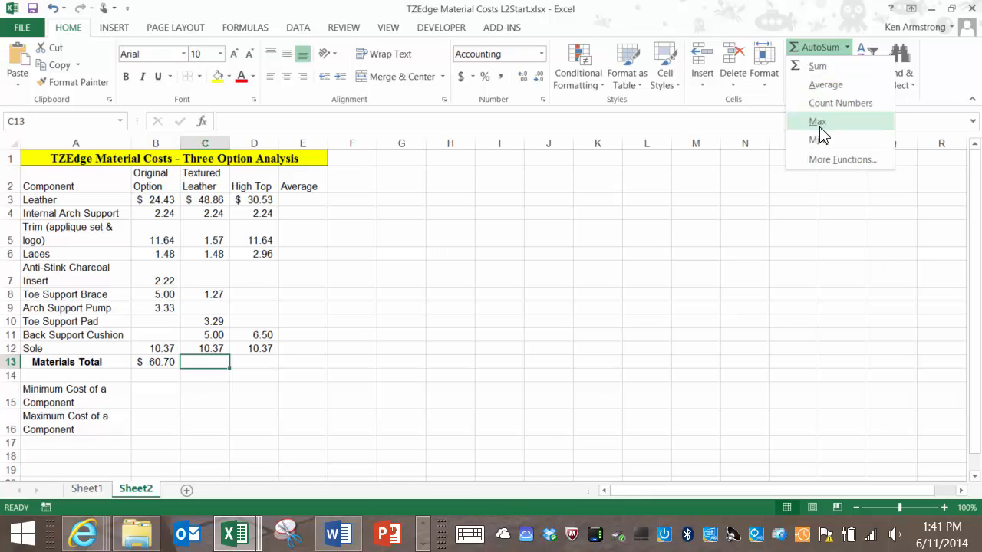
{"action": "mouse_move", "coordinate": [842, 159]}
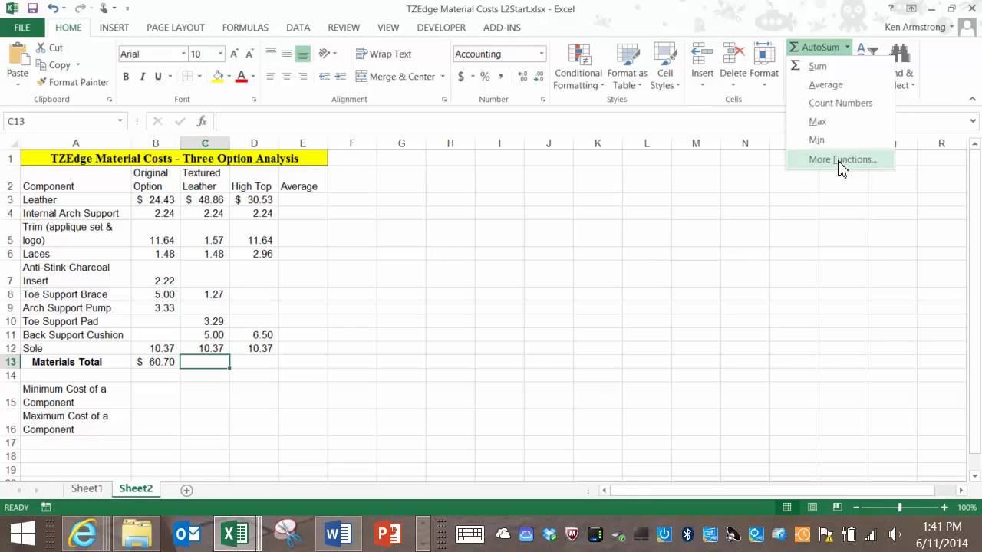
{"action": "left_click", "coordinate": [818, 65]}
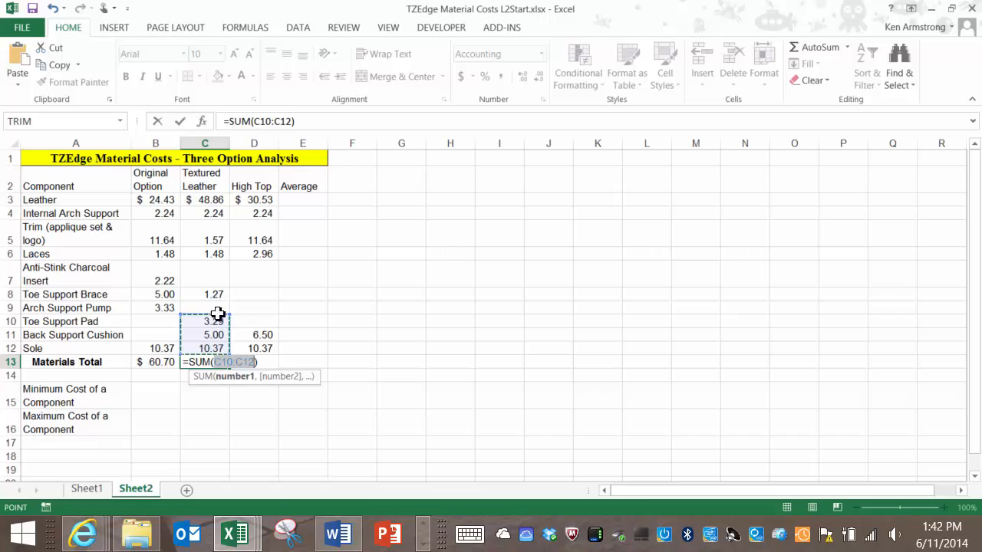
{"action": "mouse_move", "coordinate": [234, 353]}
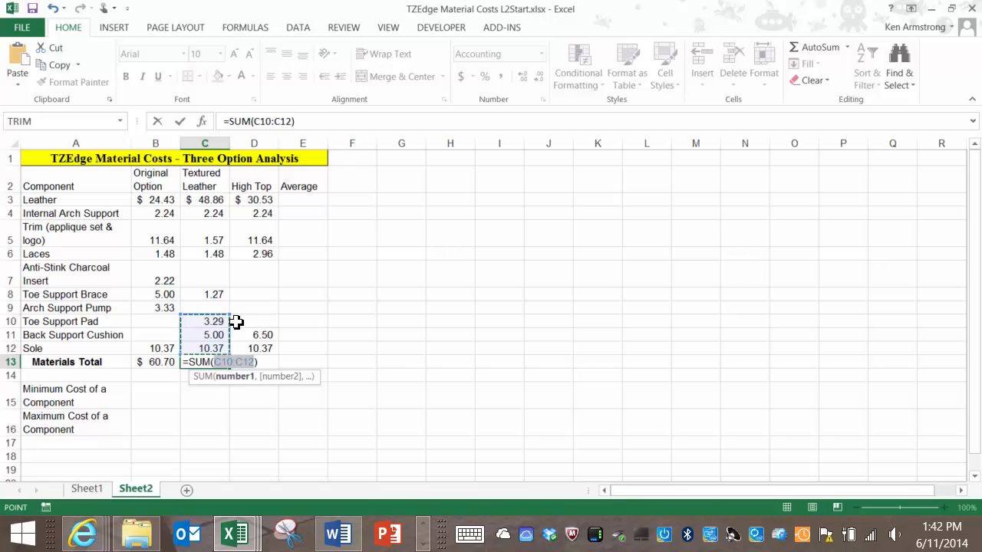
{"action": "mouse_move", "coordinate": [216, 309]}
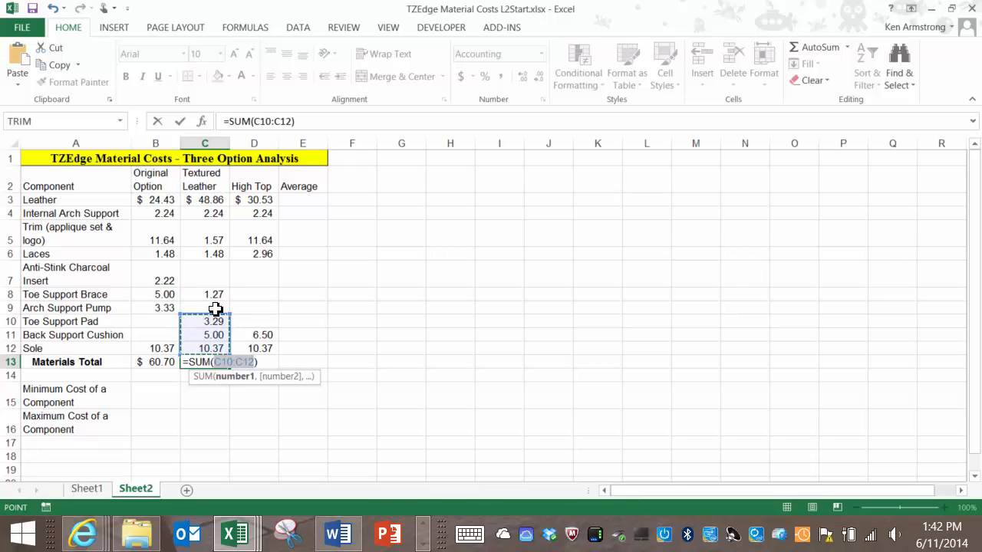
{"action": "mouse_move", "coordinate": [217, 277]}
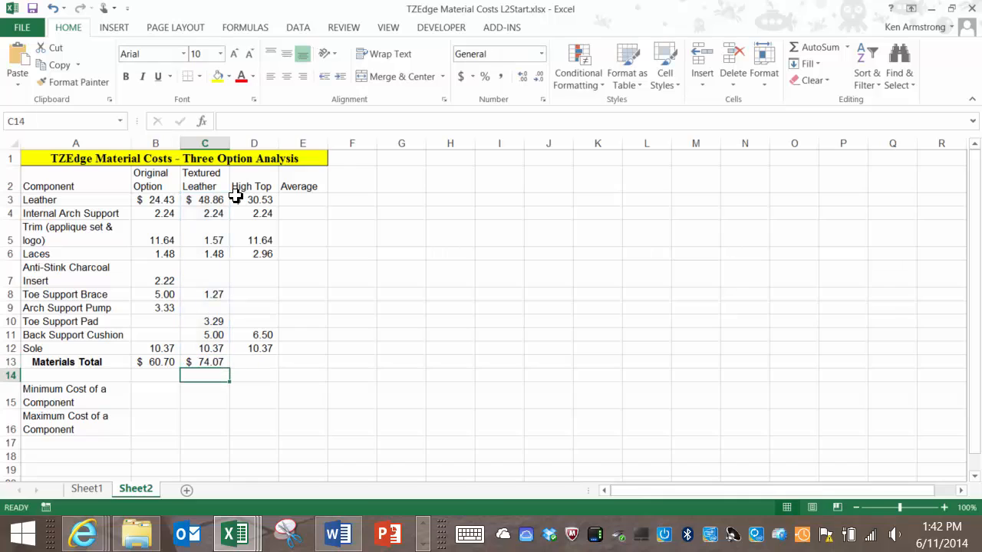
Step: Enter =SUM(C3:C12) for the Textured Leather total and extend the total to High Top
{"action": "left_click", "coordinate": [204, 361]}
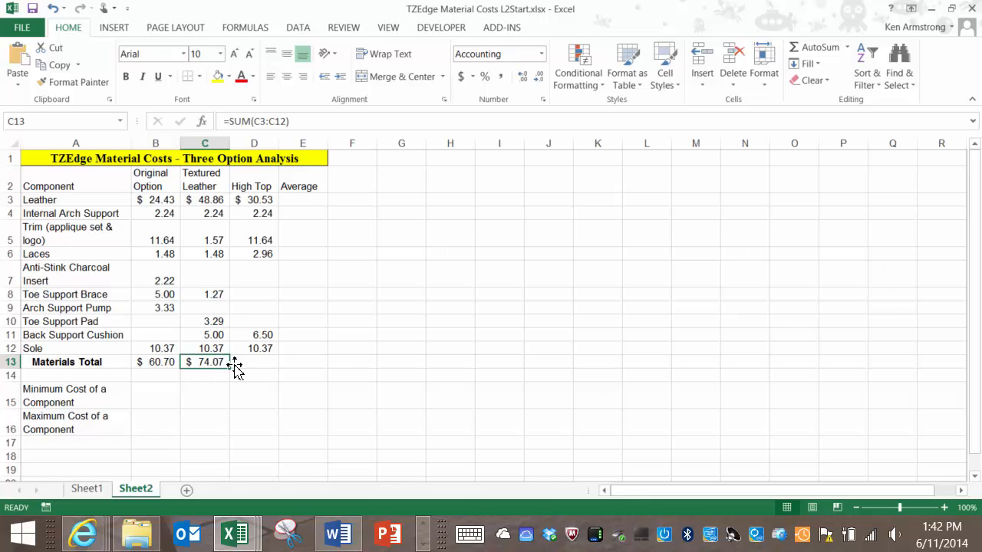
{"action": "mouse_move", "coordinate": [219, 362]}
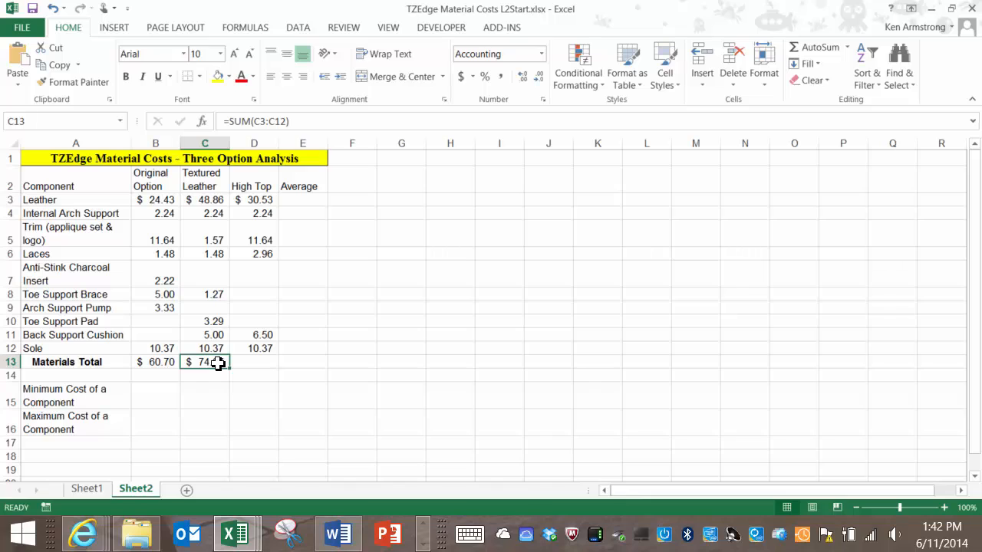
{"action": "mouse_move", "coordinate": [225, 372]}
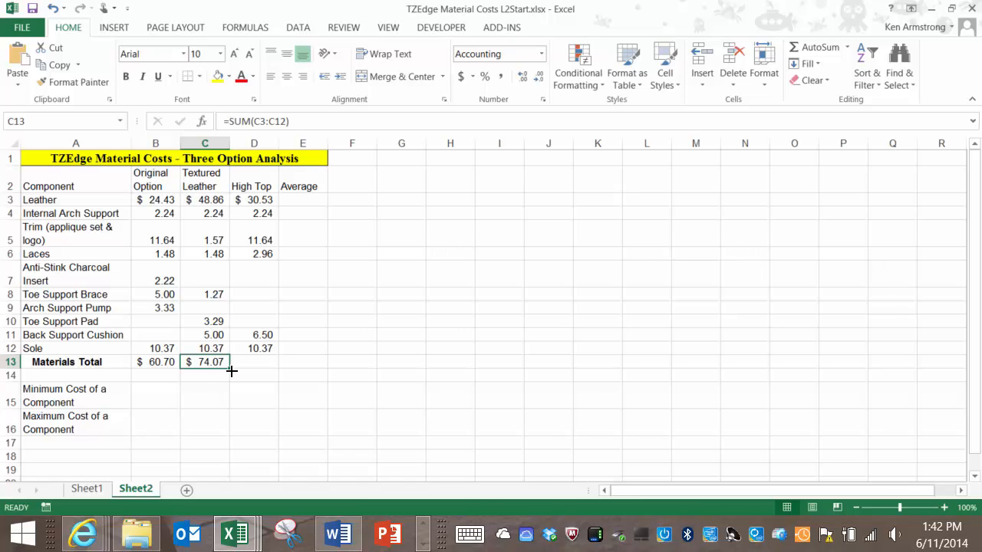
{"action": "mouse_move", "coordinate": [231, 371]}
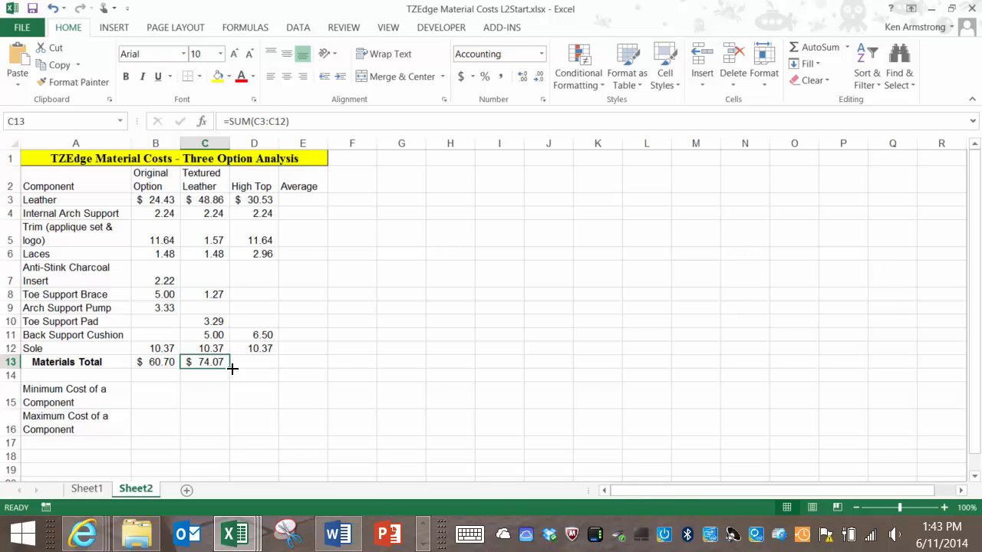
{"action": "mouse_move", "coordinate": [232, 371]}
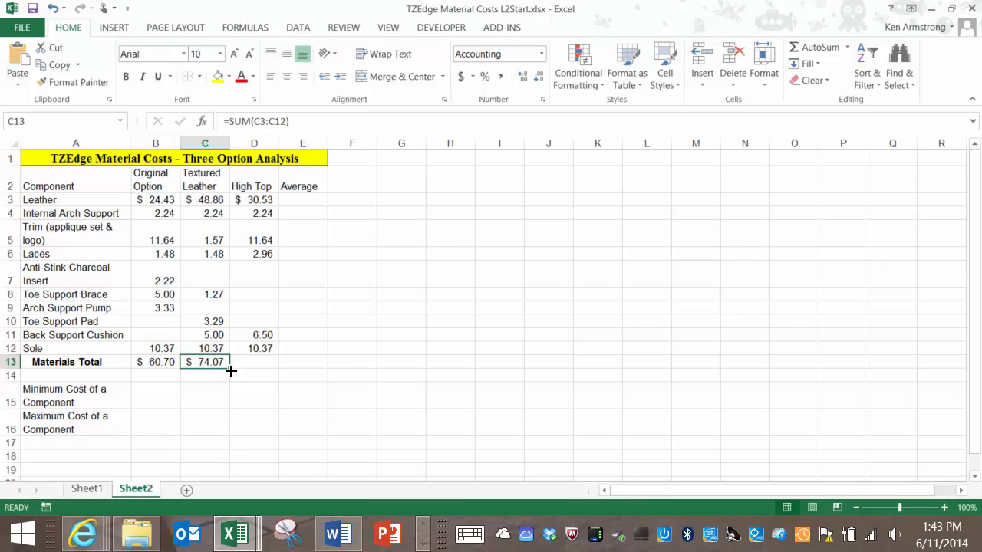
{"action": "left_click_drag", "start_coordinate": [227, 371], "coordinate": [274, 370]}
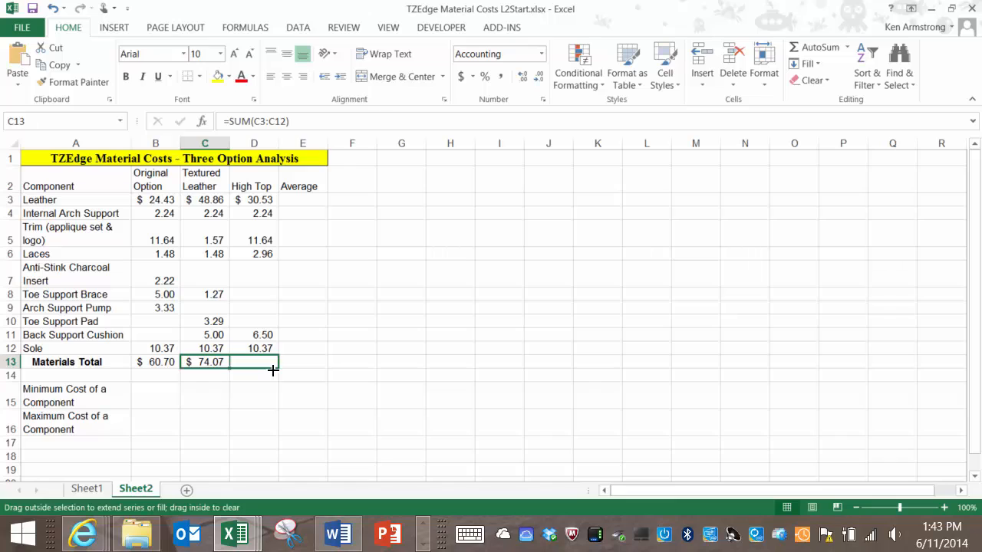
{"action": "left_click_drag", "start_coordinate": [274, 361], "coordinate": [254, 361]}
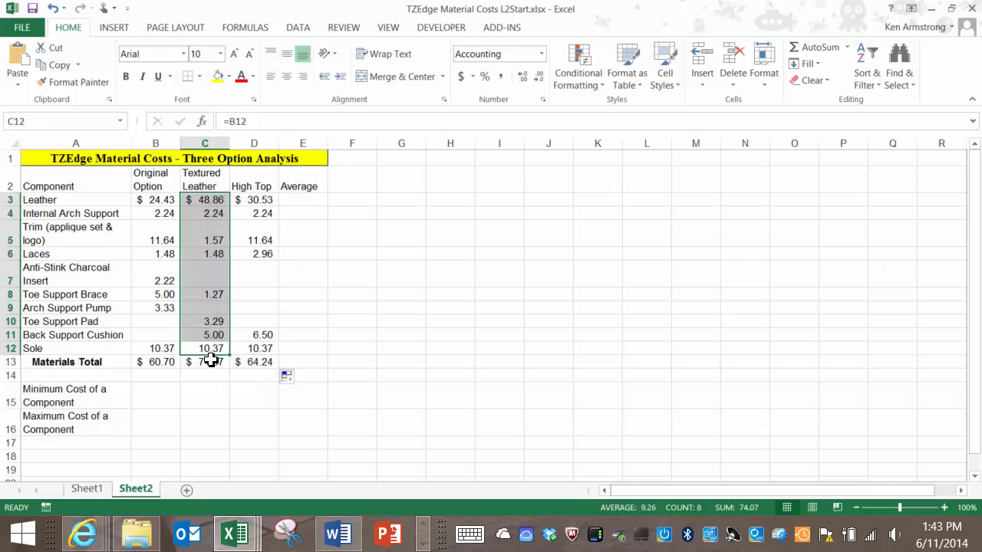
{"action": "type", "text": "=SUM(C3:C12)"}
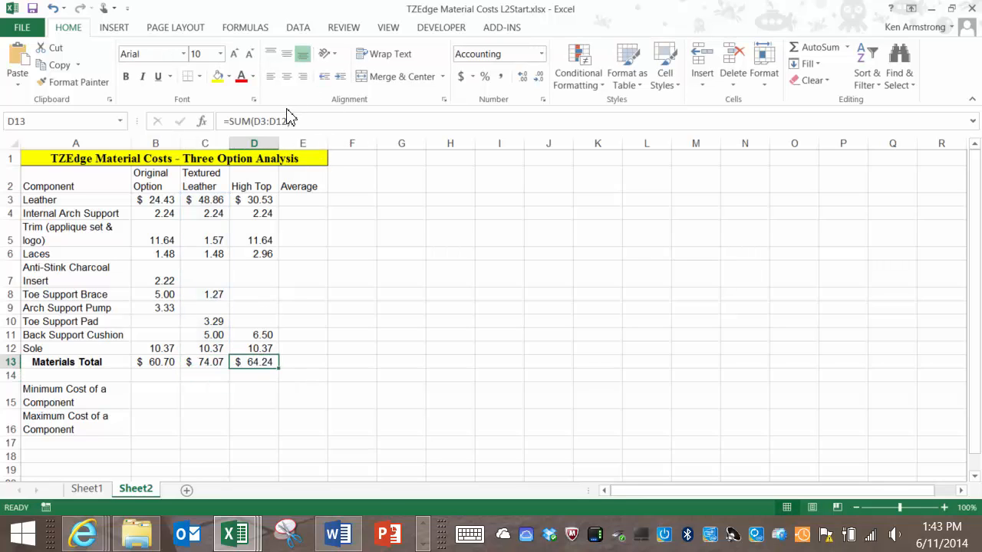
{"action": "double_click", "coordinate": [254, 361]}
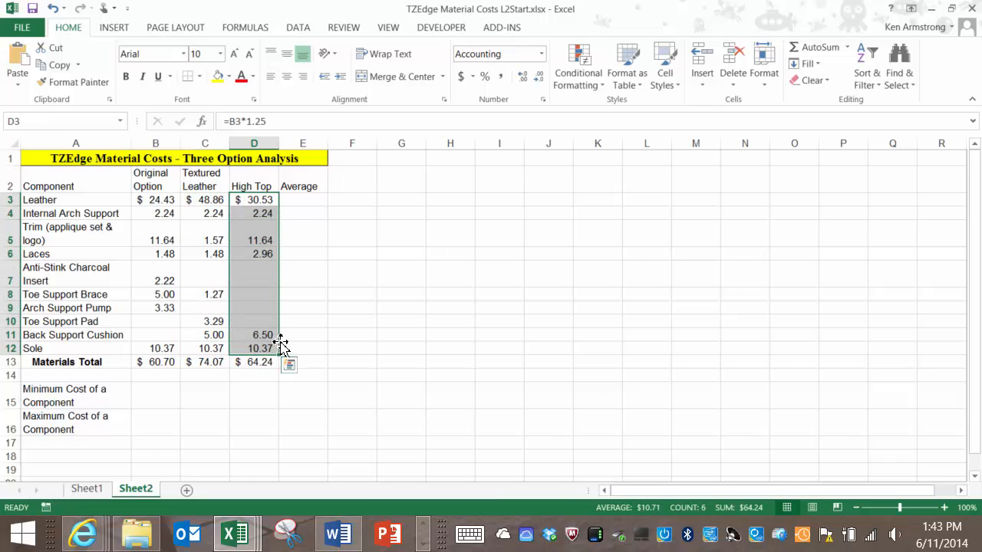
Step: Compare the Textured Leather and High Top totals and their cost formulas
{"action": "left_click", "coordinate": [204, 361]}
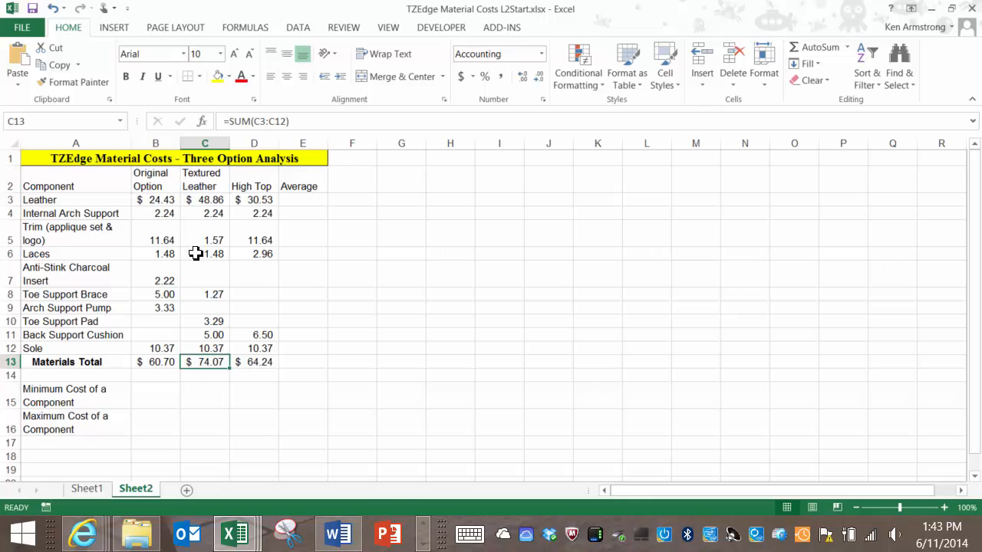
{"action": "left_click_drag", "start_coordinate": [204, 199], "coordinate": [204, 321]}
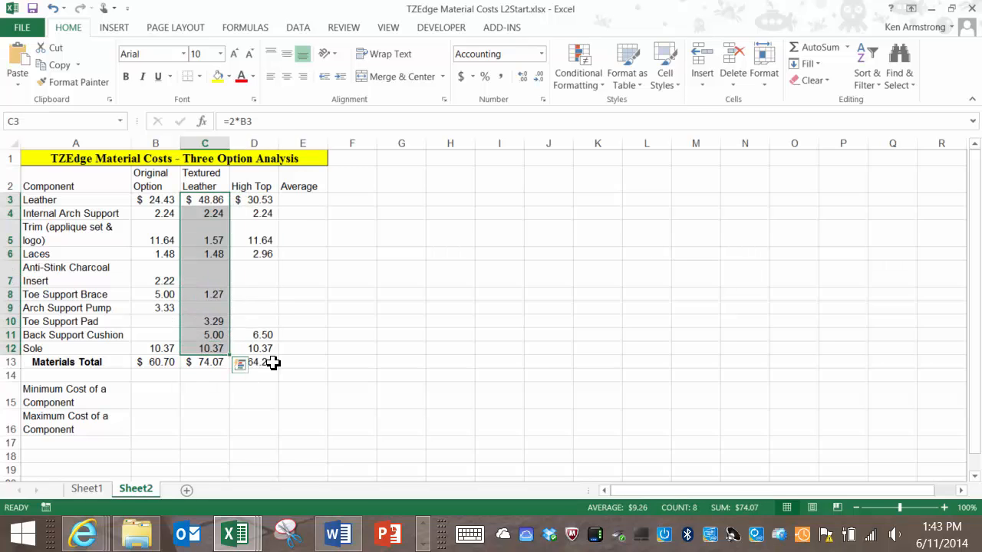
{"action": "left_click", "coordinate": [204, 361]}
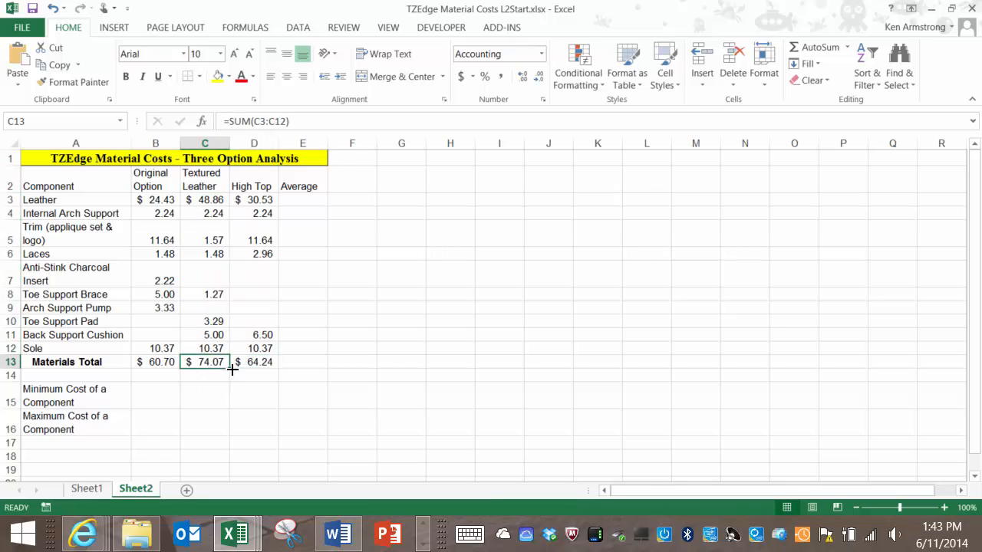
{"action": "left_click", "coordinate": [254, 362]}
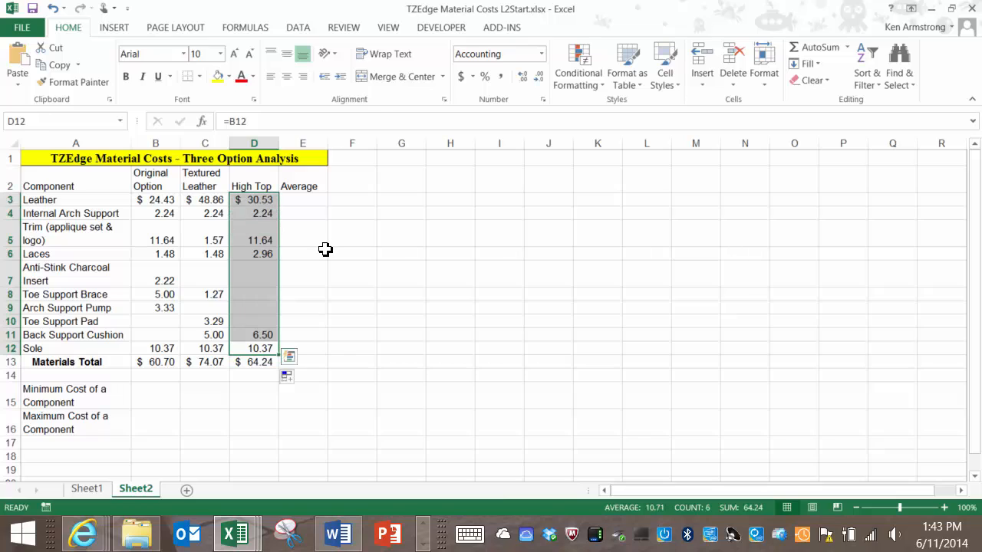
{"action": "mouse_move", "coordinate": [321, 251]}
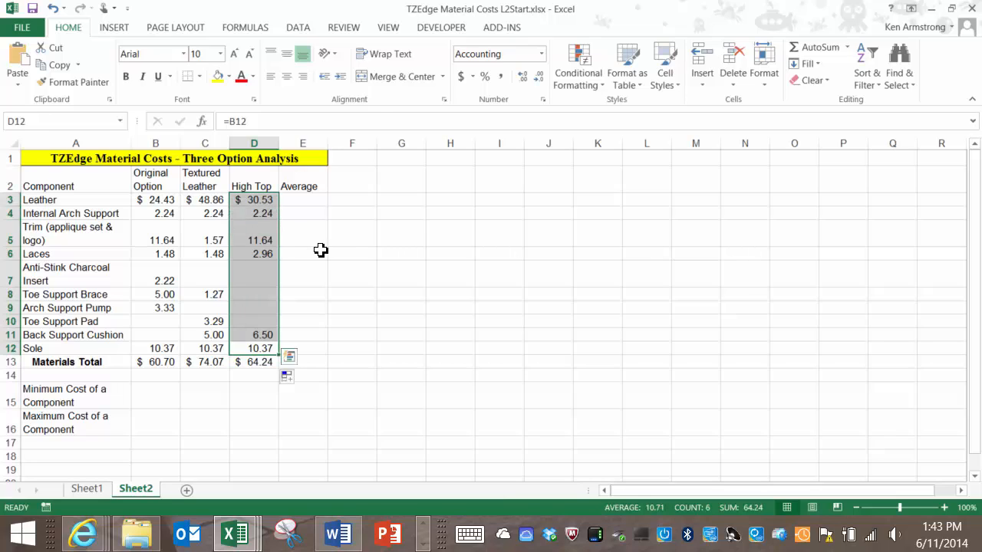
{"action": "left_click", "coordinate": [204, 361]}
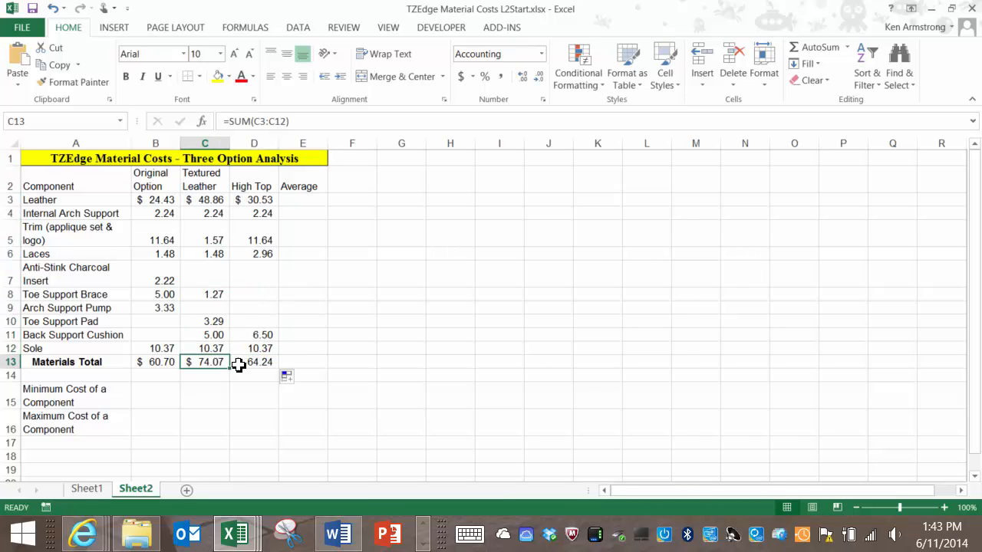
{"action": "left_click", "coordinate": [254, 362]}
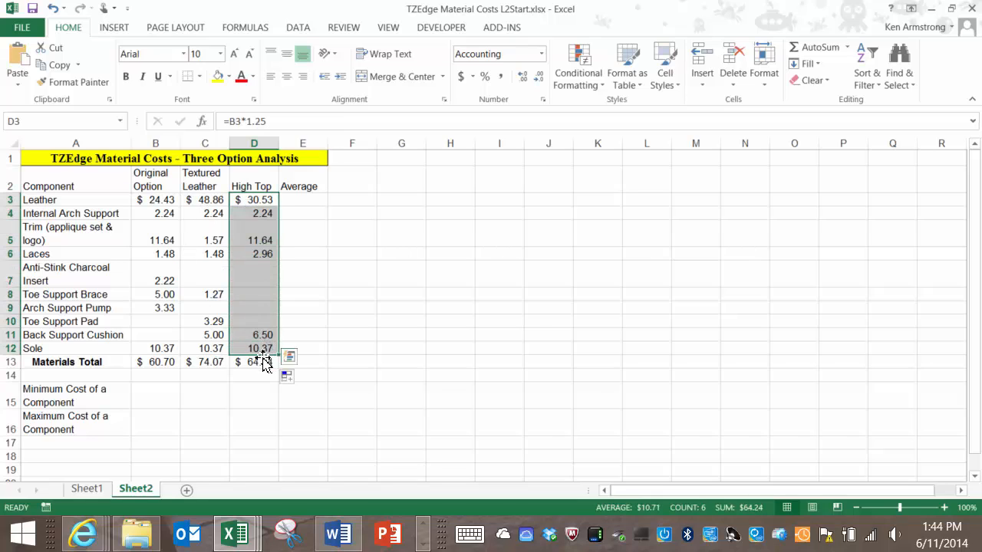
{"action": "left_click", "coordinate": [253, 361]}
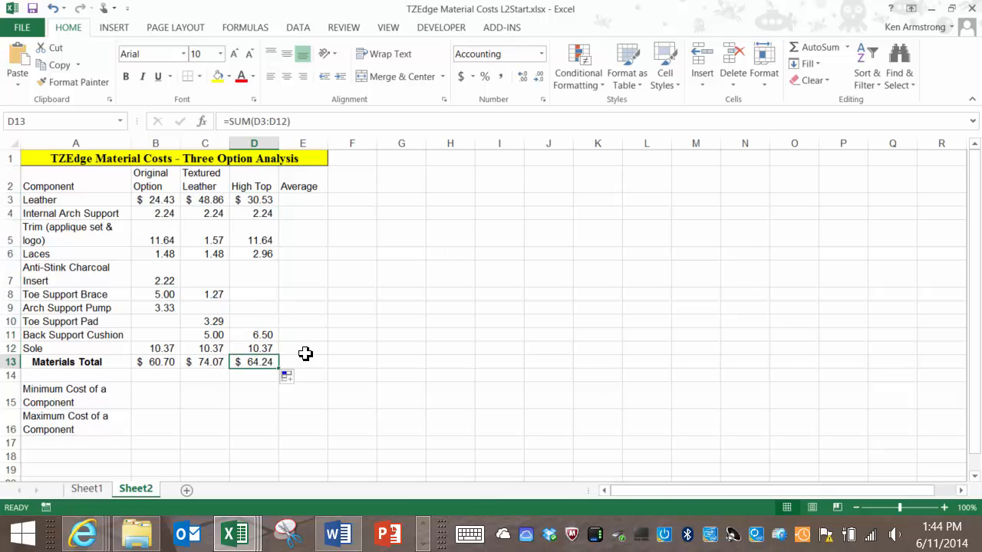
{"action": "mouse_move", "coordinate": [295, 353]}
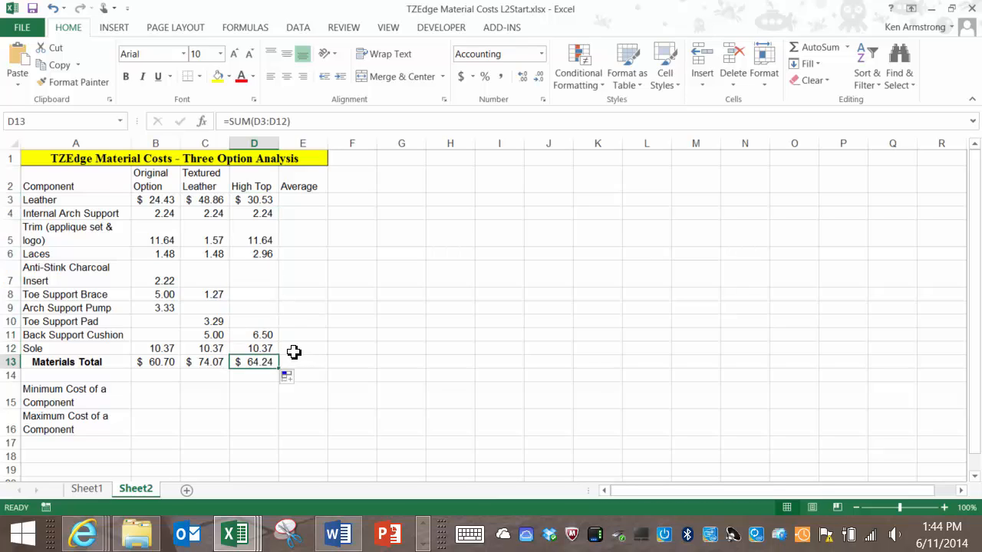
{"action": "mouse_move", "coordinate": [286, 351]}
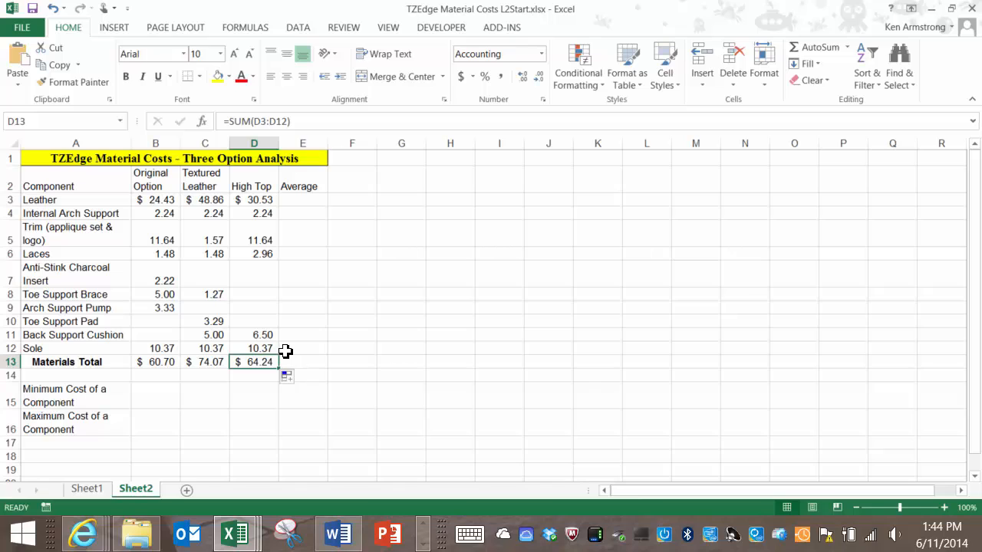
{"action": "mouse_move", "coordinate": [280, 351]}
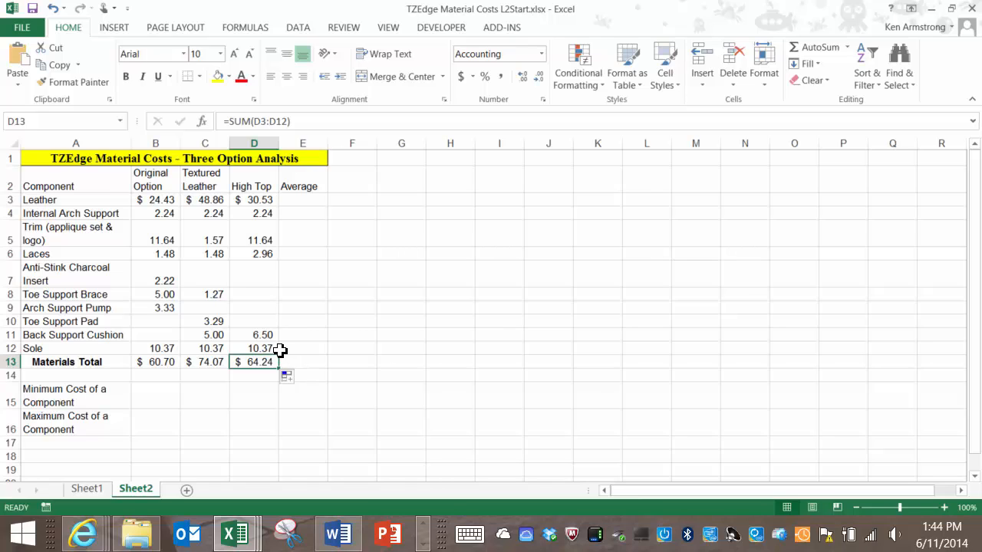
{"action": "mouse_move", "coordinate": [270, 321]}
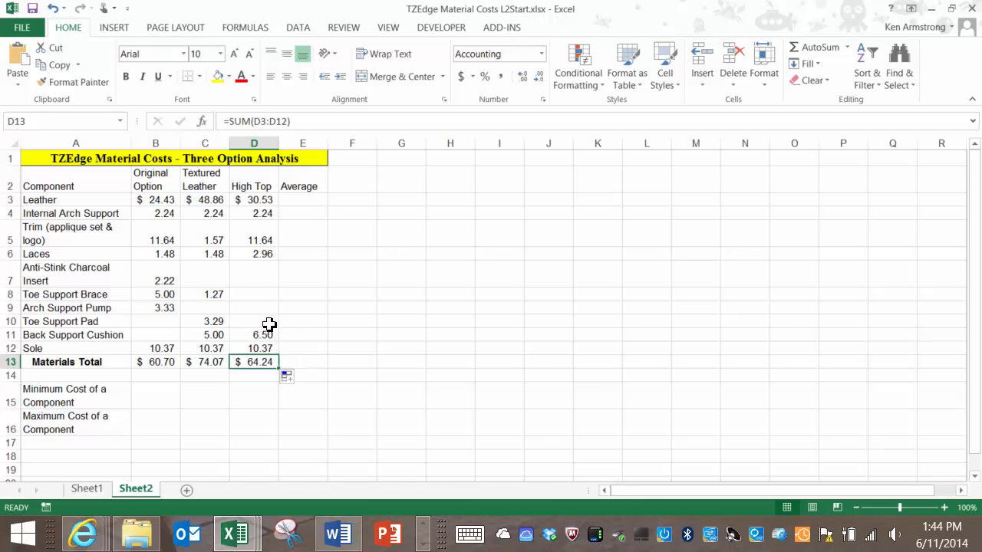
{"action": "mouse_move", "coordinate": [274, 258]}
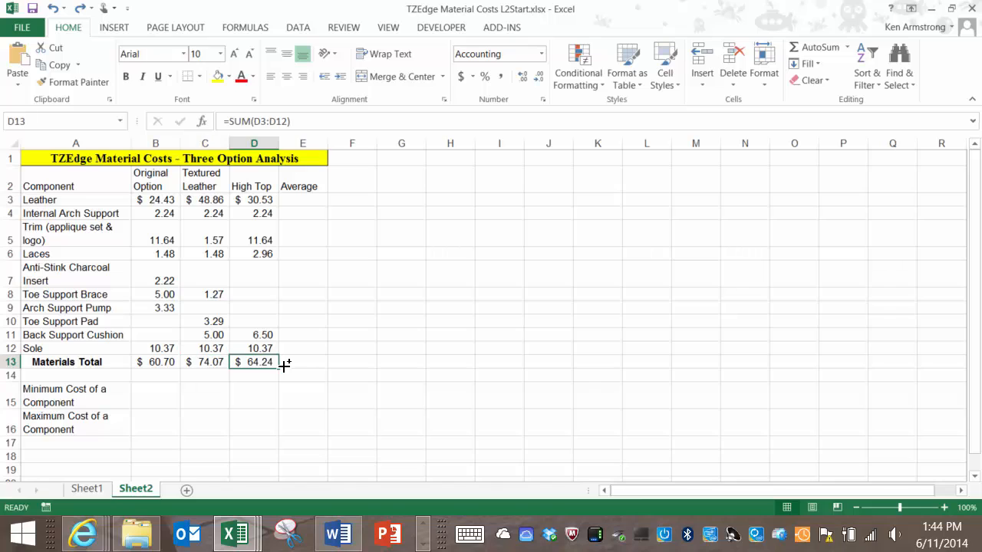
Step: Clear the Textured Leather total and browse the Fill dropdown without choosing
{"action": "left_click", "coordinate": [204, 361]}
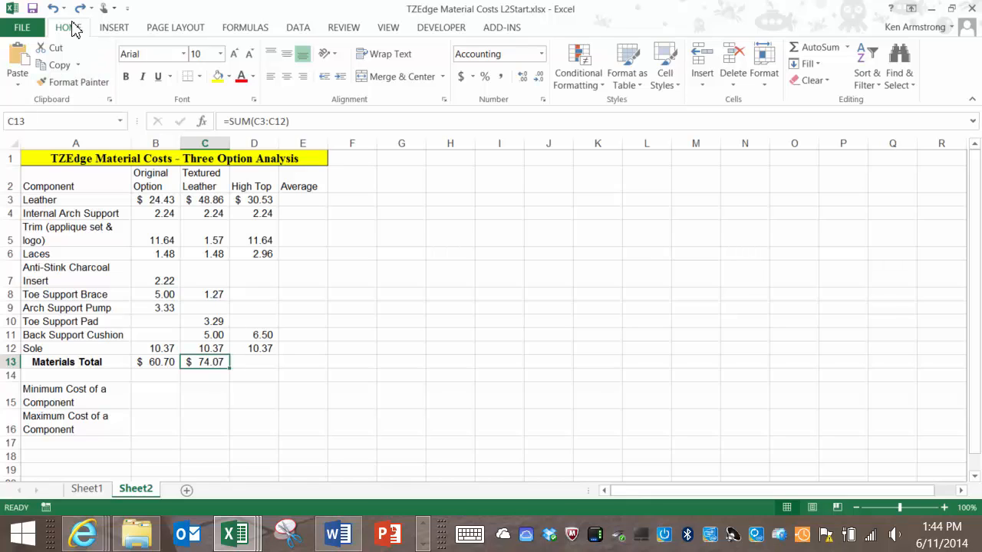
{"action": "mouse_move", "coordinate": [792, 117]}
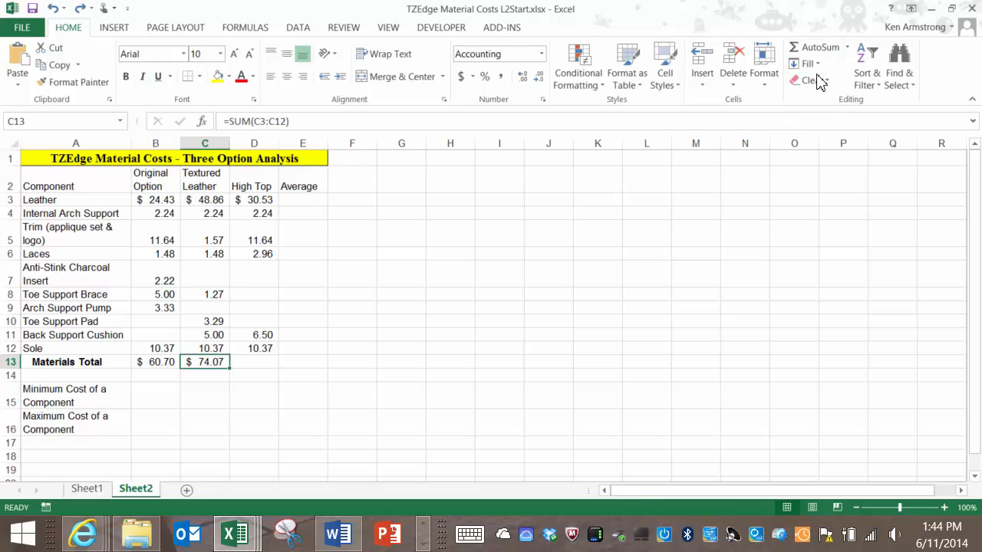
{"action": "left_click", "coordinate": [807, 64]}
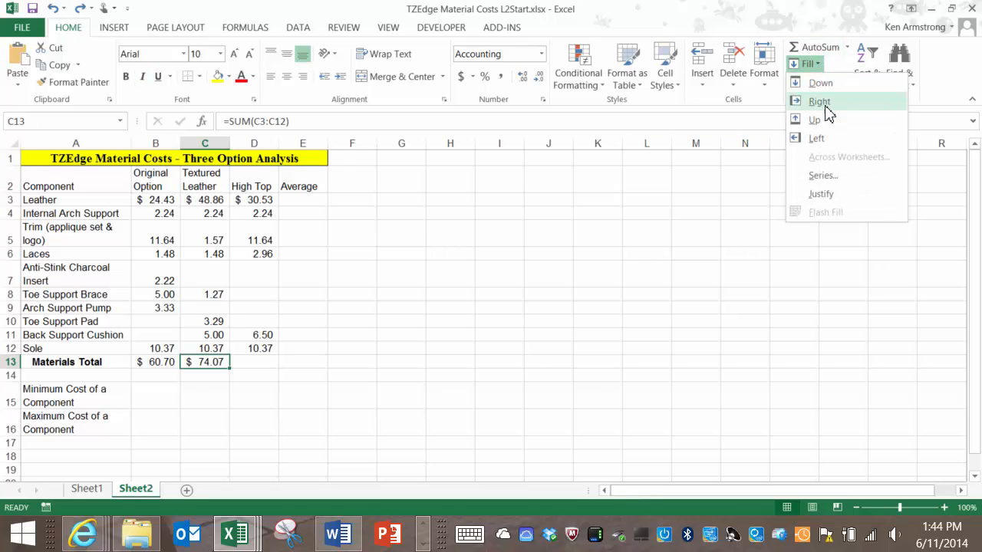
{"action": "mouse_move", "coordinate": [826, 161]}
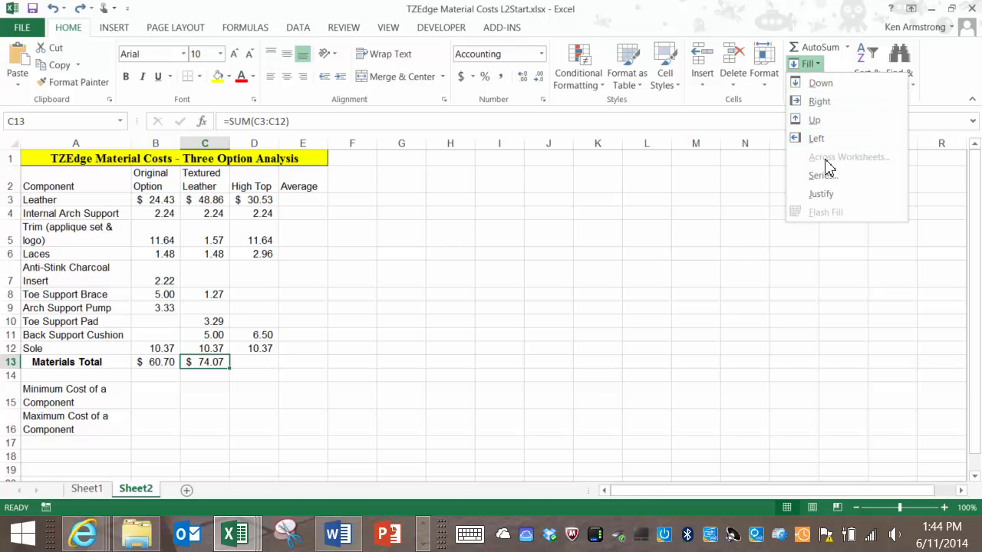
{"action": "mouse_move", "coordinate": [690, 170]}
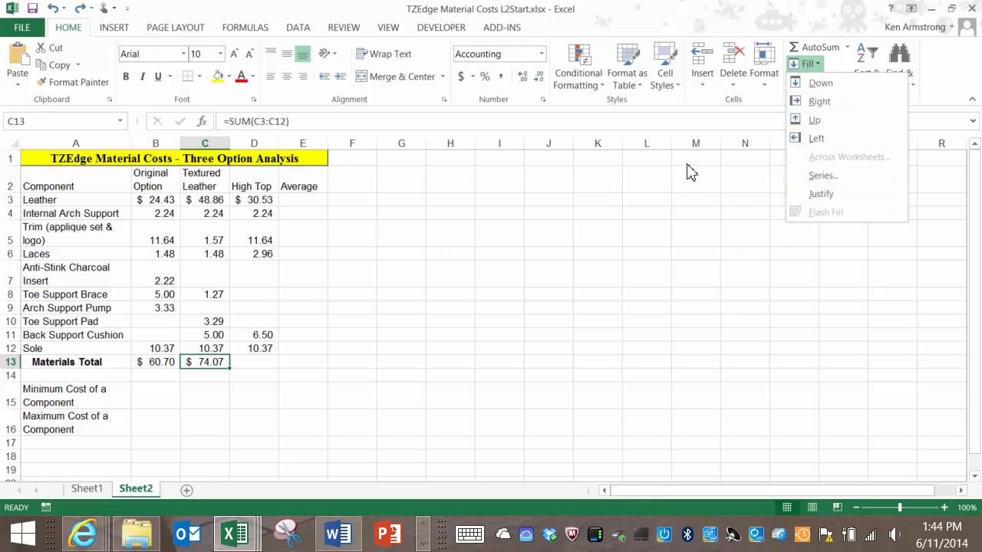
{"action": "mouse_move", "coordinate": [424, 212]}
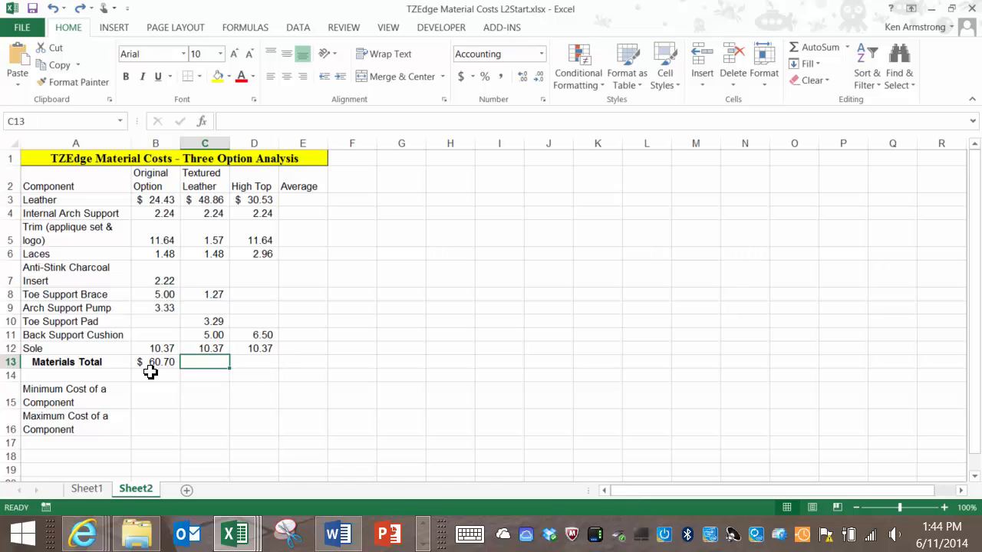
Step: Fill the B13 SUM formula to E13, giving $74.07, $64.24 and zero
{"action": "left_click", "coordinate": [155, 362]}
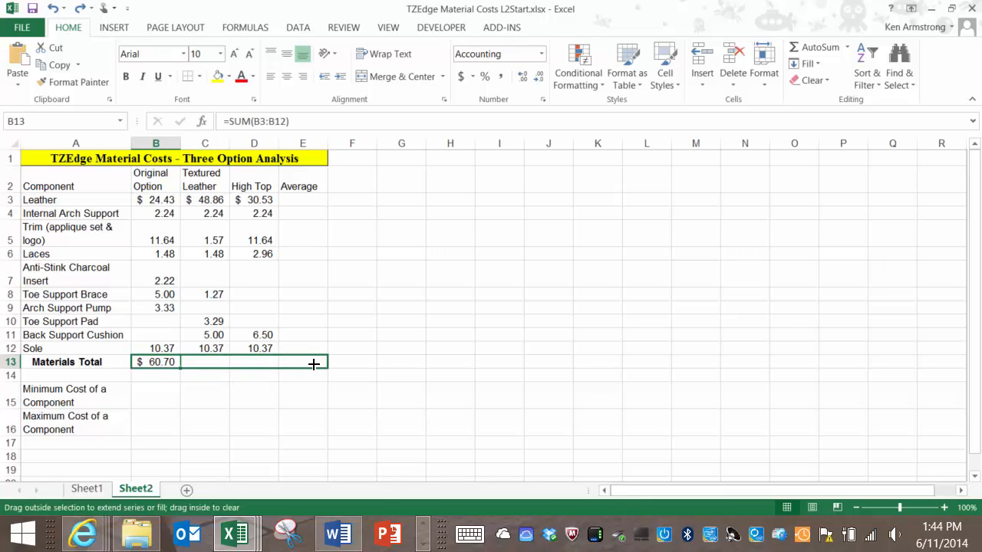
{"action": "left_click_drag", "start_coordinate": [161, 361], "coordinate": [315, 361]}
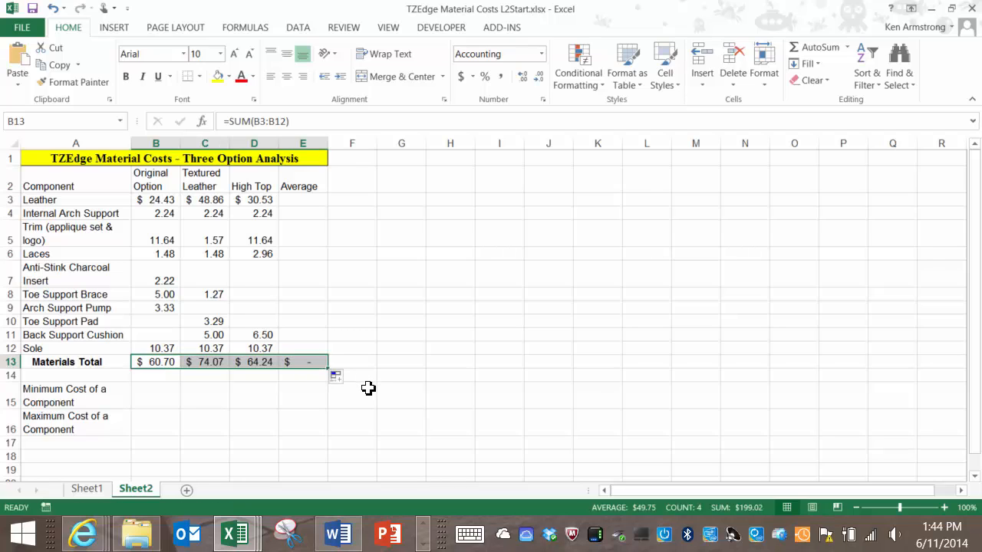
{"action": "left_click", "coordinate": [302, 361]}
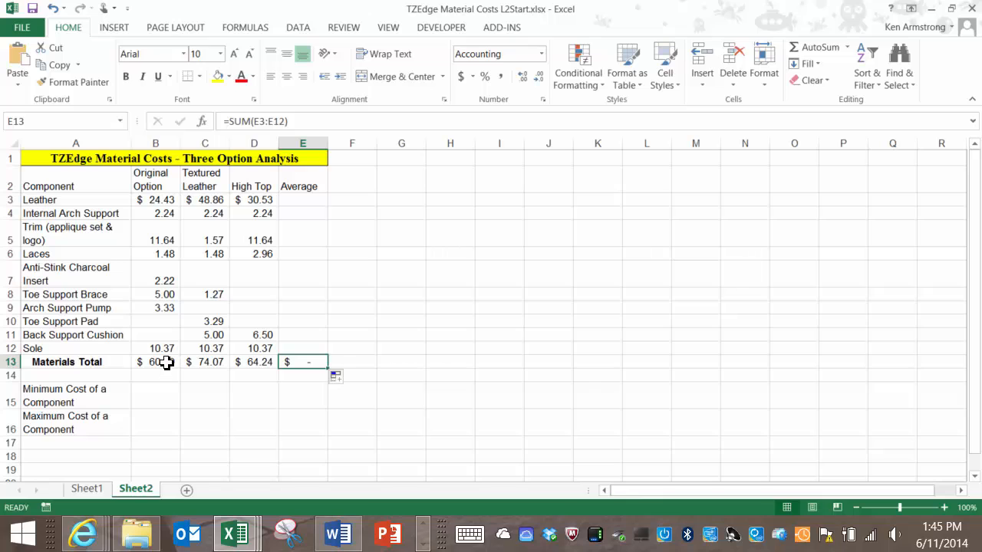
{"action": "left_click", "coordinate": [155, 361]}
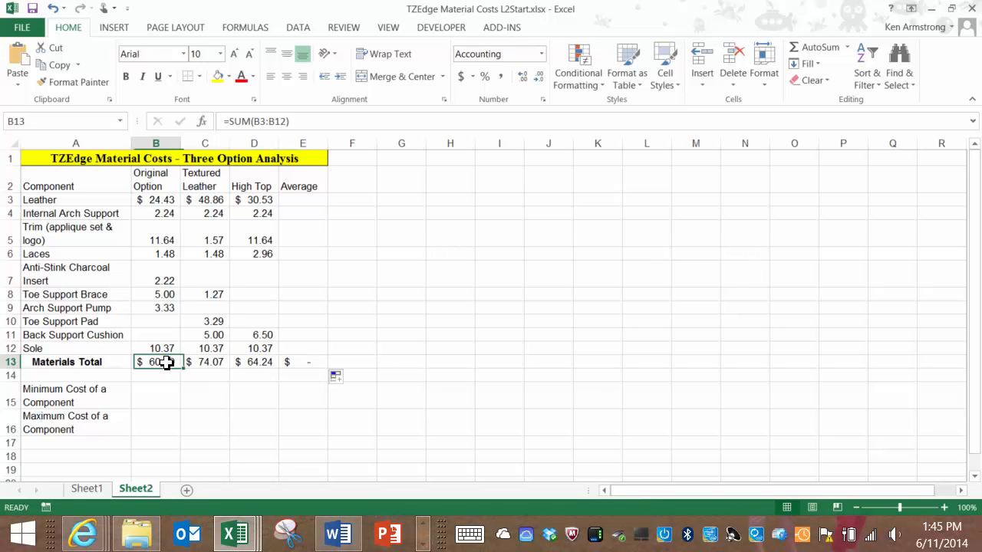
{"action": "left_click_drag", "start_coordinate": [155, 362], "coordinate": [156, 446]}
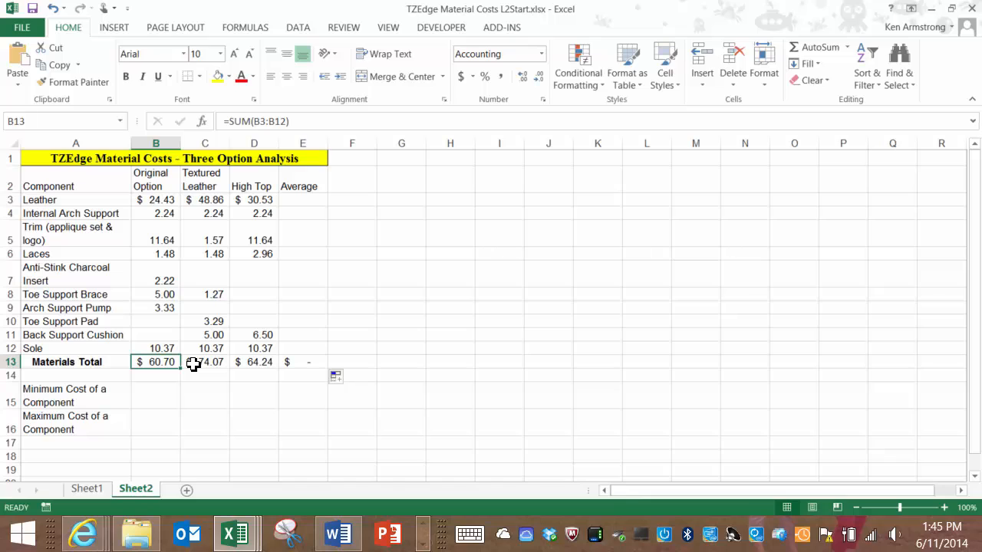
{"action": "mouse_move", "coordinate": [242, 362]}
{"action": "type", "text": "1"}
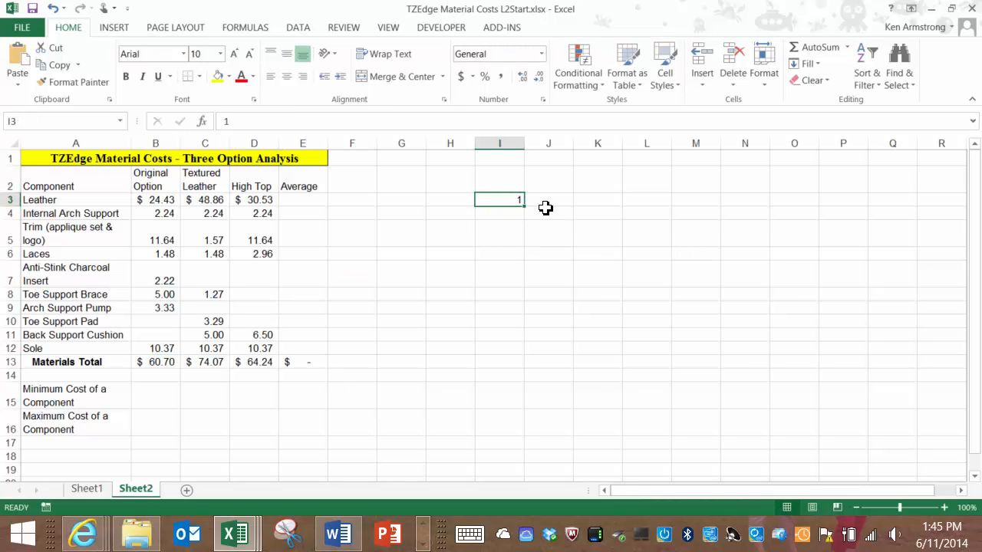
{"action": "left_click_drag", "start_coordinate": [499, 205], "coordinate": [499, 373]}
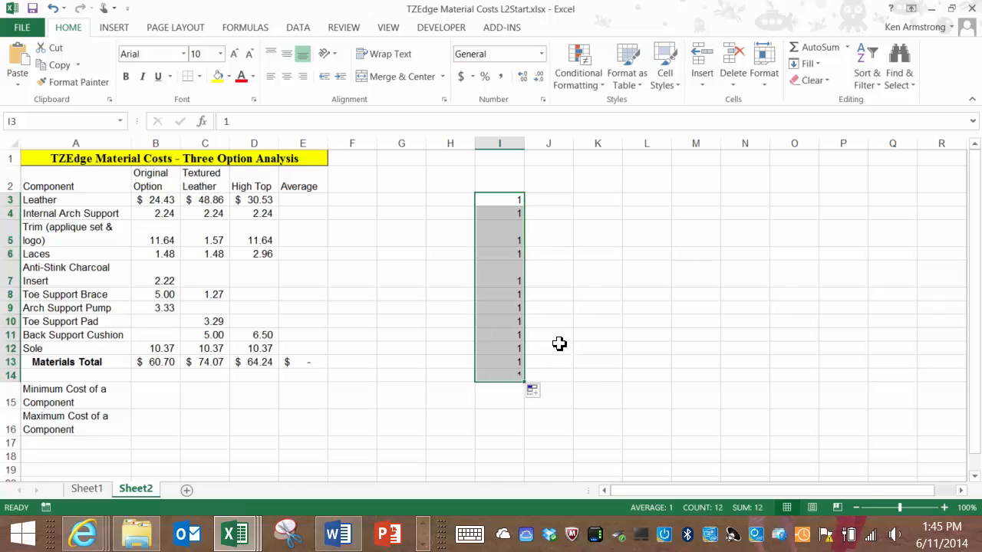
{"action": "left_click", "coordinate": [500, 200]}
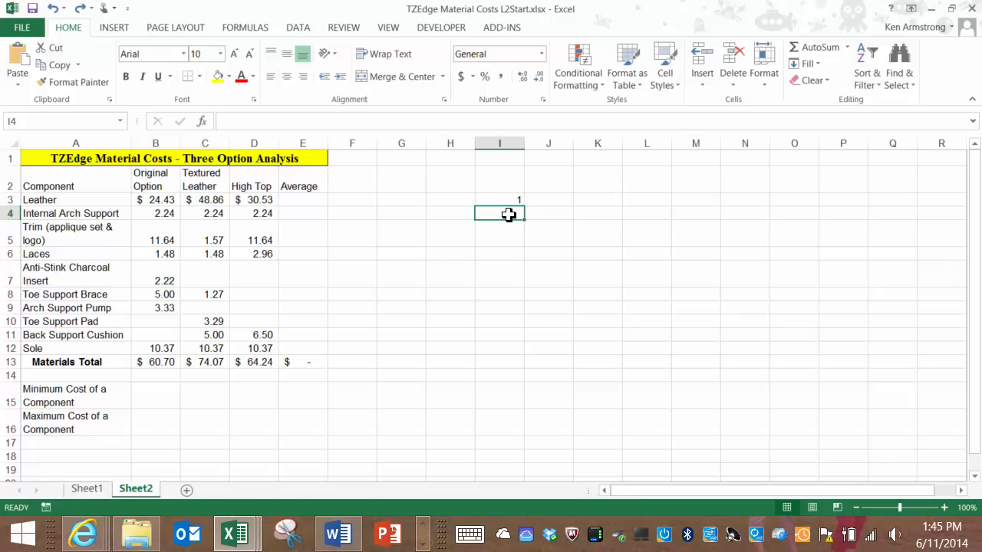
{"action": "type", "text": "2"}
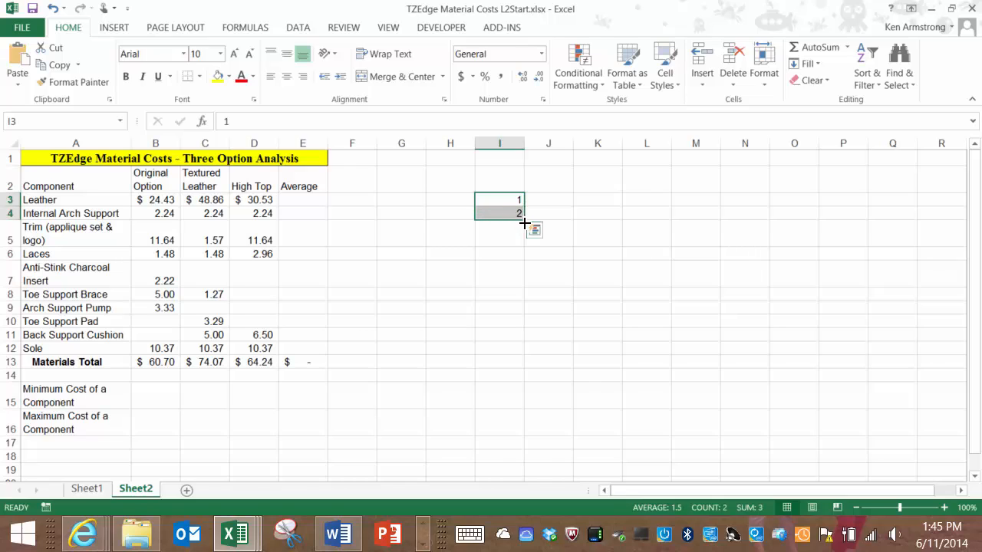
{"action": "left_click_drag", "start_coordinate": [519, 218], "coordinate": [518, 294]}
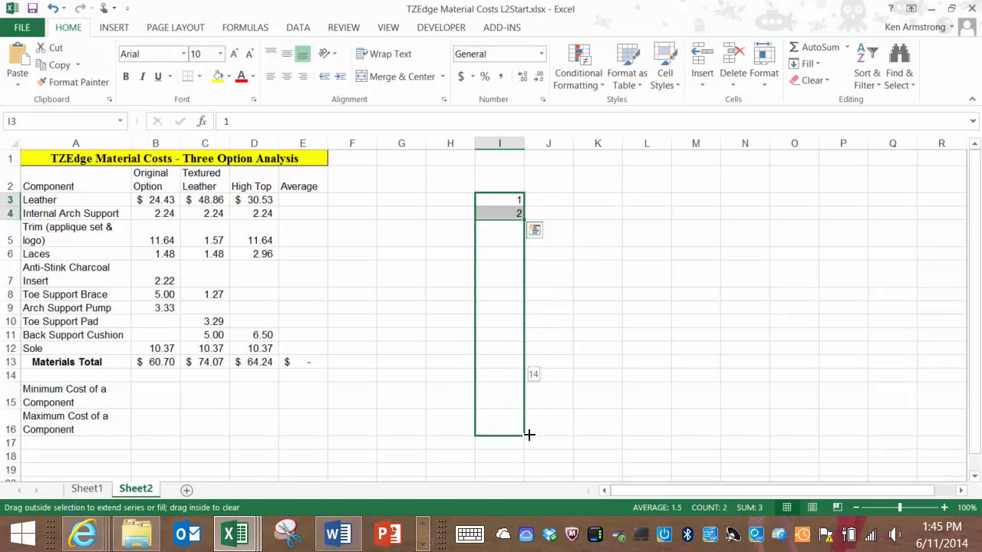
{"action": "left_click_drag", "start_coordinate": [519, 214], "coordinate": [530, 435]}
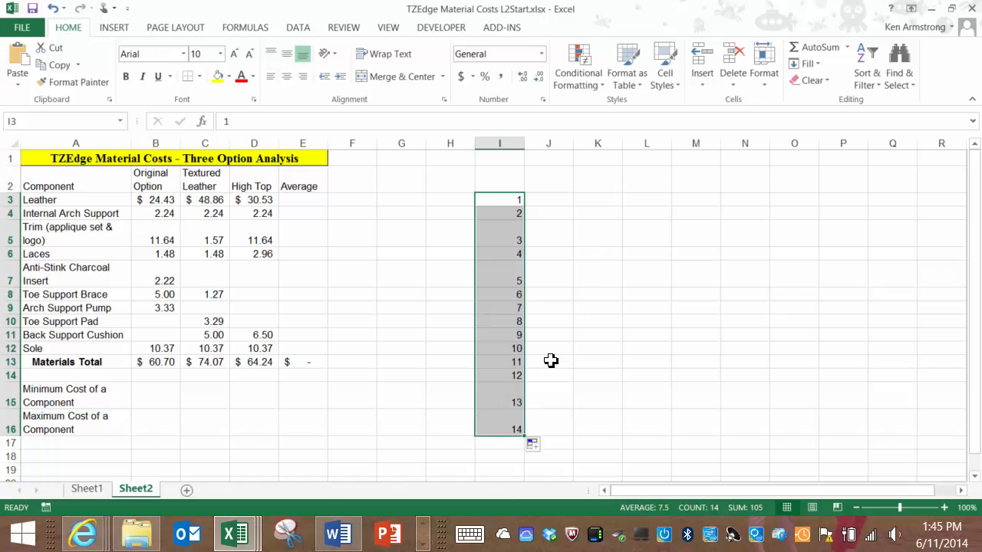
{"action": "mouse_move", "coordinate": [551, 353]}
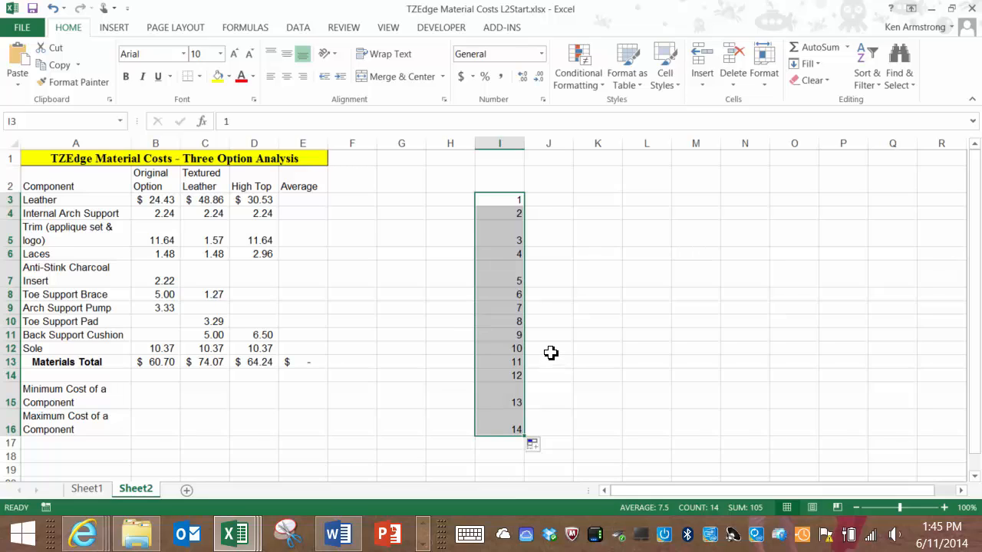
{"action": "mouse_move", "coordinate": [524, 240]}
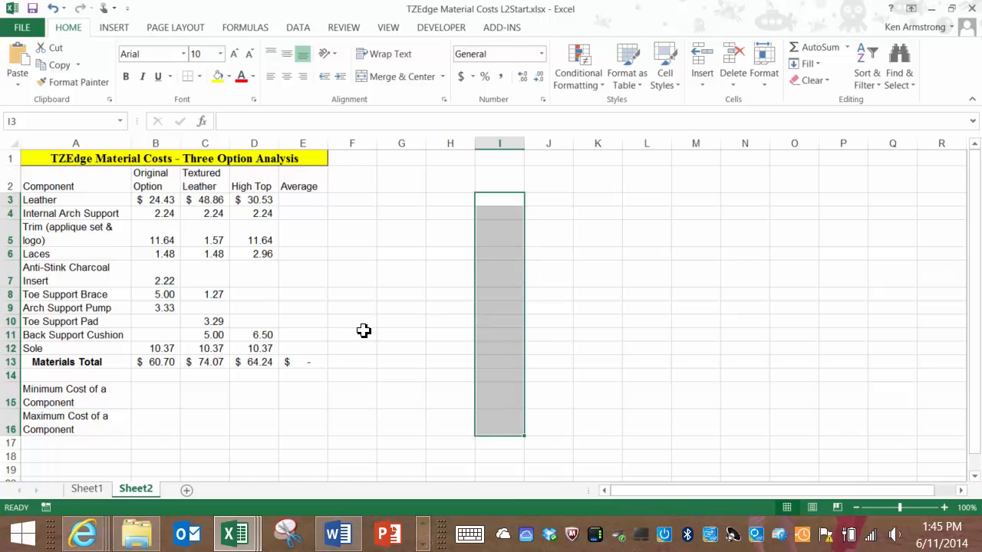
{"action": "mouse_move", "coordinate": [154, 397]}
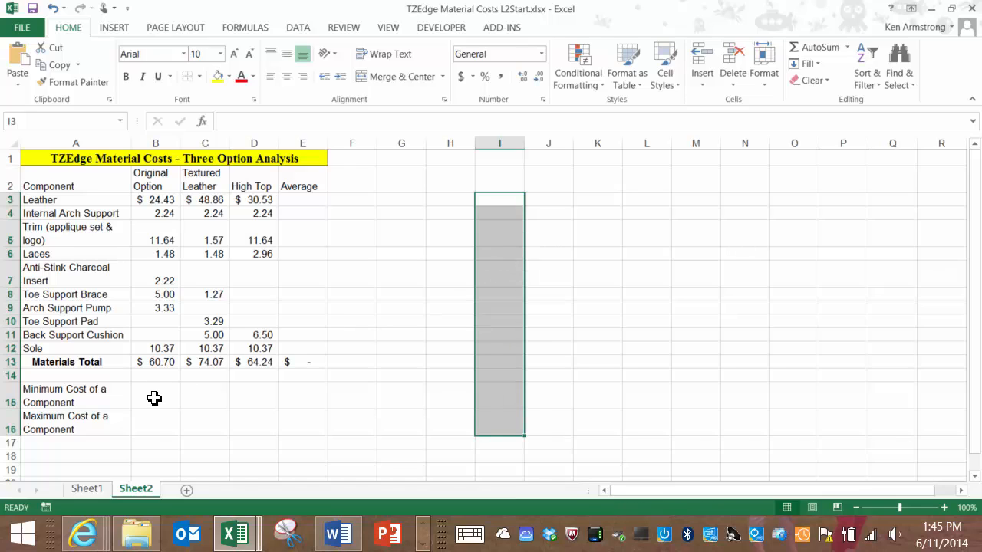
{"action": "left_click", "coordinate": [155, 396]}
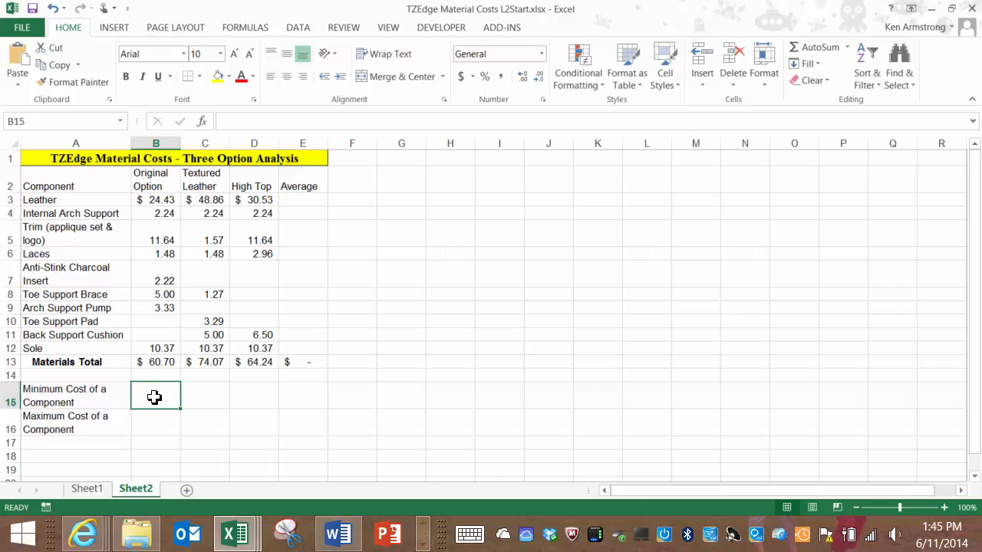
{"action": "mouse_move", "coordinate": [307, 198]}
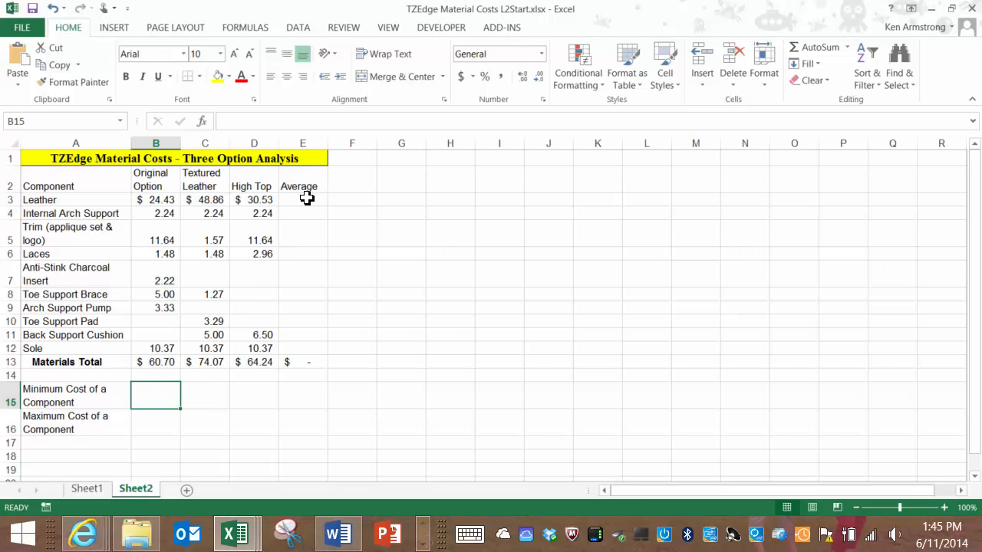
{"action": "left_click", "coordinate": [302, 199]}
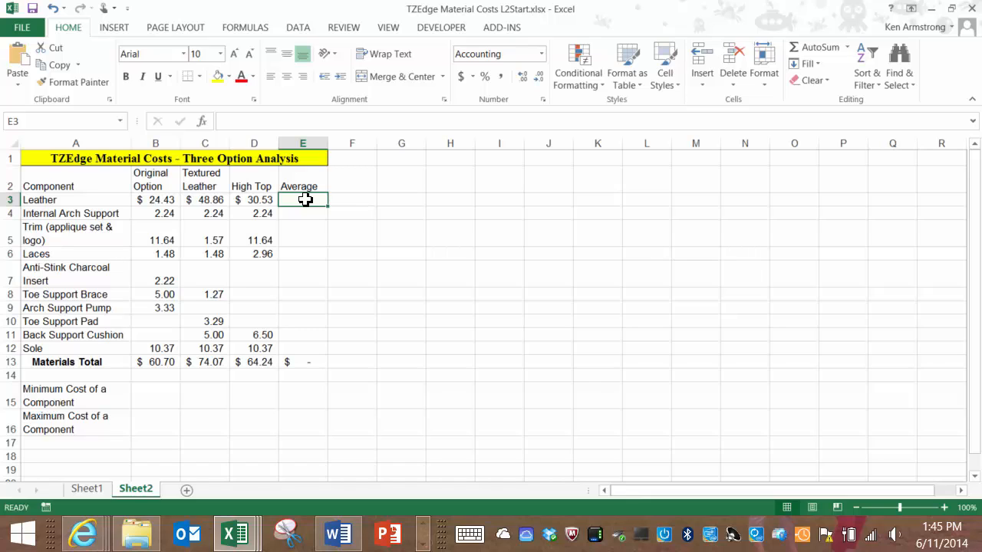
{"action": "type", "text": "="}
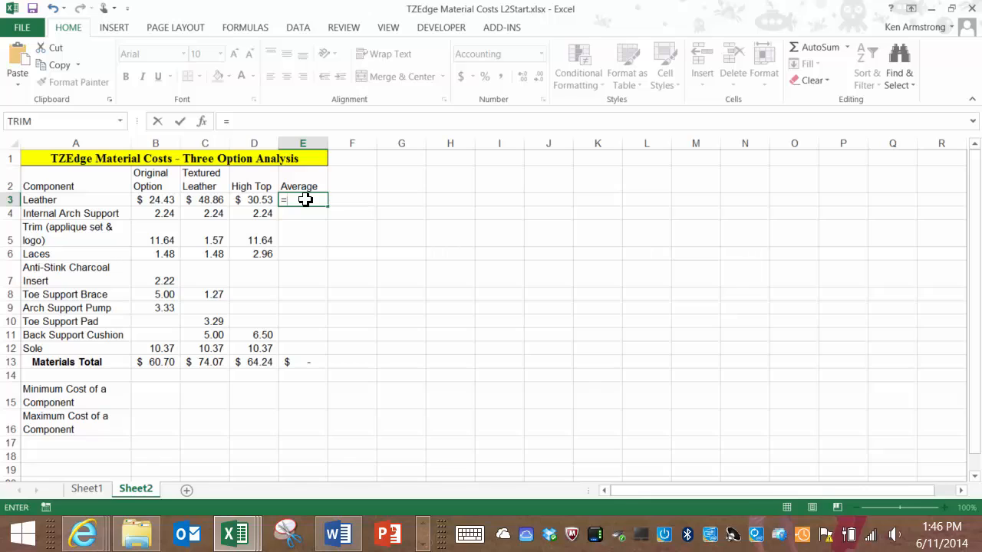
{"action": "type", "text": "av"}
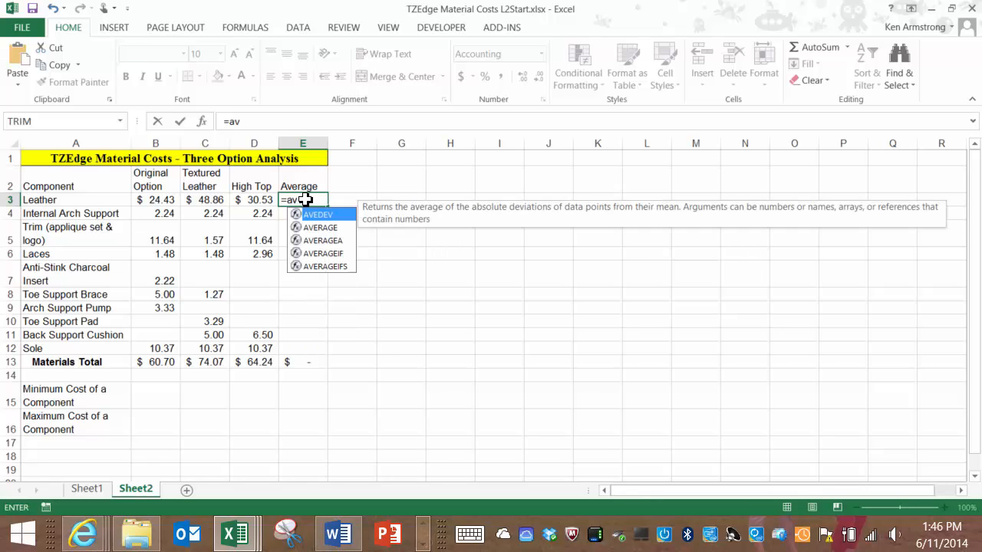
{"action": "type", "text": "e"}
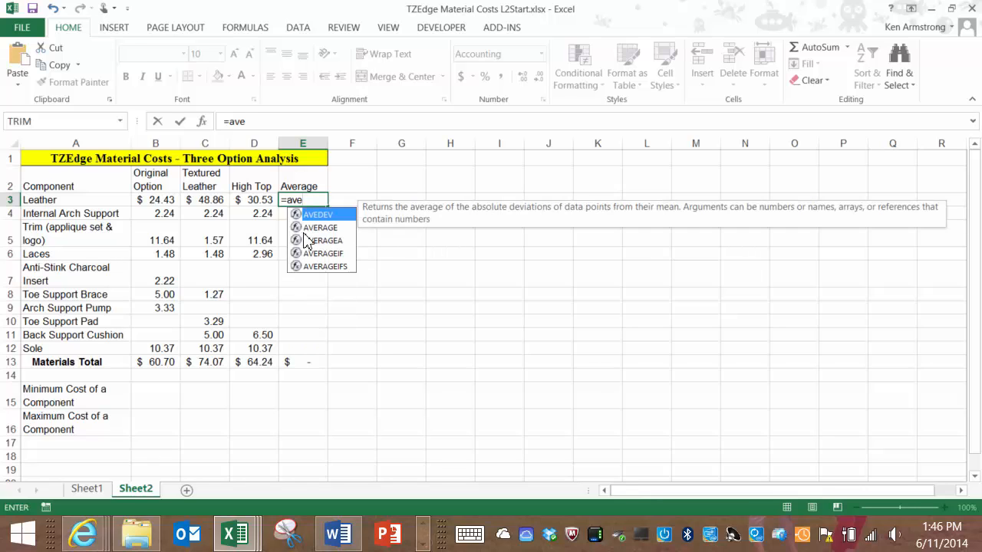
{"action": "type", "text": "r"}
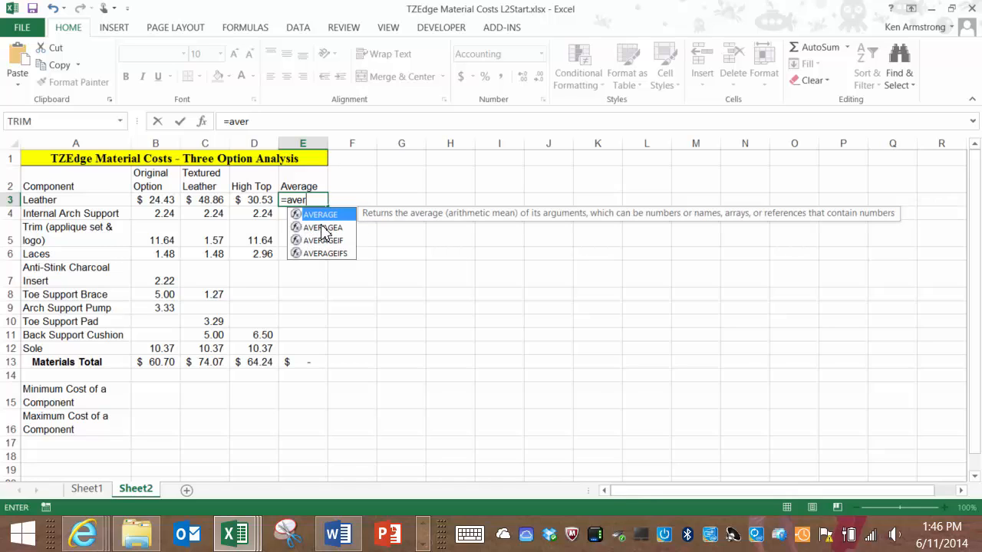
{"action": "mouse_move", "coordinate": [328, 226]}
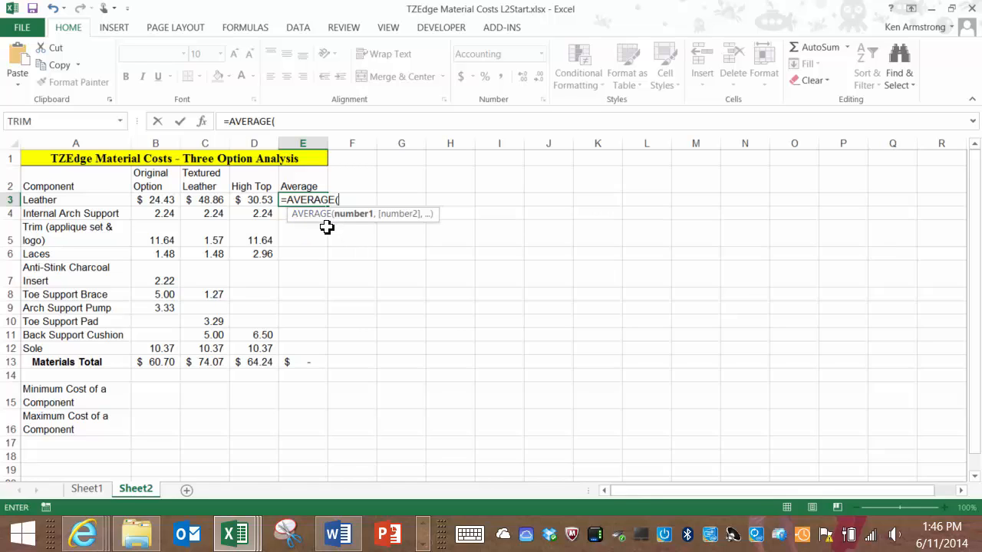
{"action": "mouse_move", "coordinate": [392, 216]}
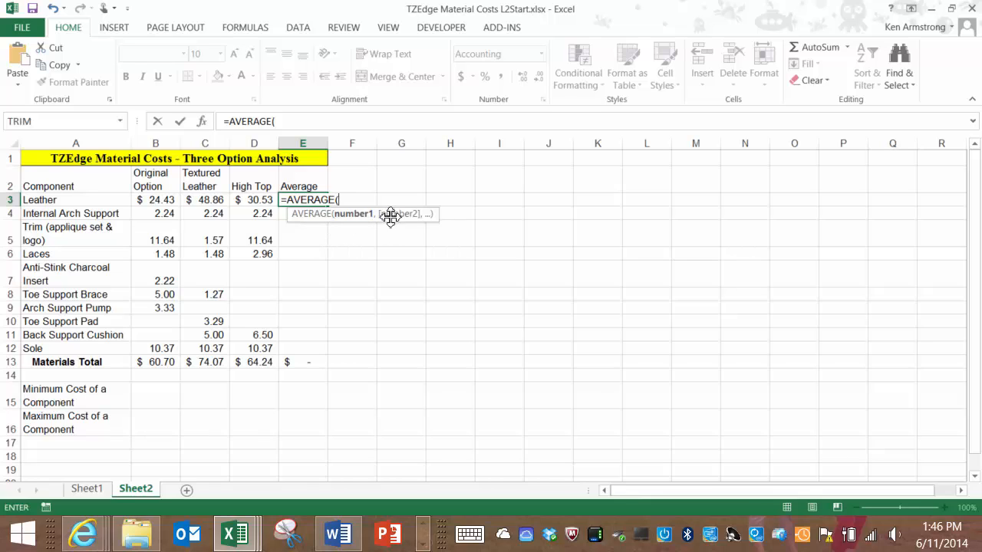
{"action": "mouse_move", "coordinate": [372, 248]}
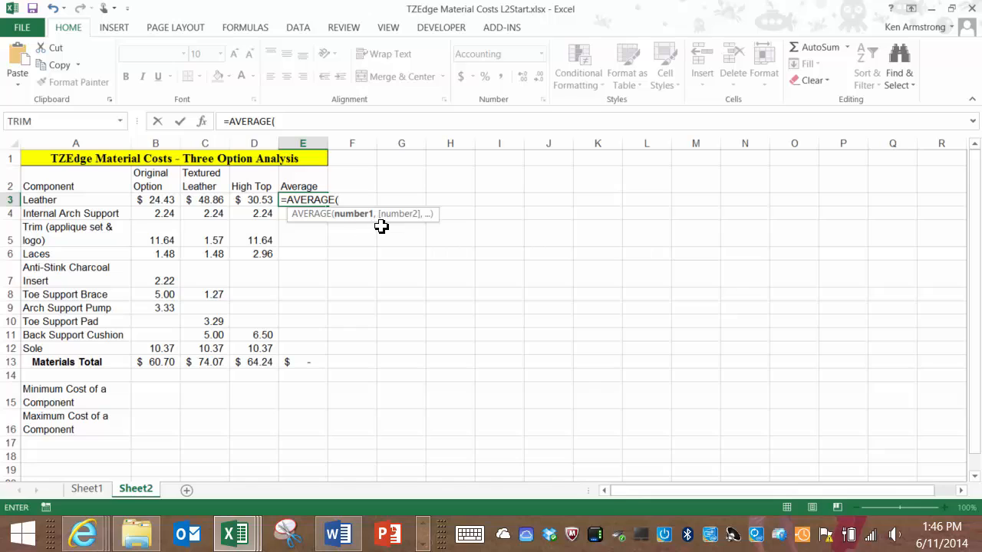
{"action": "mouse_move", "coordinate": [328, 224]}
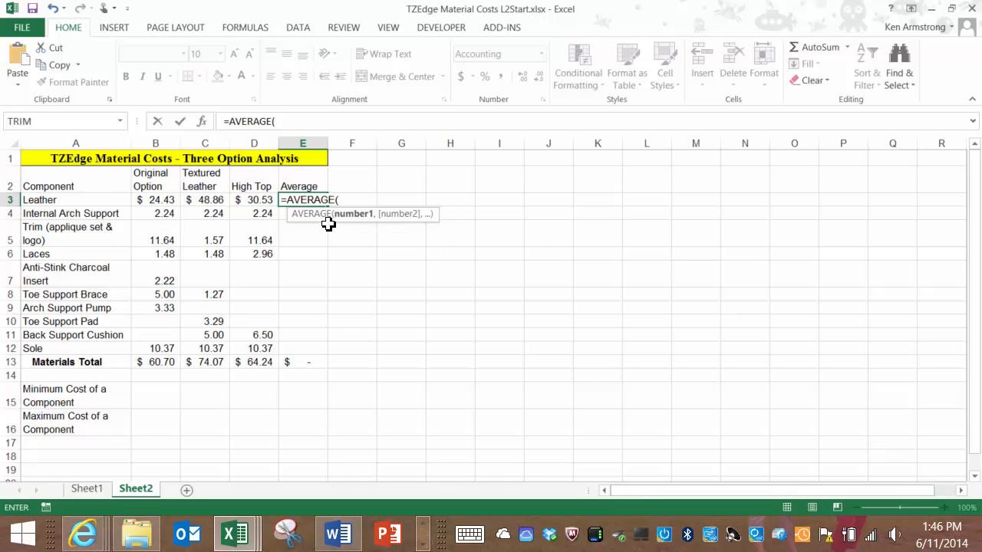
{"action": "mouse_move", "coordinate": [375, 228]}
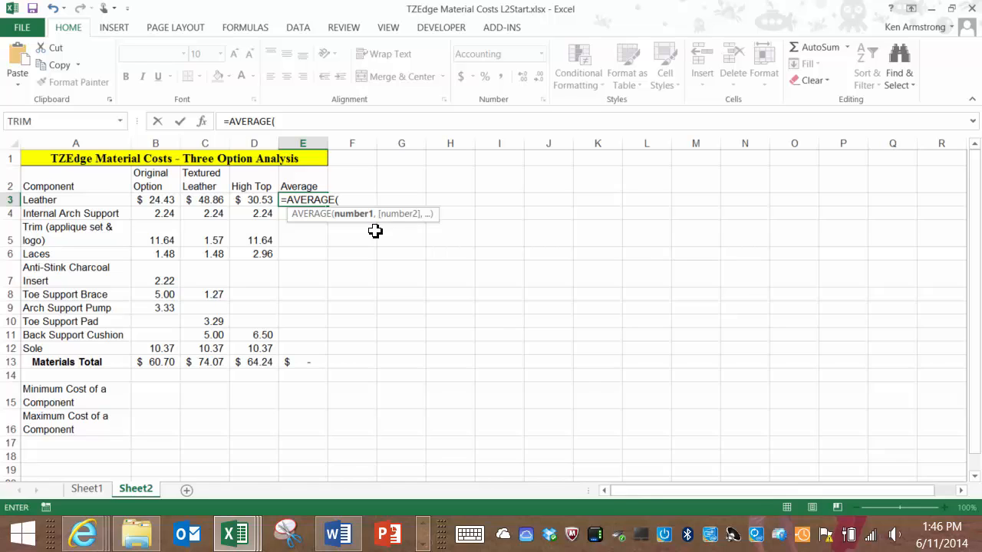
{"action": "mouse_move", "coordinate": [269, 216]}
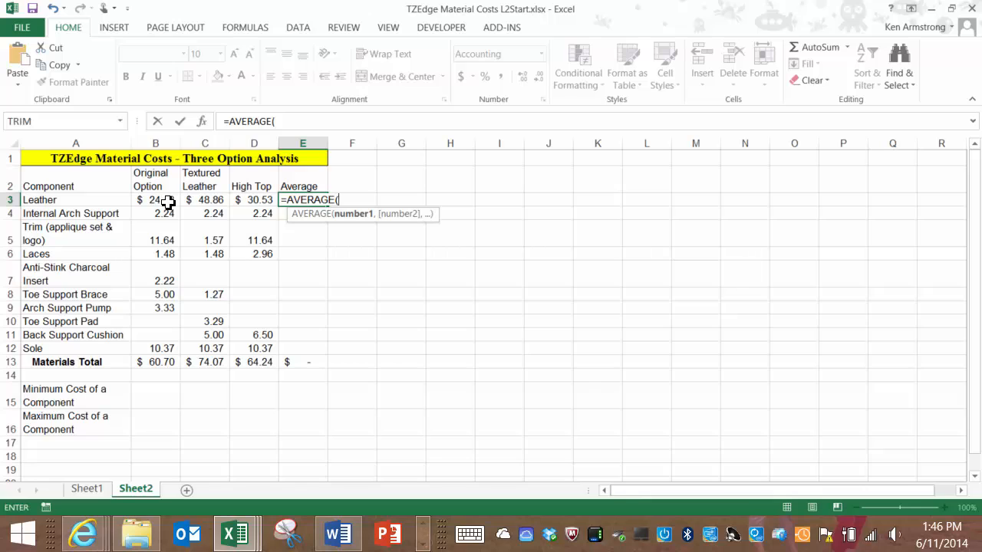
{"action": "mouse_move", "coordinate": [162, 192]}
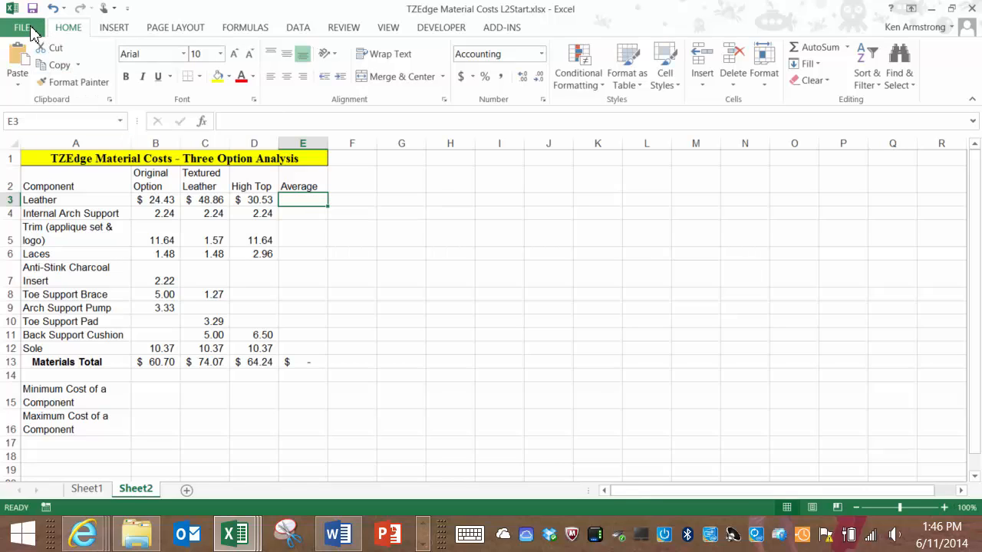
Step: Insert =AVERAGE(B3:D3) in E3 via AutoSum Average, giving $34.61 for Leather
{"action": "left_click", "coordinate": [872, 50]}
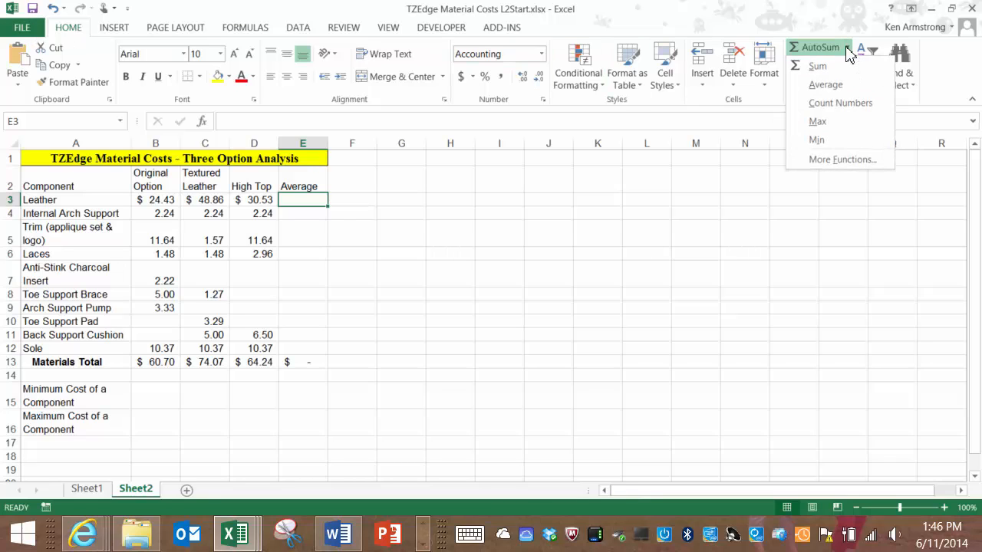
{"action": "left_click", "coordinate": [825, 84]}
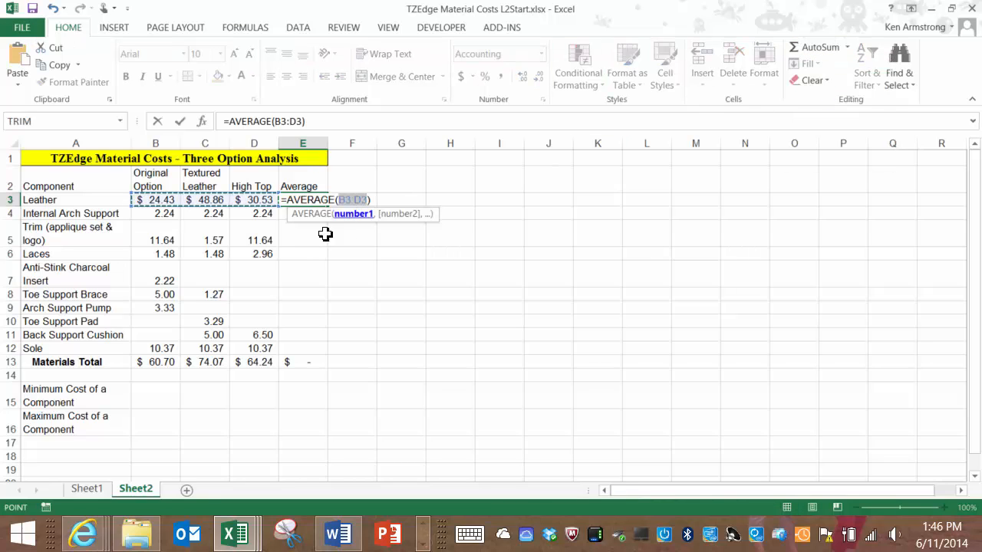
{"action": "mouse_move", "coordinate": [291, 260]}
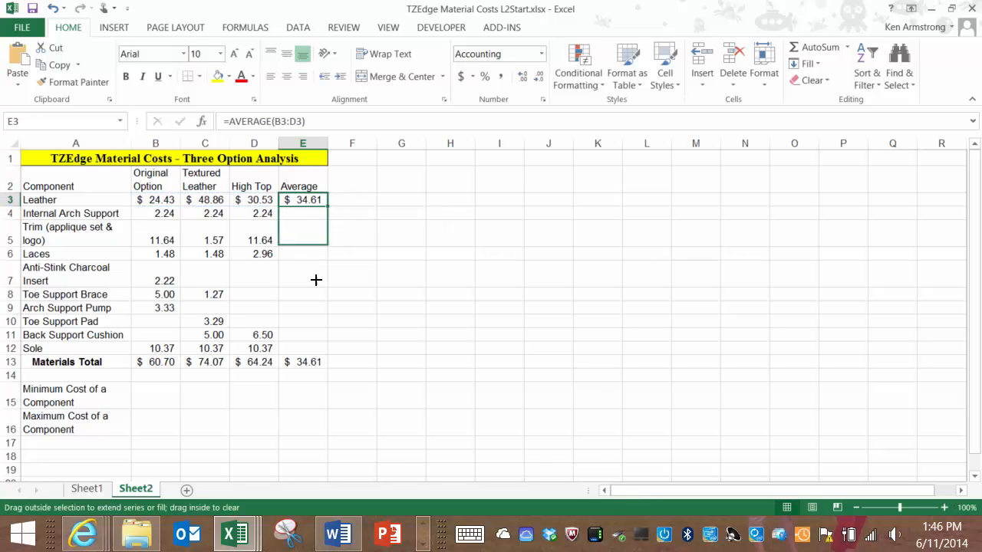
Step: Fill E3's average down to E12 and set E4:E12's Accounting symbol to None
{"action": "left_click_drag", "start_coordinate": [302, 199], "coordinate": [302, 362]}
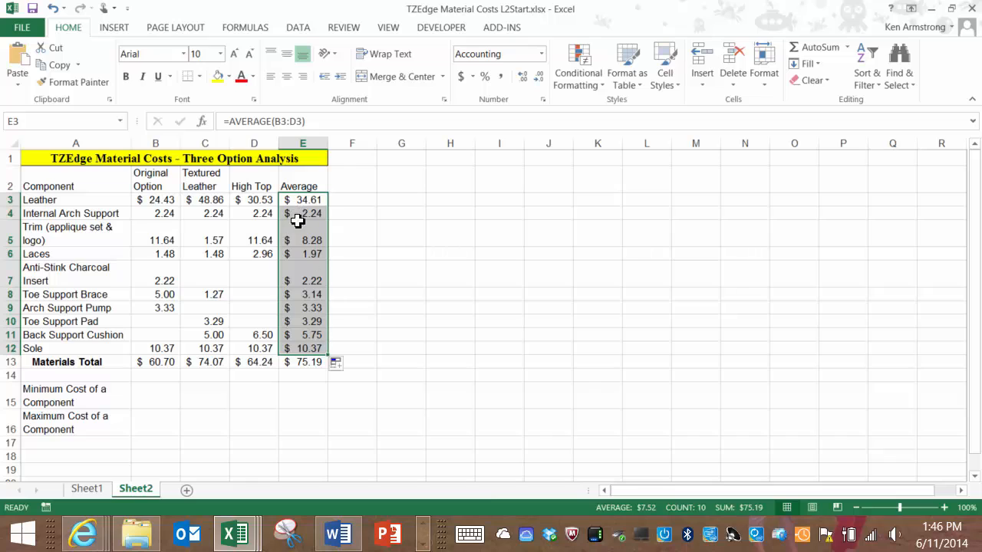
{"action": "left_click", "coordinate": [302, 213]}
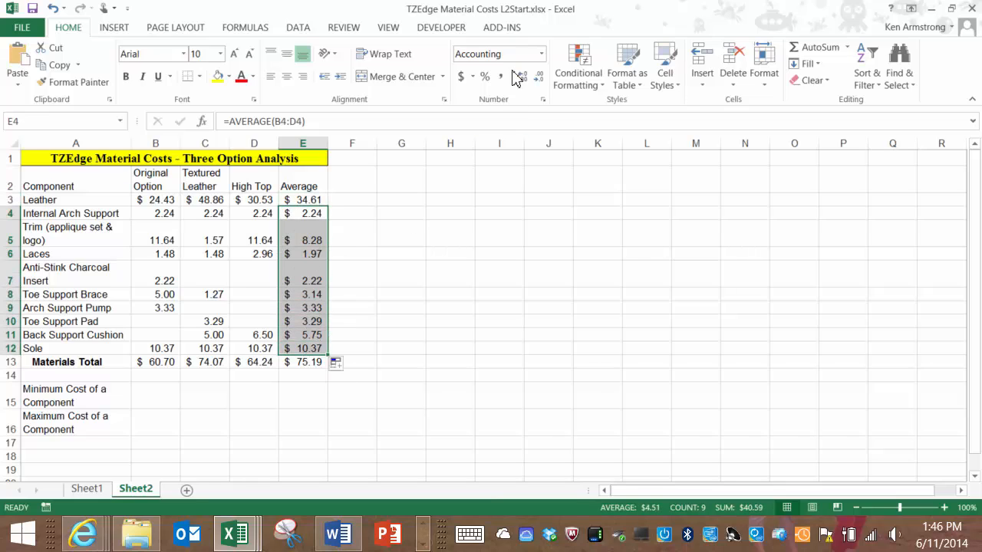
{"action": "mouse_move", "coordinate": [539, 105]}
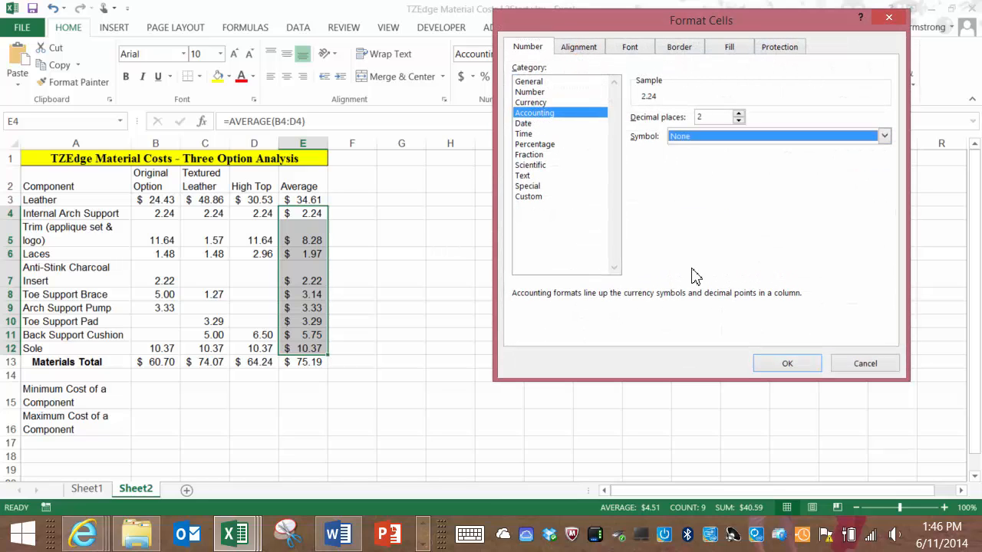
{"action": "left_click", "coordinate": [786, 362]}
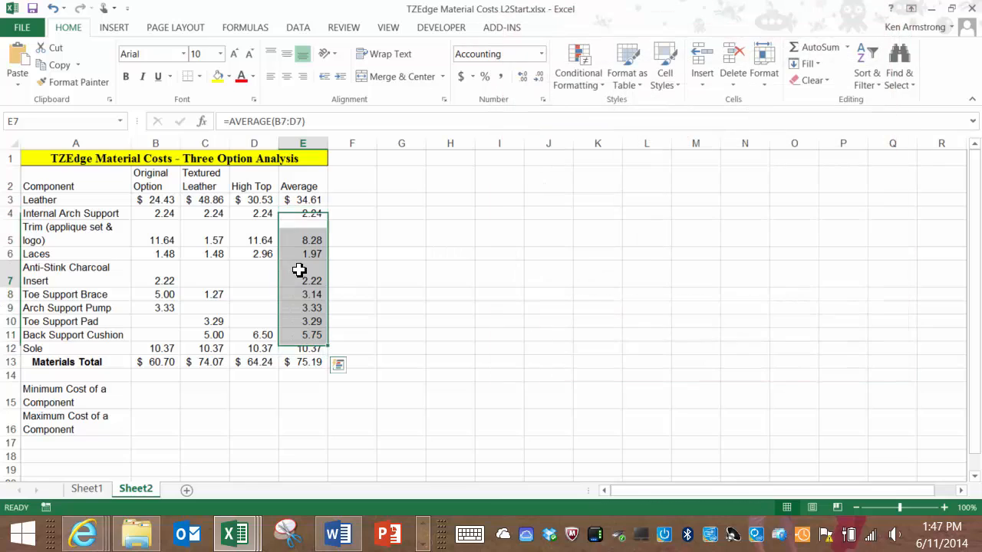
{"action": "left_click", "coordinate": [156, 395]}
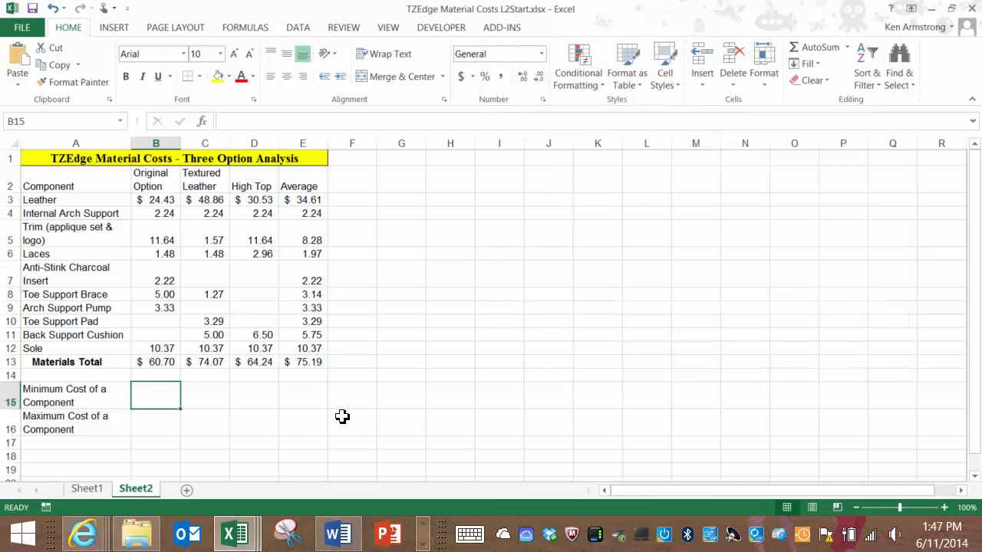
{"action": "mouse_move", "coordinate": [168, 213]}
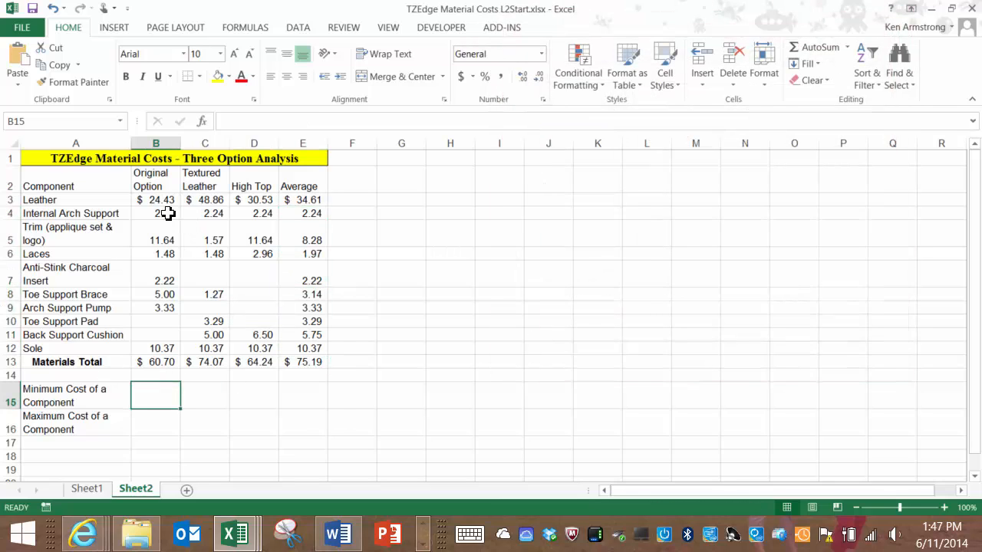
Step: Enter =MIN(B3:D12) in B15 to show the $1.27 minimum component cost
{"action": "left_click_drag", "start_coordinate": [156, 199], "coordinate": [254, 348]}
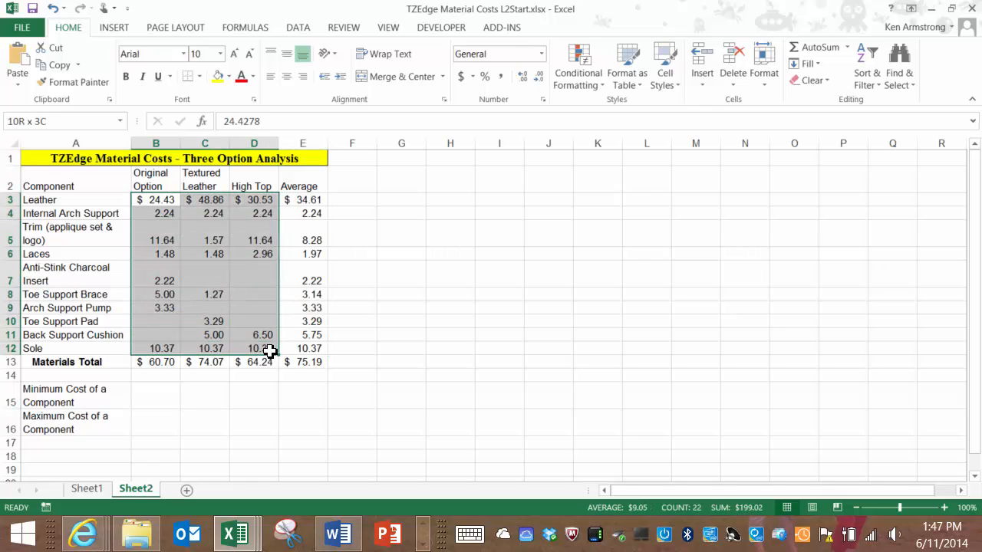
{"action": "left_click", "coordinate": [157, 395]}
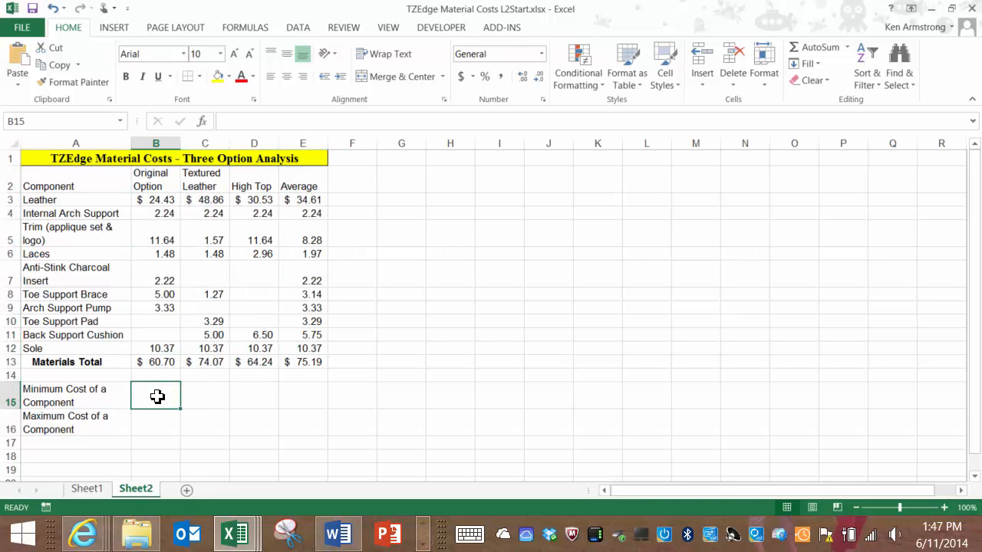
{"action": "type", "text": "="}
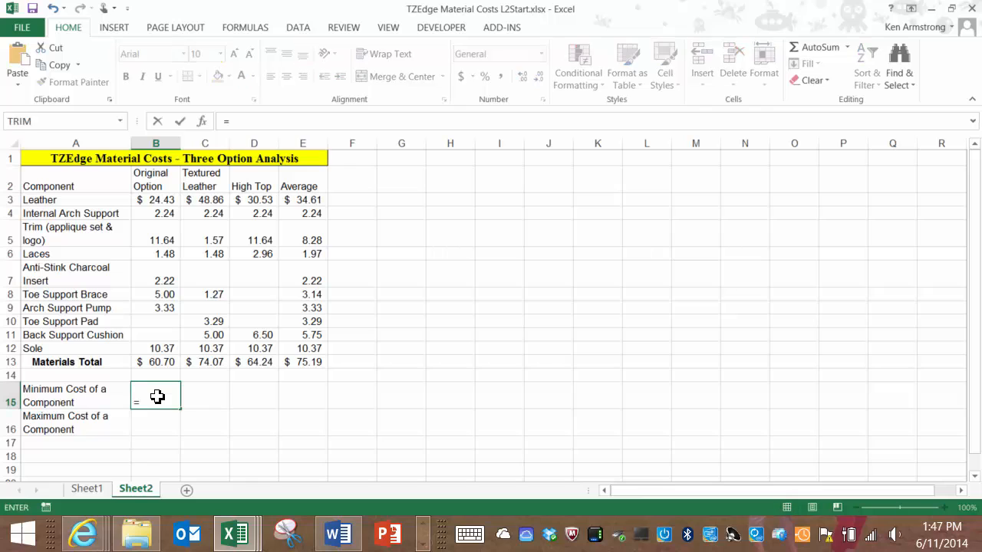
{"action": "type", "text": "mi"}
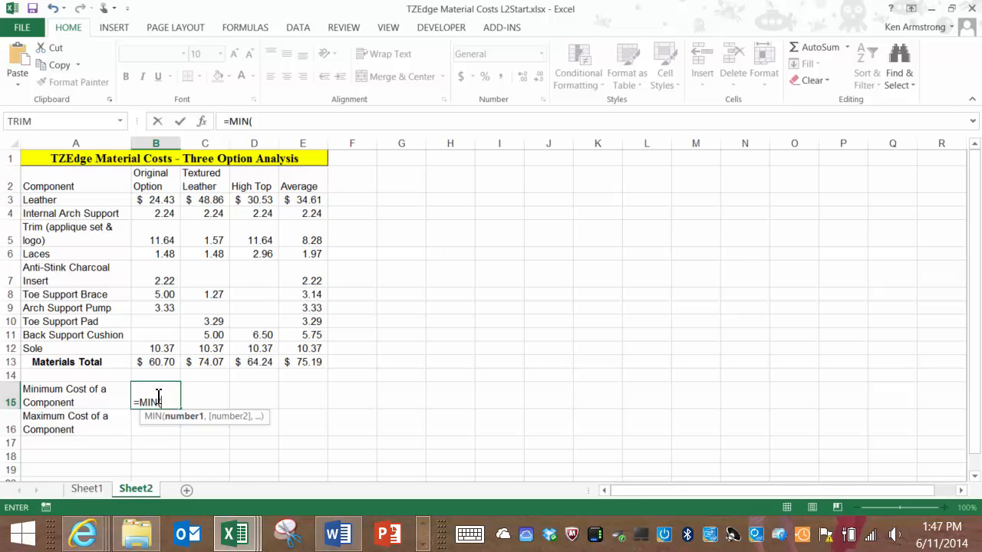
{"action": "left_click", "coordinate": [156, 200]}
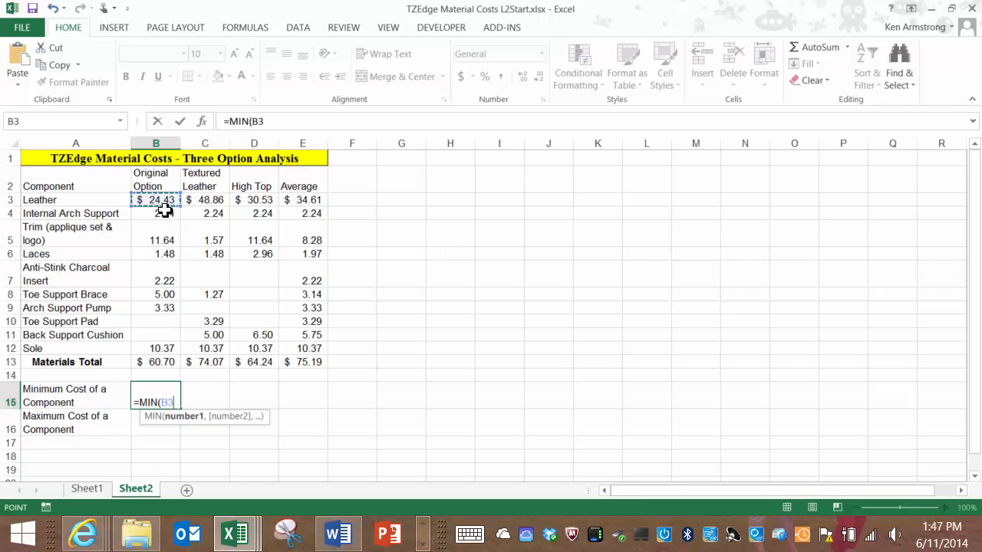
{"action": "left_click_drag", "start_coordinate": [155, 199], "coordinate": [263, 348]}
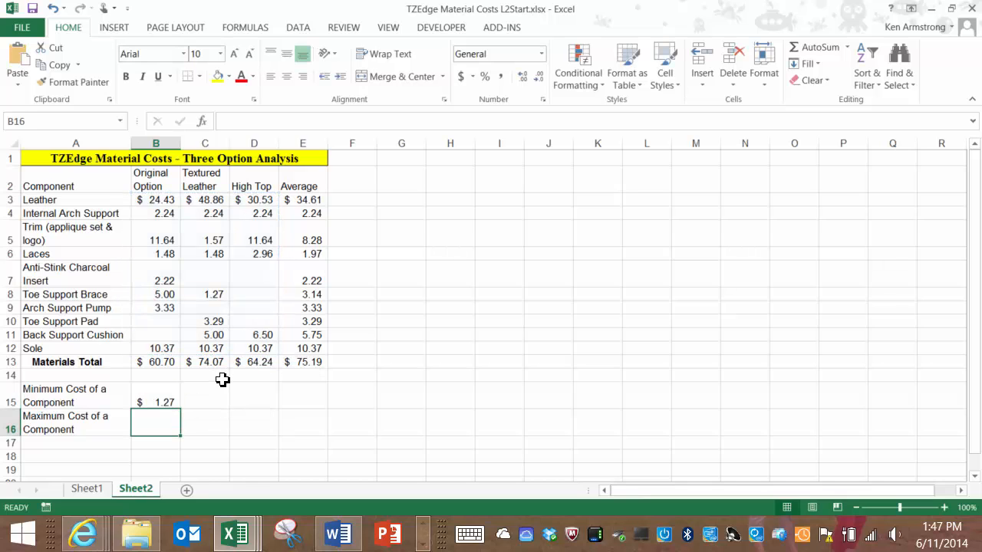
Step: Insert an AutoSum Max formula over B3:D12 in B16, giving $48.86
{"action": "left_click", "coordinate": [155, 402]}
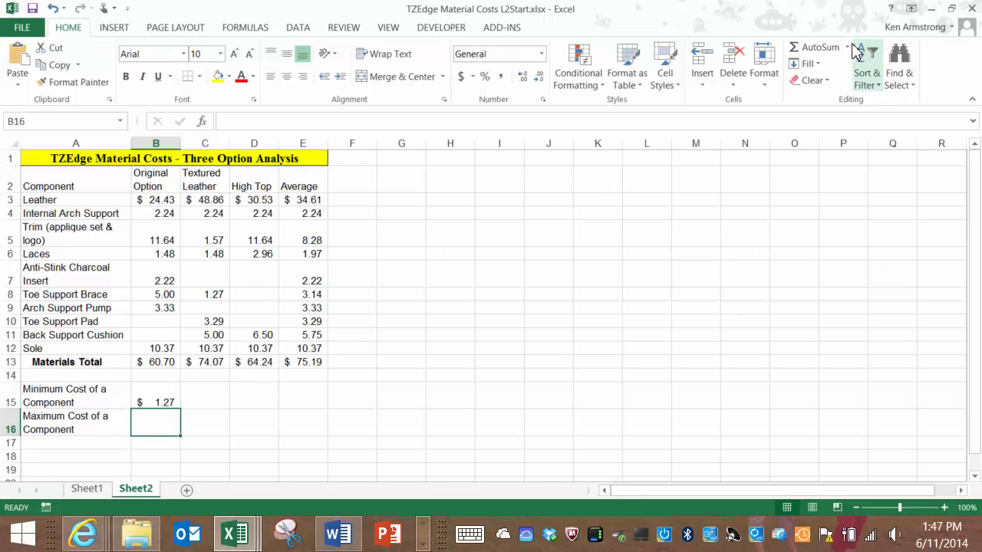
{"action": "left_click", "coordinate": [847, 47]}
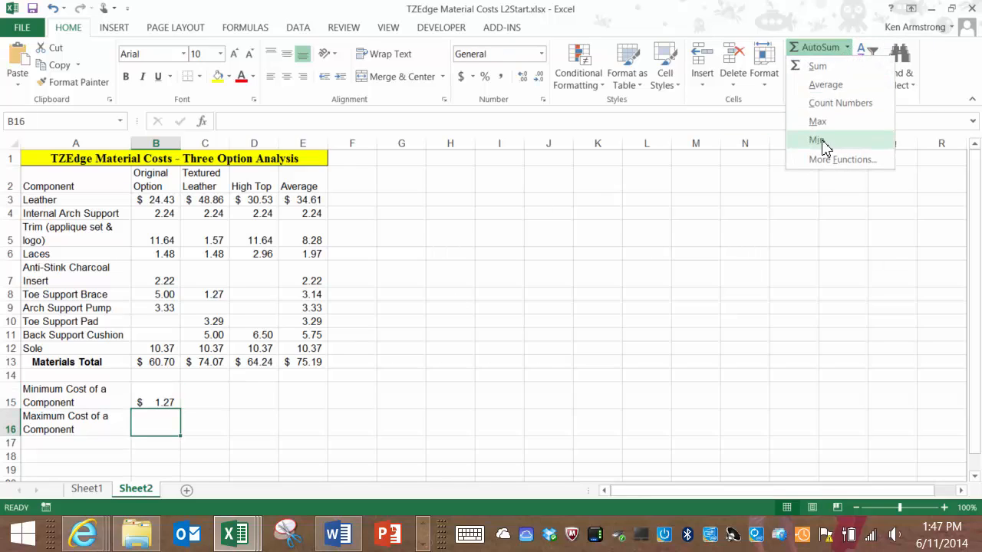
{"action": "left_click", "coordinate": [817, 122]}
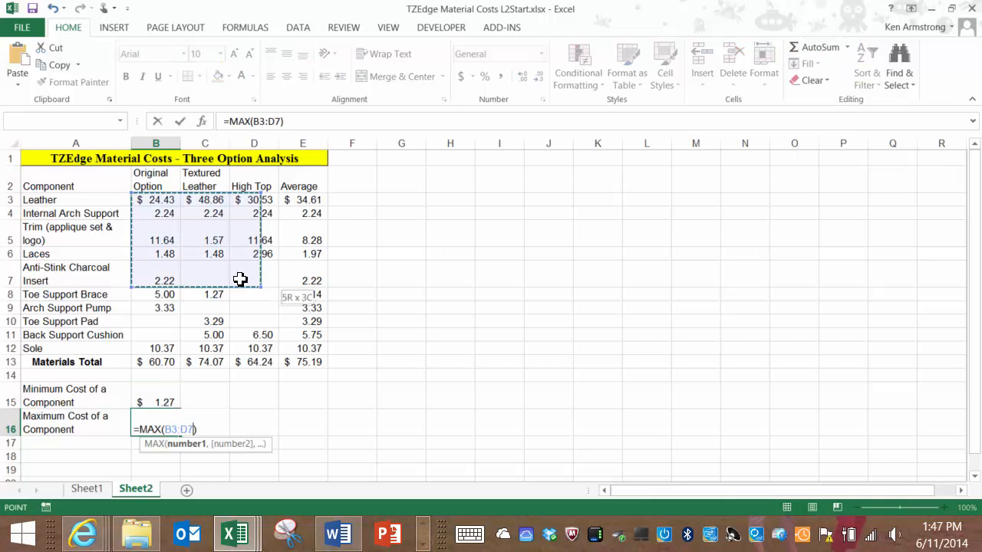
{"action": "left_click_drag", "start_coordinate": [240, 278], "coordinate": [263, 347]}
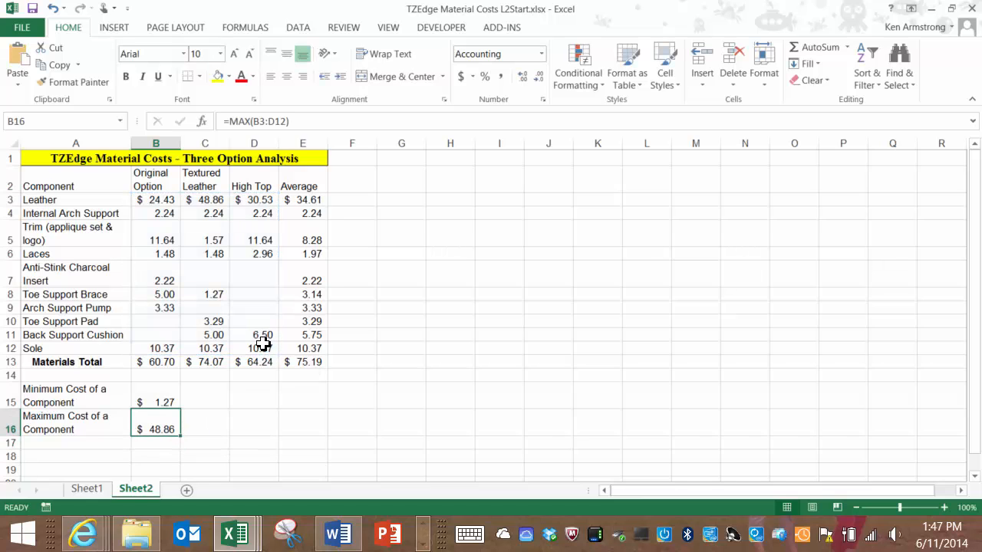
{"action": "left_click", "coordinate": [75, 375]}
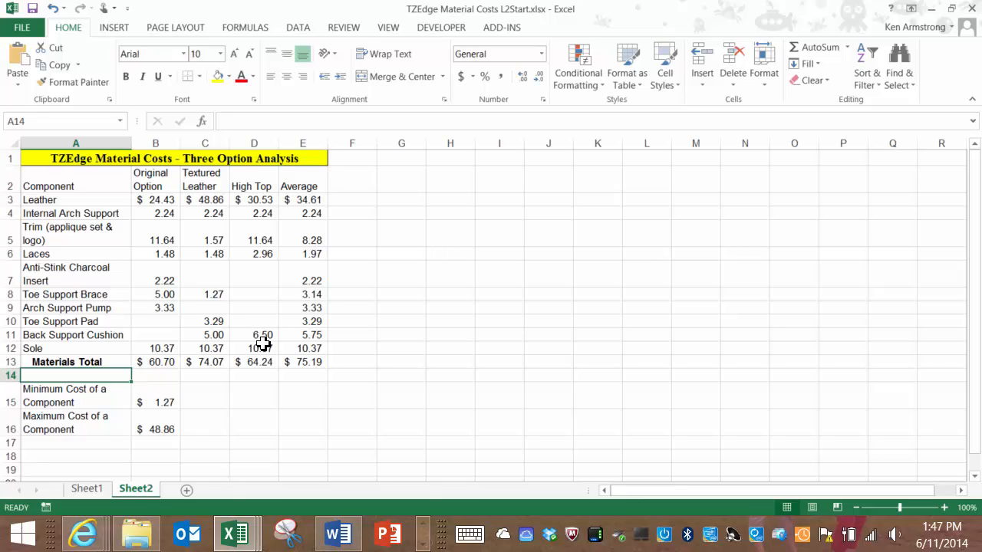
Step: Enter =COUNTA(A3:A12) in A14 to count the 10 components
{"action": "type", "text": "="}
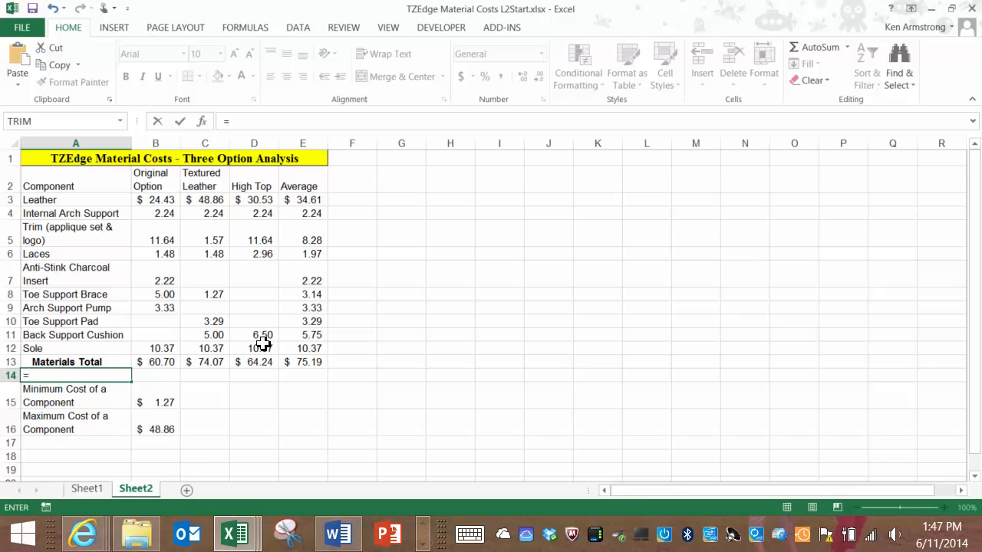
{"action": "type", "text": "c"}
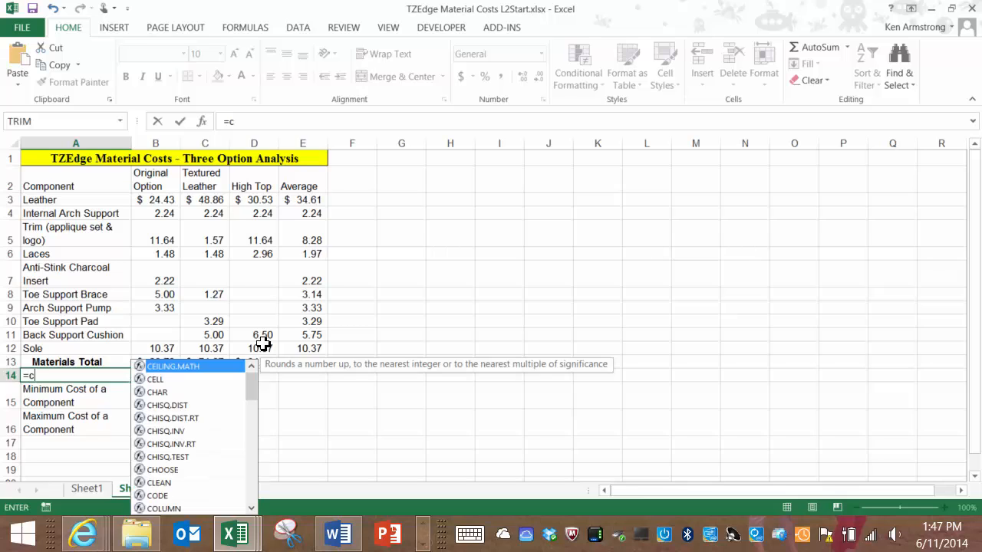
{"action": "type", "text": "ount"}
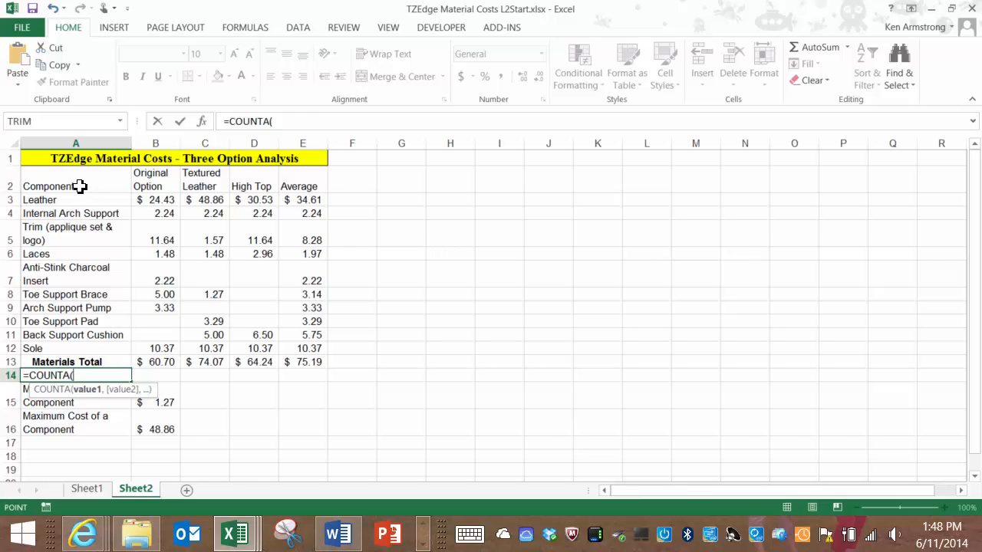
{"action": "left_click_drag", "start_coordinate": [75, 199], "coordinate": [75, 348]}
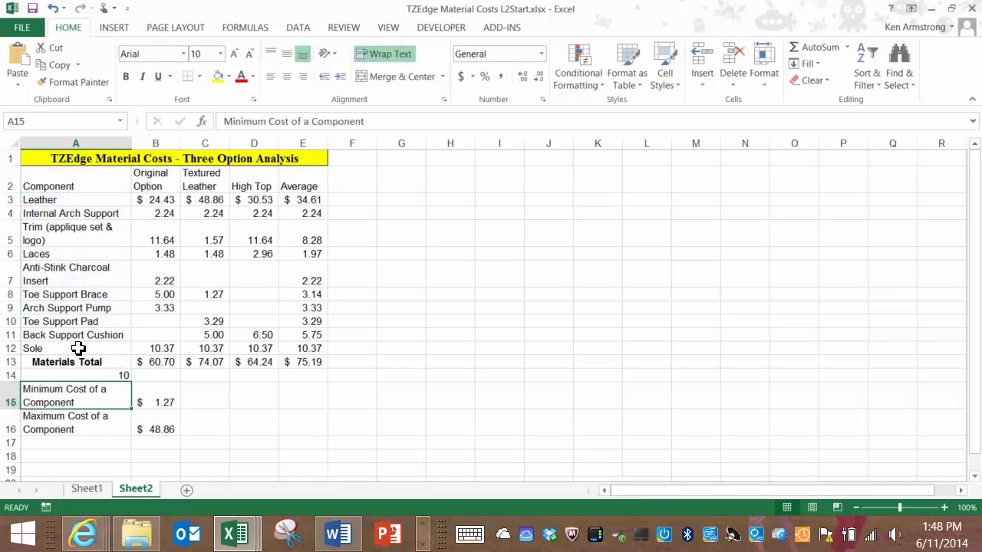
{"action": "left_click", "coordinate": [75, 375]}
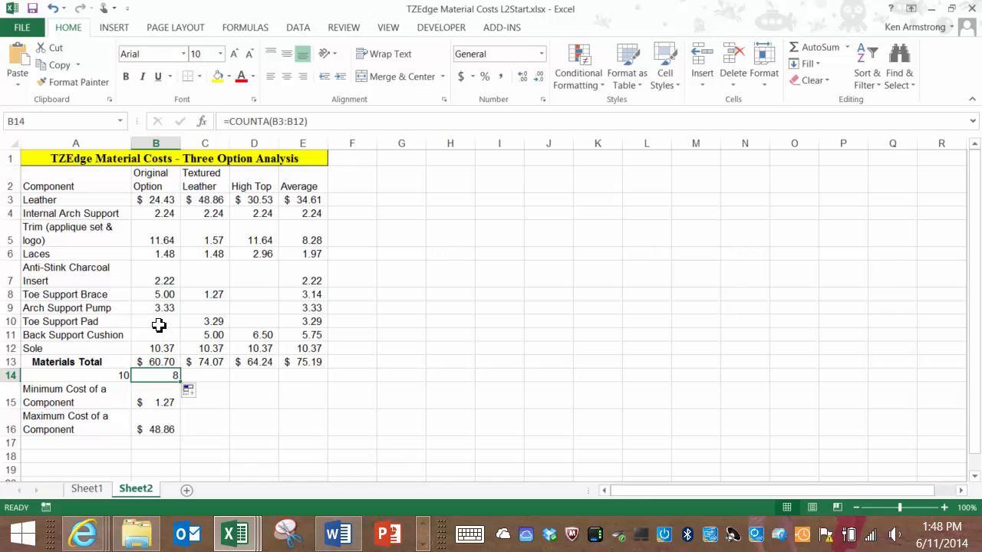
Step: Enter n/a for Toe Support Pad in B10 and make B14 use COUNT
{"action": "type", "text": "n"}
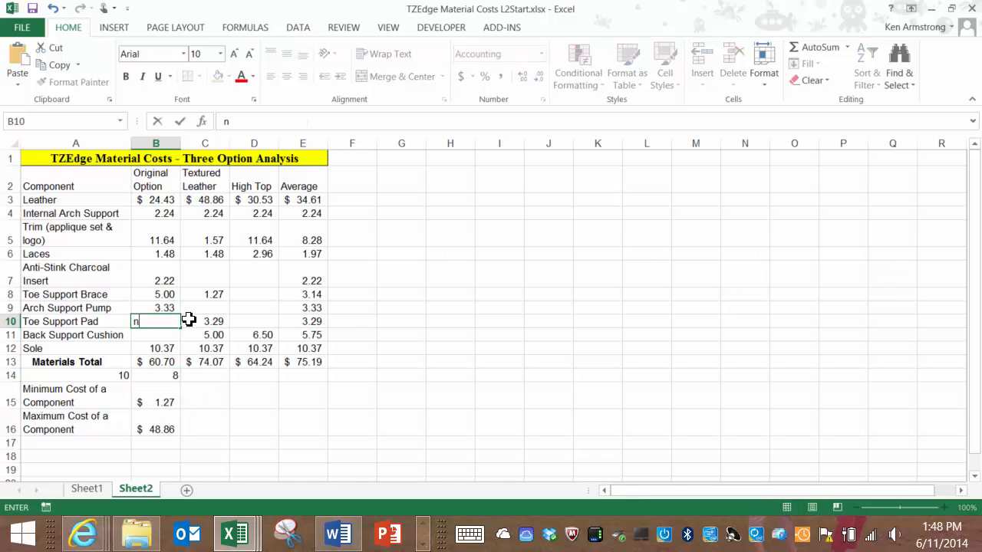
{"action": "type", "text": "/a"}
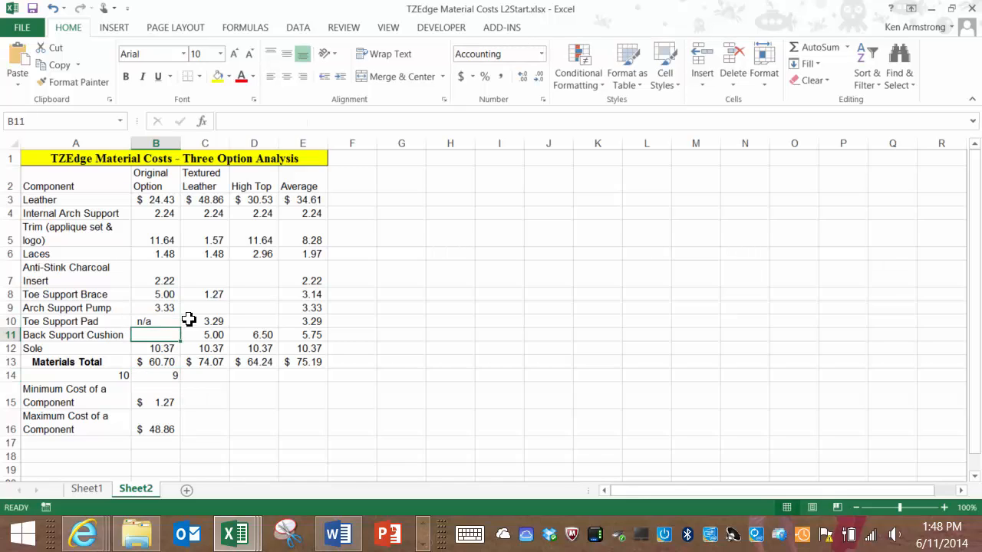
{"action": "left_click", "coordinate": [156, 375]}
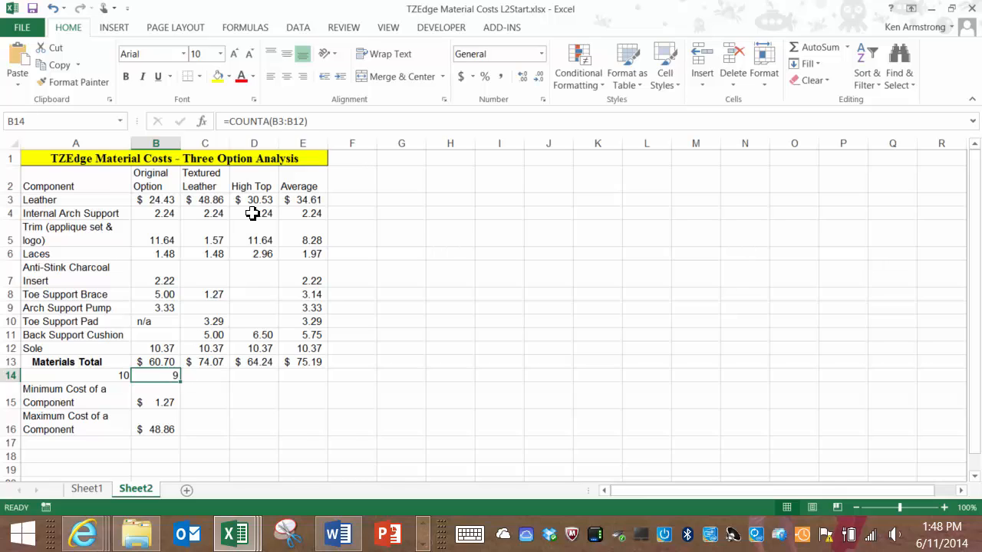
{"action": "mouse_move", "coordinate": [213, 223]}
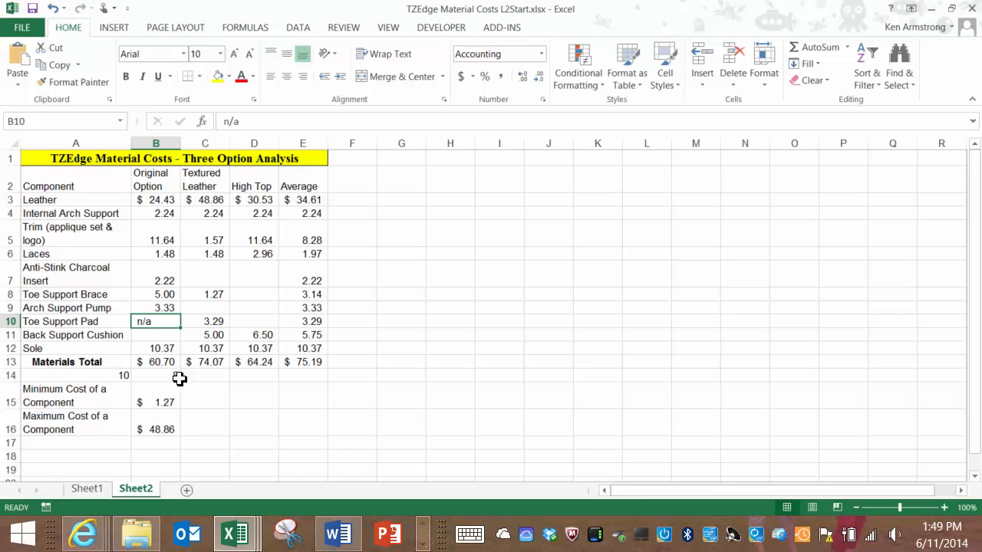
{"action": "left_click", "coordinate": [155, 375]}
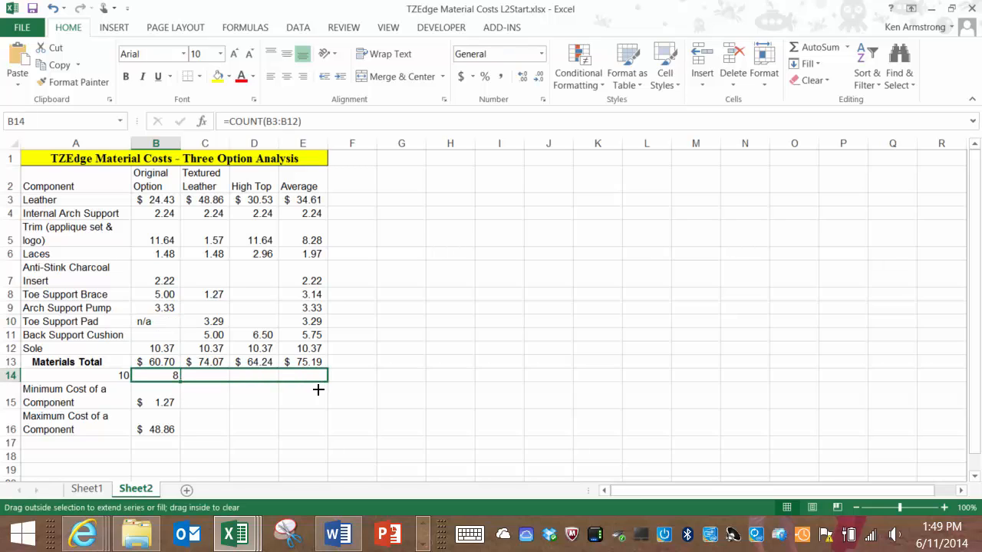
Step: Copy B14's COUNT formula to C14:D14 (8 and 6) and type 'Count' in E14
{"action": "left_click_drag", "start_coordinate": [175, 375], "coordinate": [273, 375]}
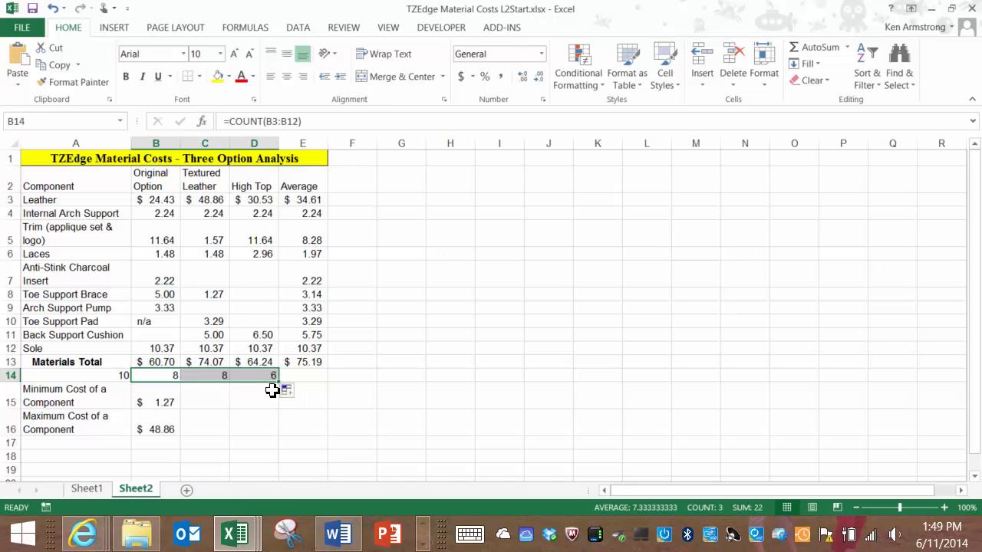
{"action": "mouse_move", "coordinate": [314, 378]}
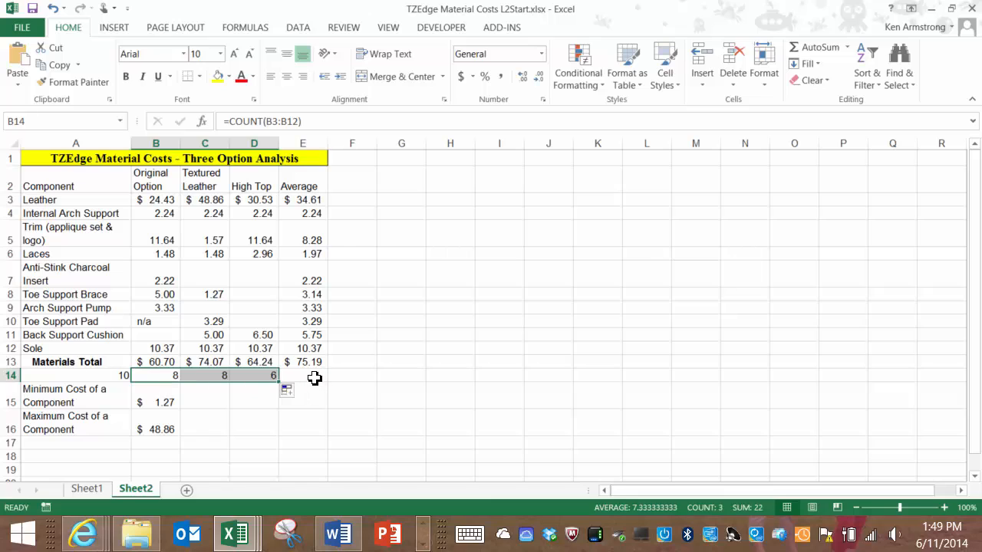
{"action": "type", "text": "C"}
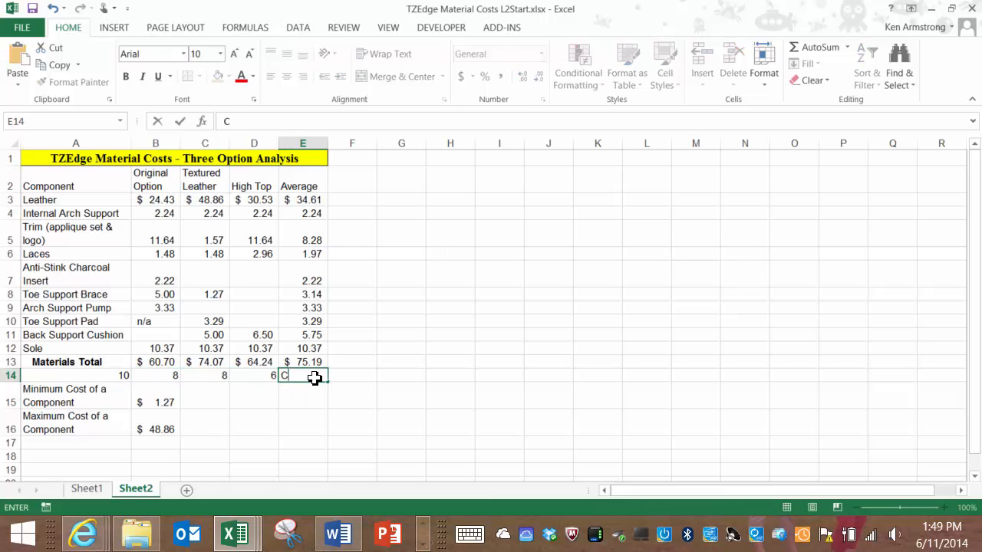
{"action": "type", "text": "ount"}
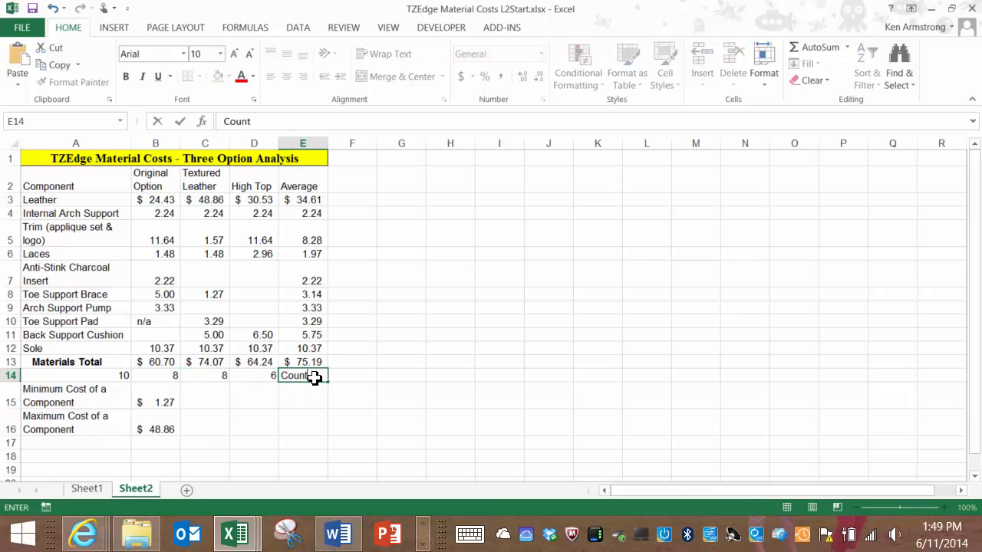
Step: Select A14:E14 and bring up the Borders style list
{"action": "left_click_drag", "start_coordinate": [75, 375], "coordinate": [302, 375]}
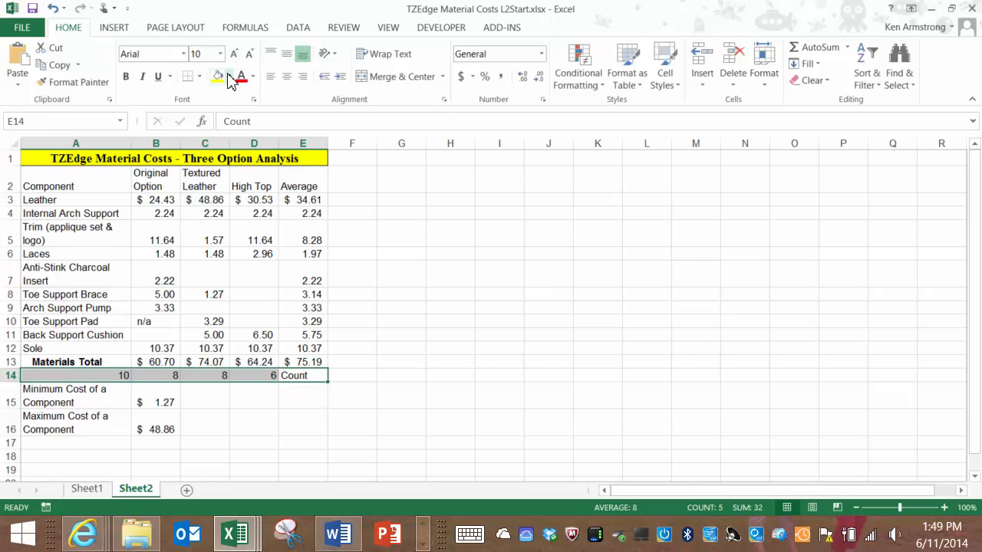
{"action": "left_click", "coordinate": [228, 76]}
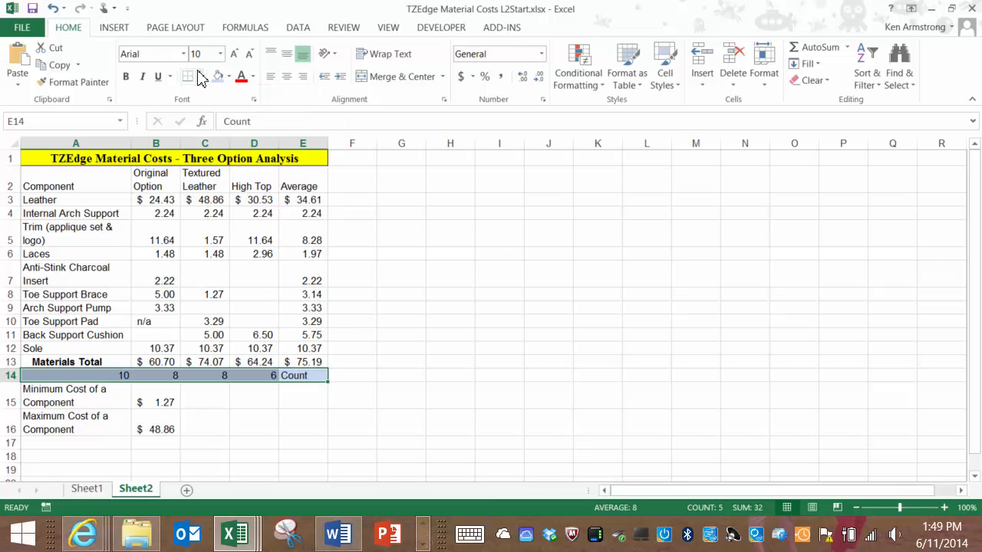
{"action": "left_click", "coordinate": [188, 76]}
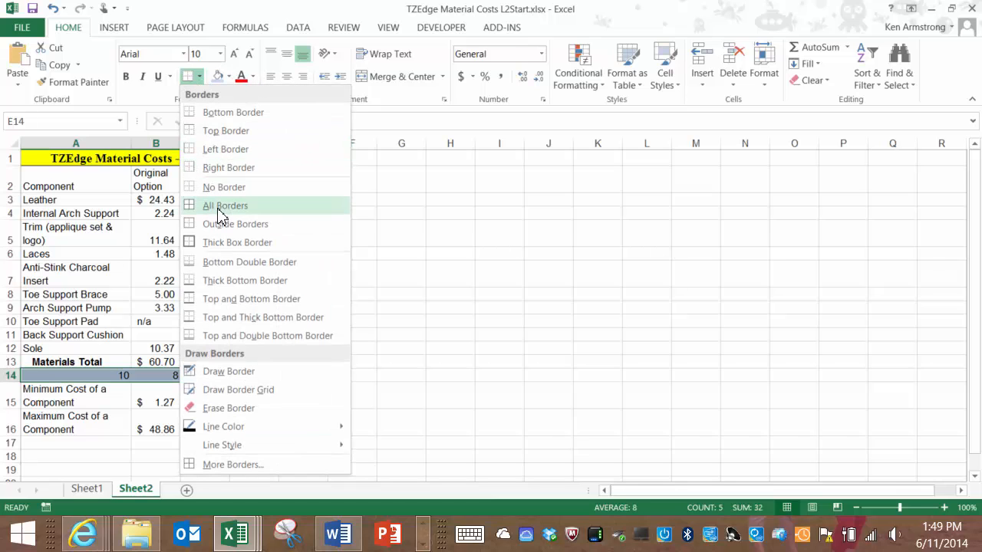